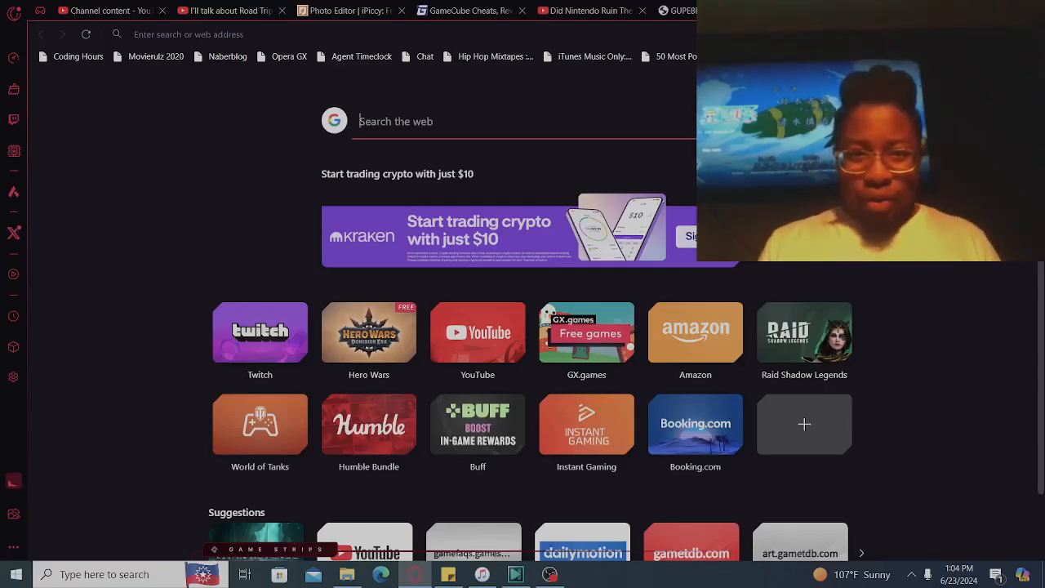
Search Google for 'Nintendo Gamecube Screwdriver' and show the Shopping results
text(Nintendo Gamecube Sr)
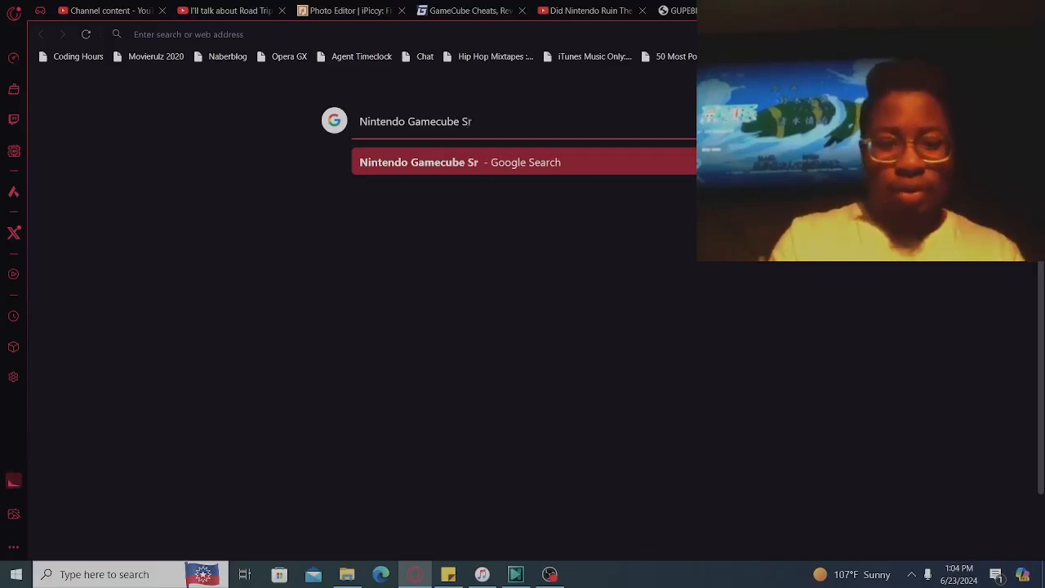
text(Screwd)
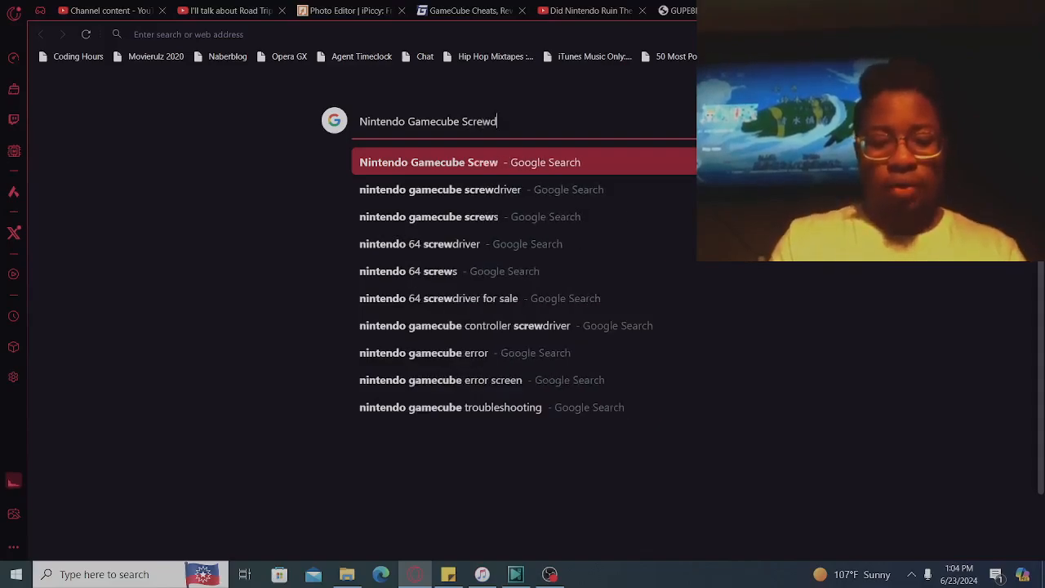
text(iver)
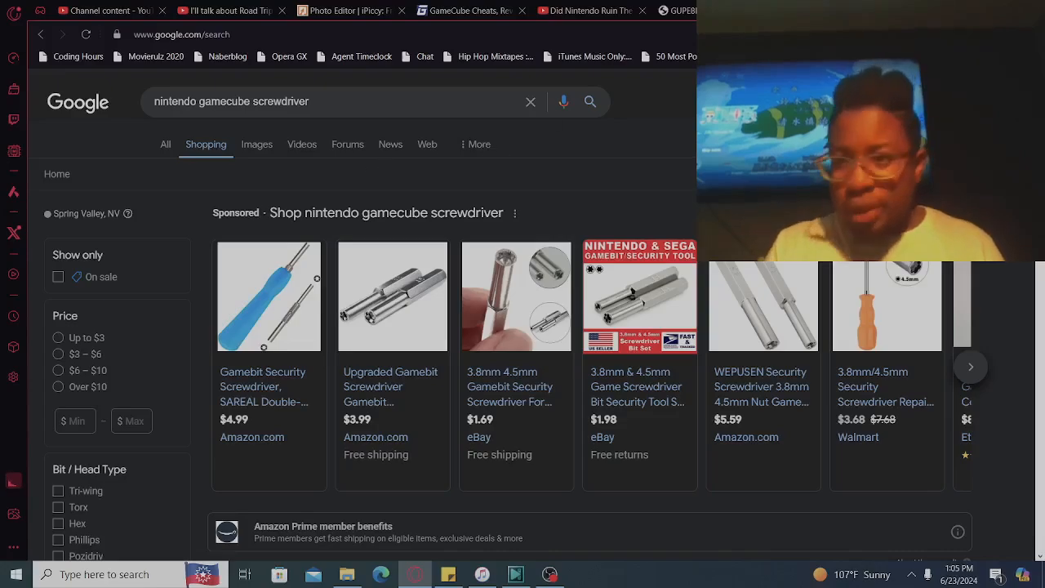
scroll(down, 3)
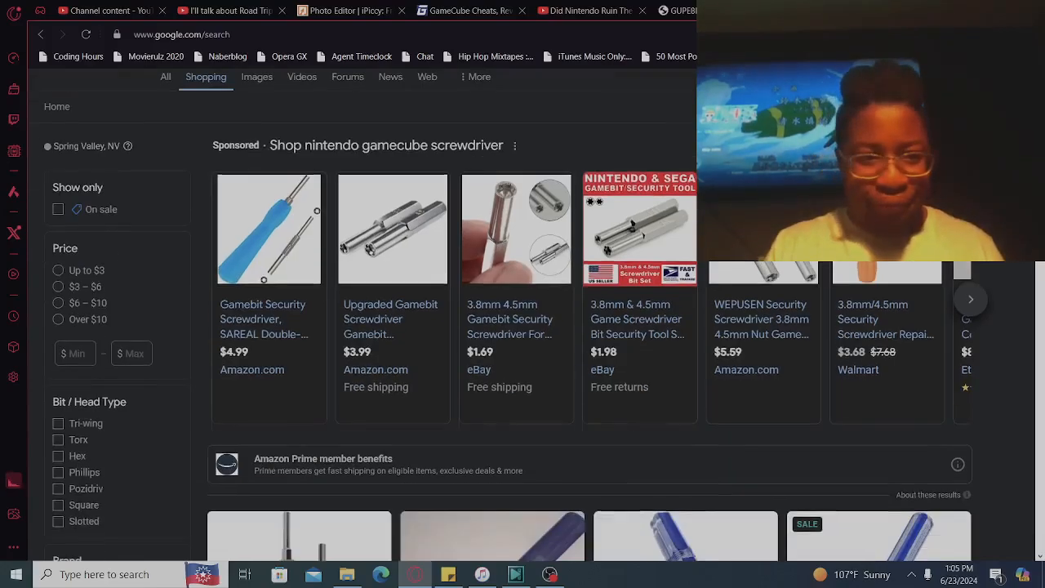
scroll(down, 3)
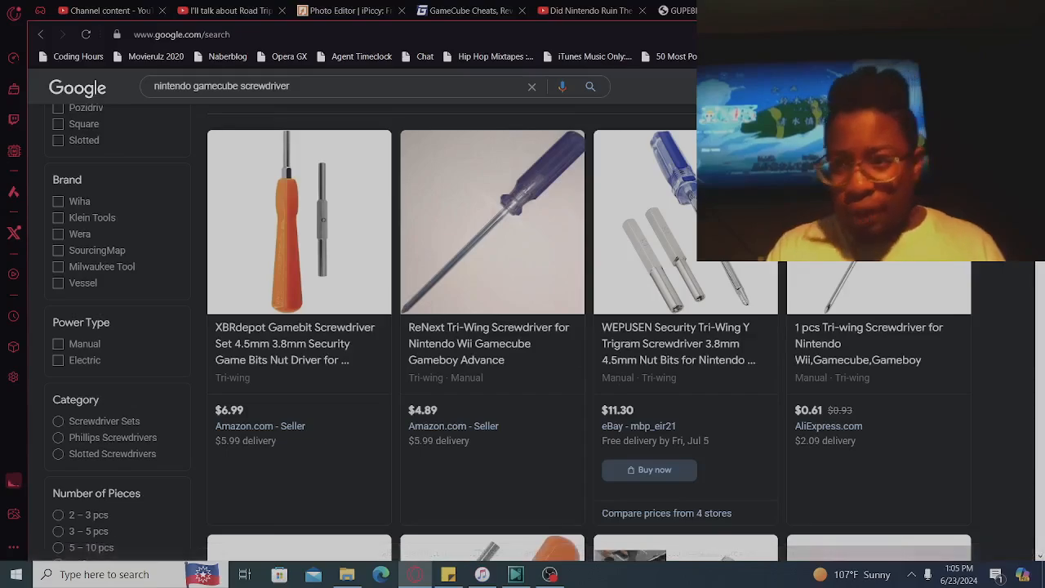
scroll(down, 3)
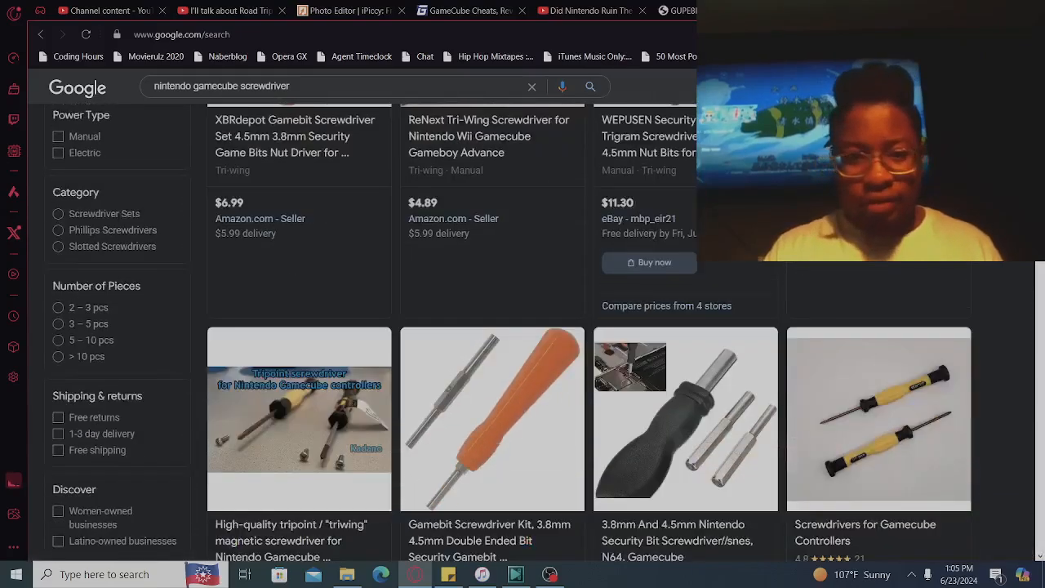
scroll(down, 3)
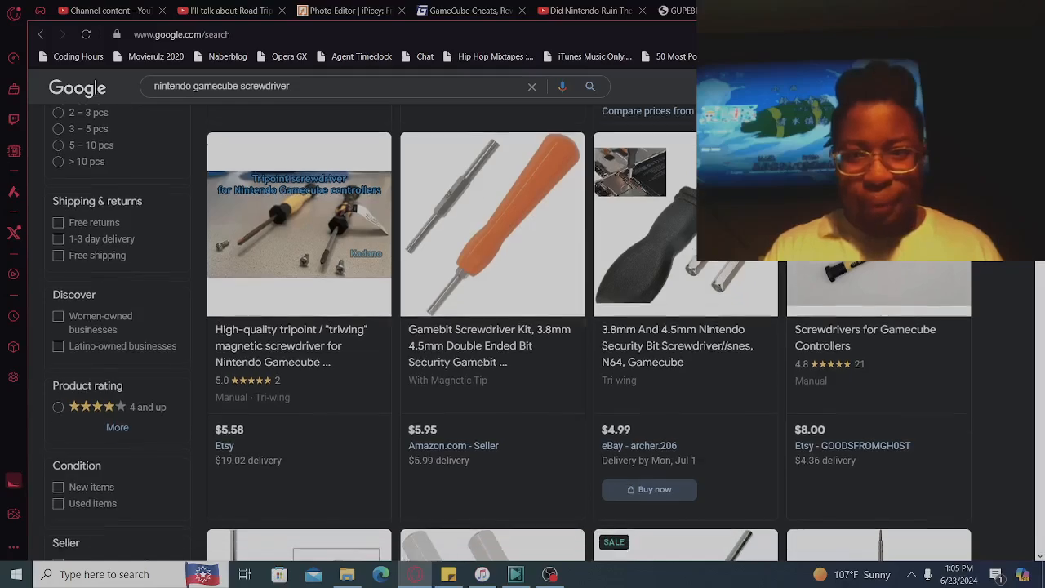
scroll(down, 3)
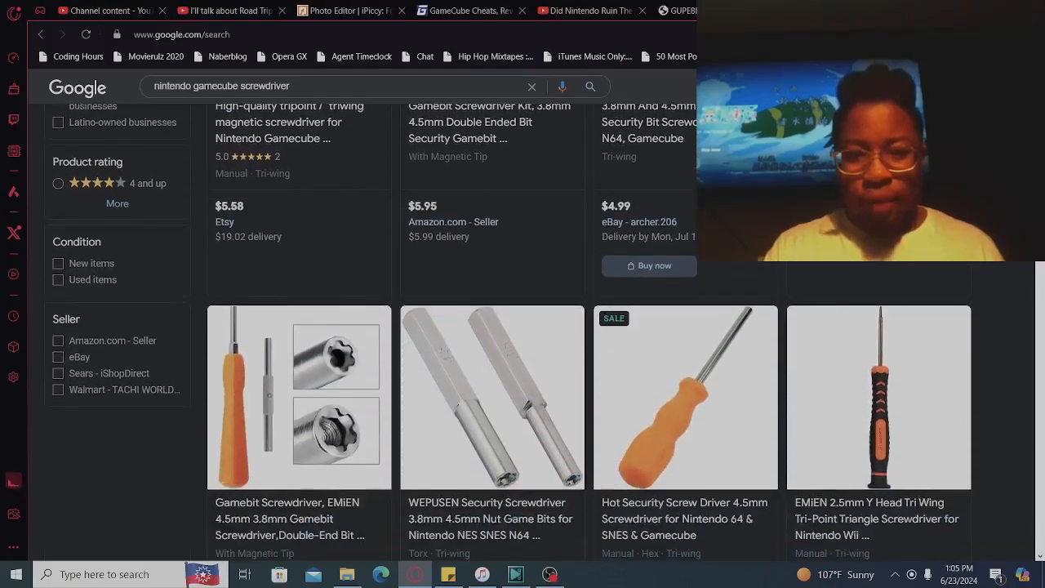
scroll(down, 3)
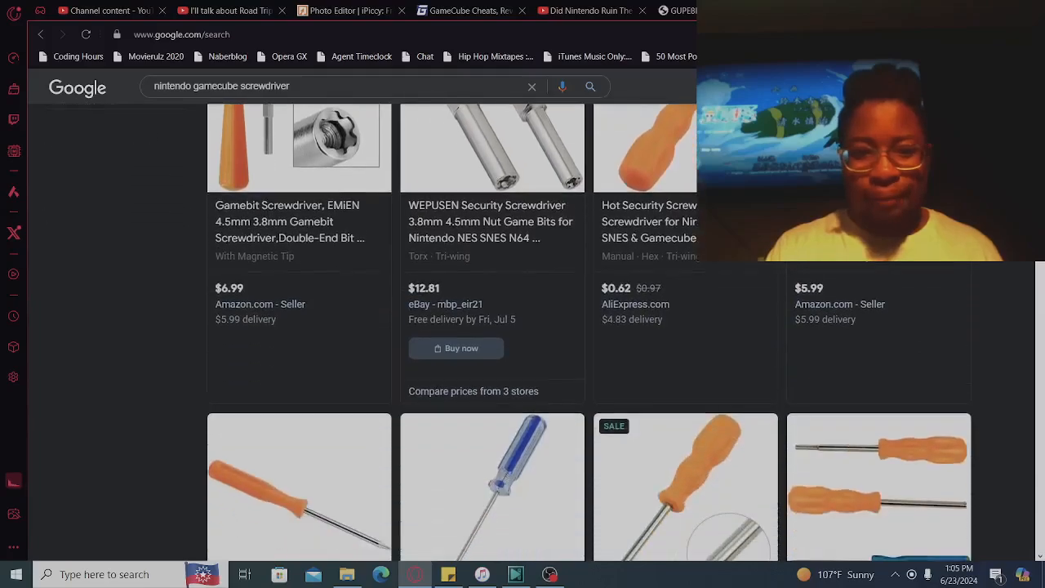
scroll(down, 3)
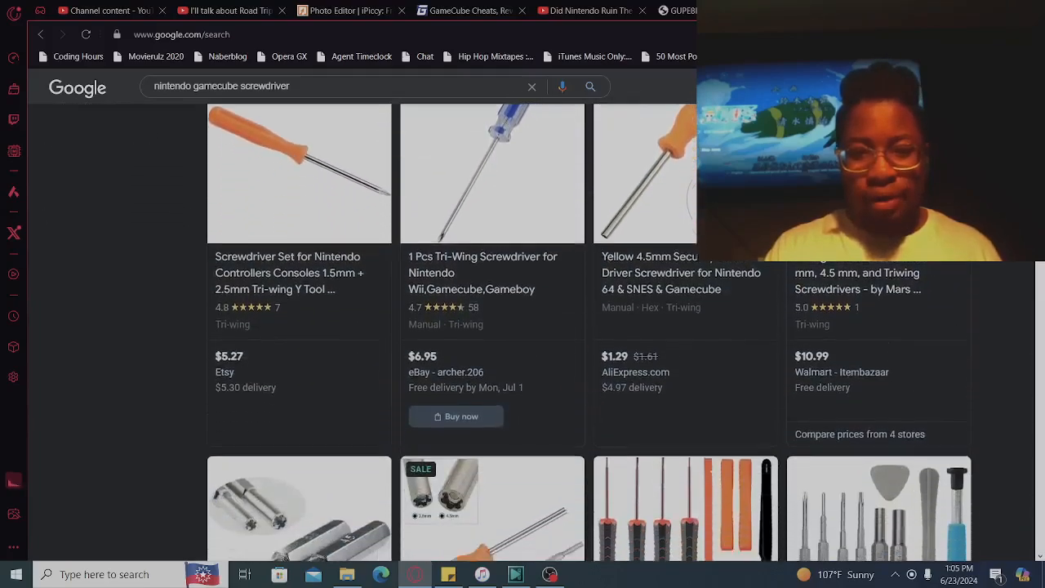
scroll(down, 3)
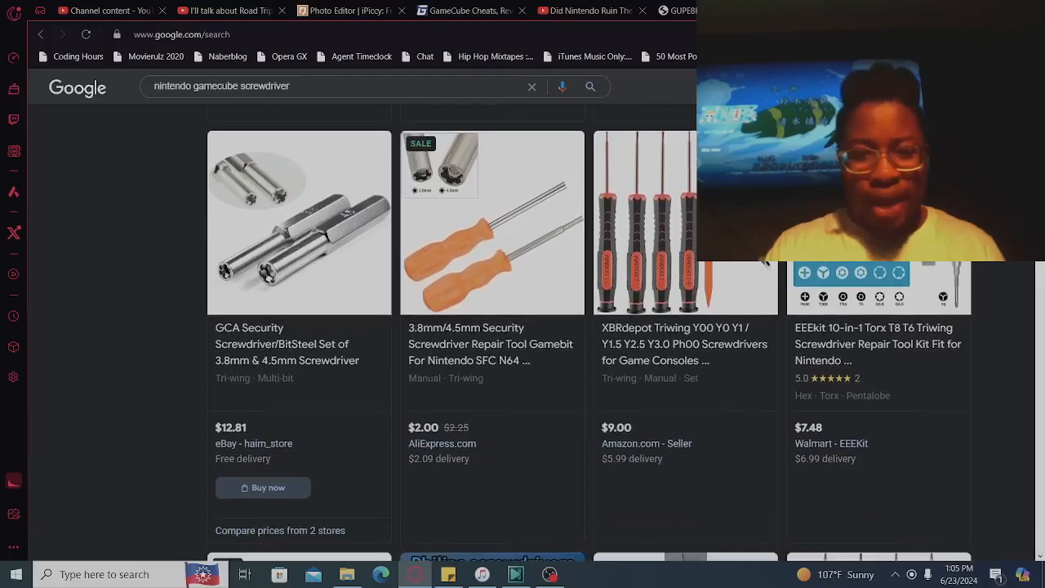
scroll(down, 3)
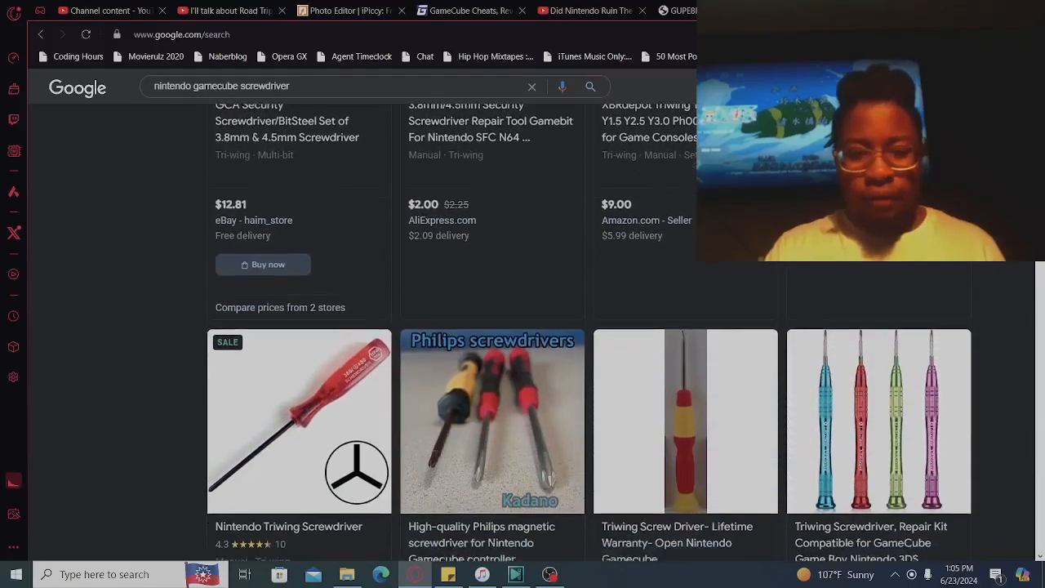
scroll(down, 3)
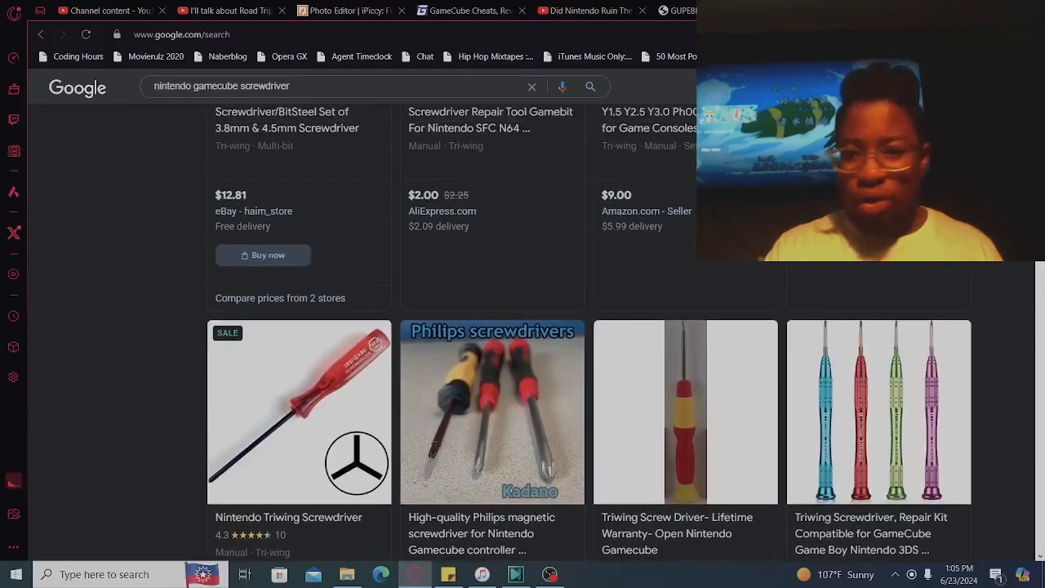
scroll(down, 3)
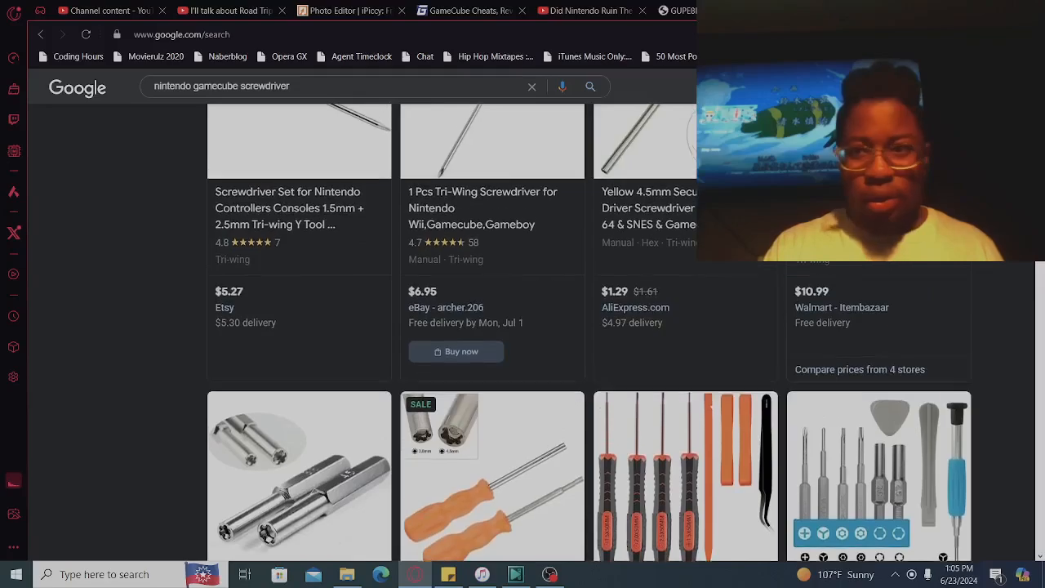
scroll(down, 3)
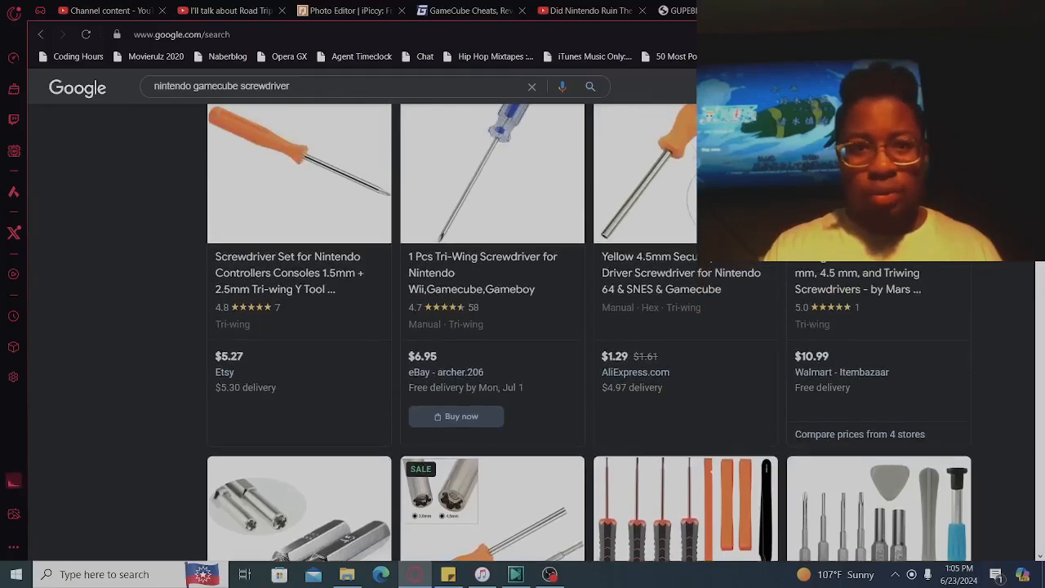
scroll(down, 3)
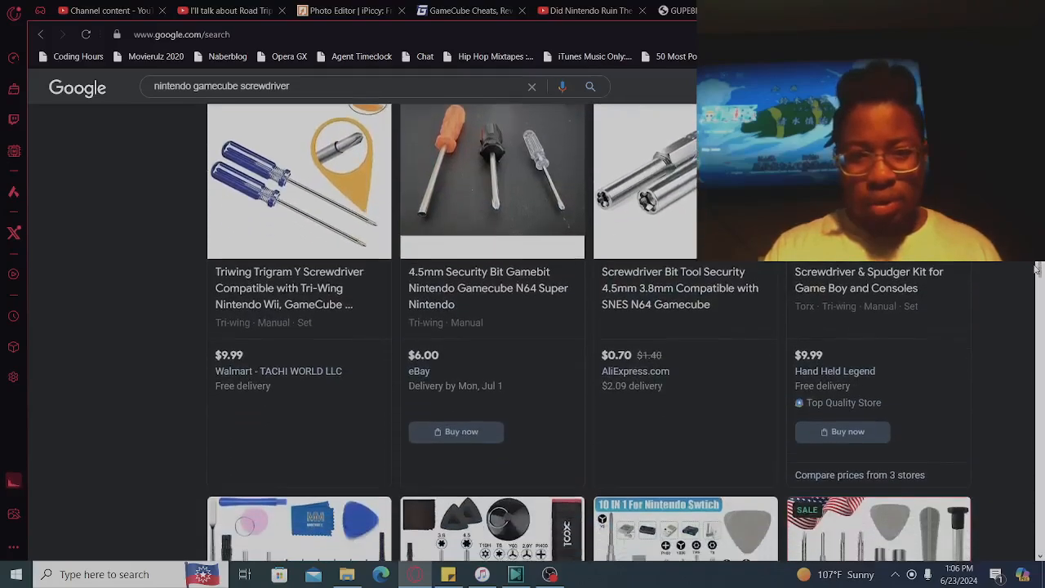
scroll(down, 3)
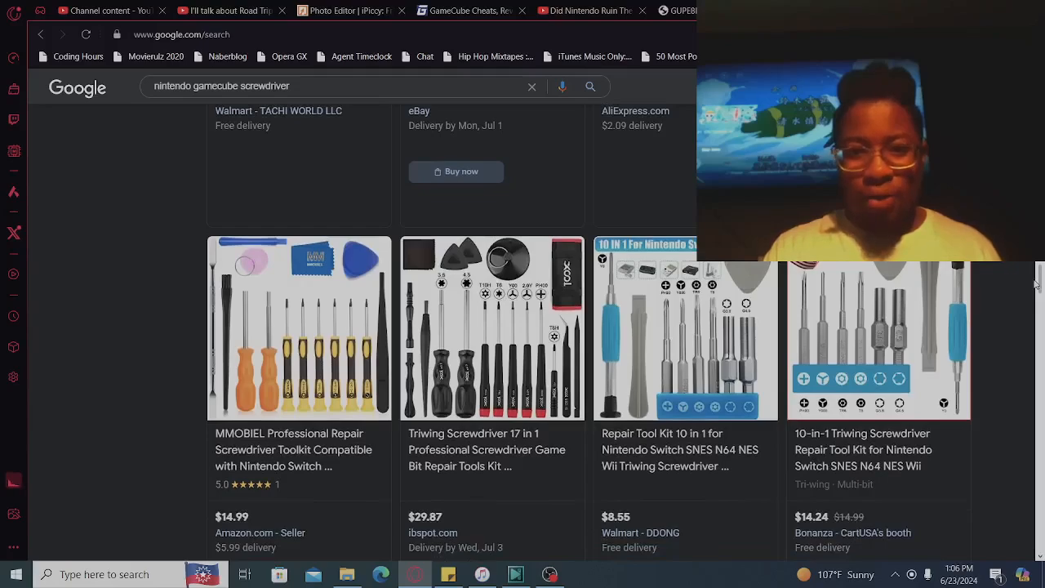
scroll(down, 3)
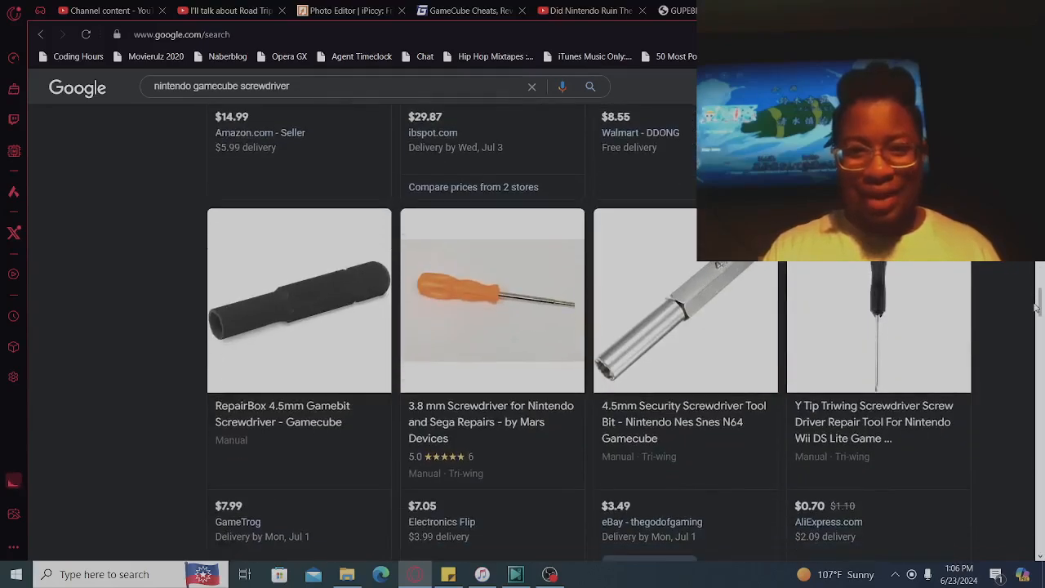
scroll(down, 3)
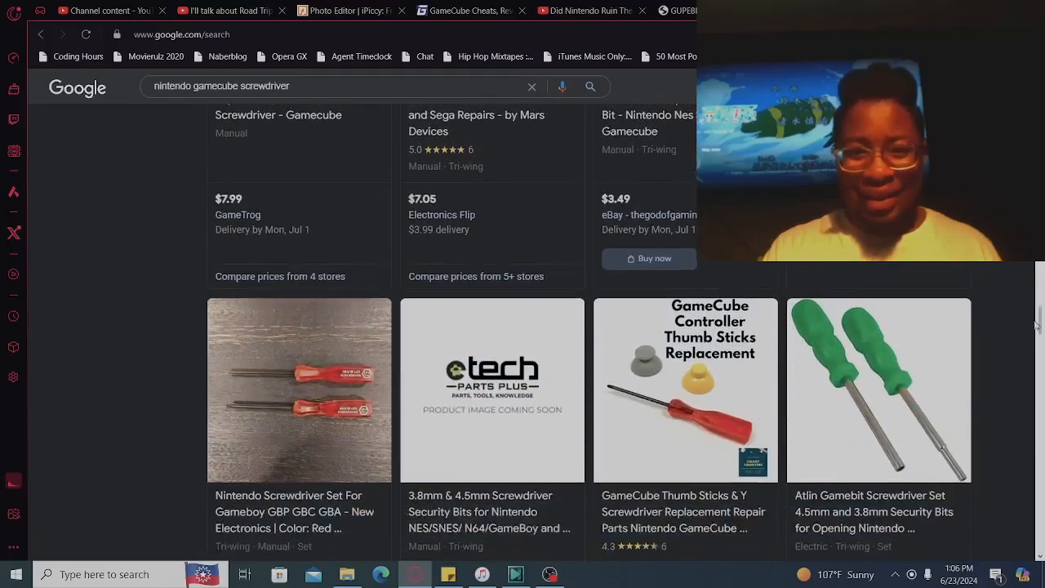
scroll(down, 3)
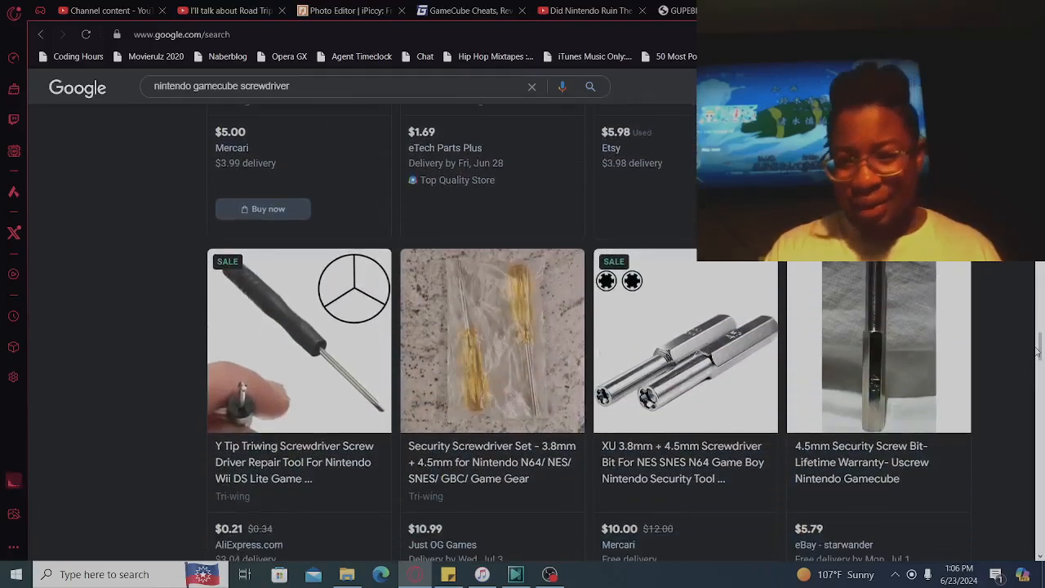
scroll(down, 3)
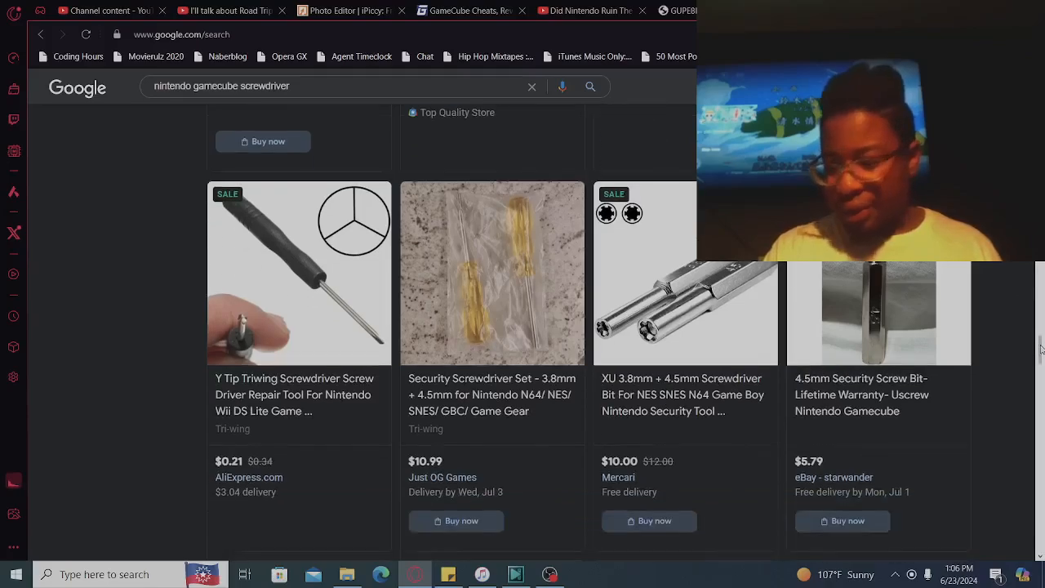
scroll(down, 3)
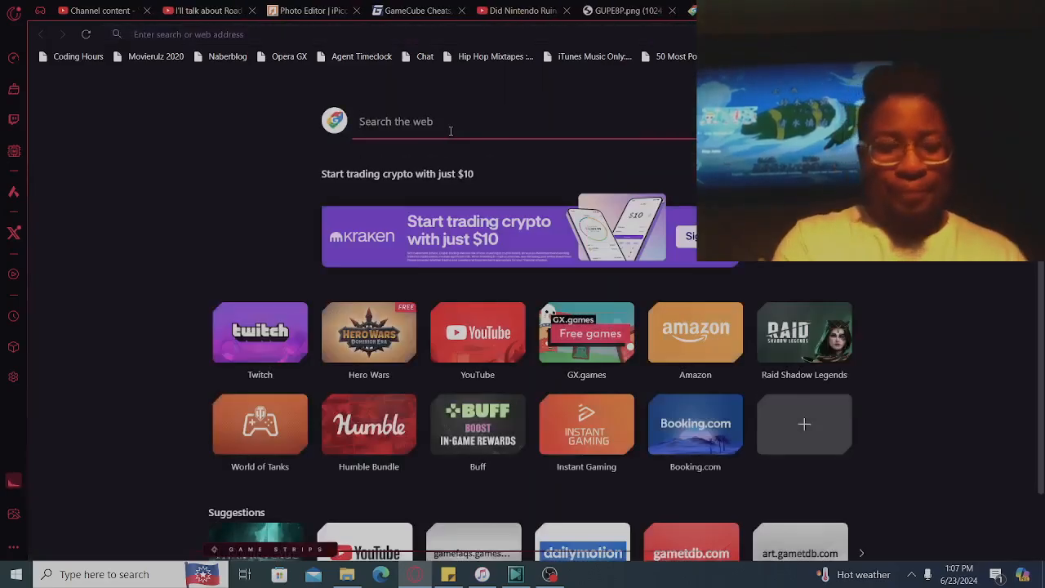
Search 'Reddit' from the start page and open reddit.com
text(Red)
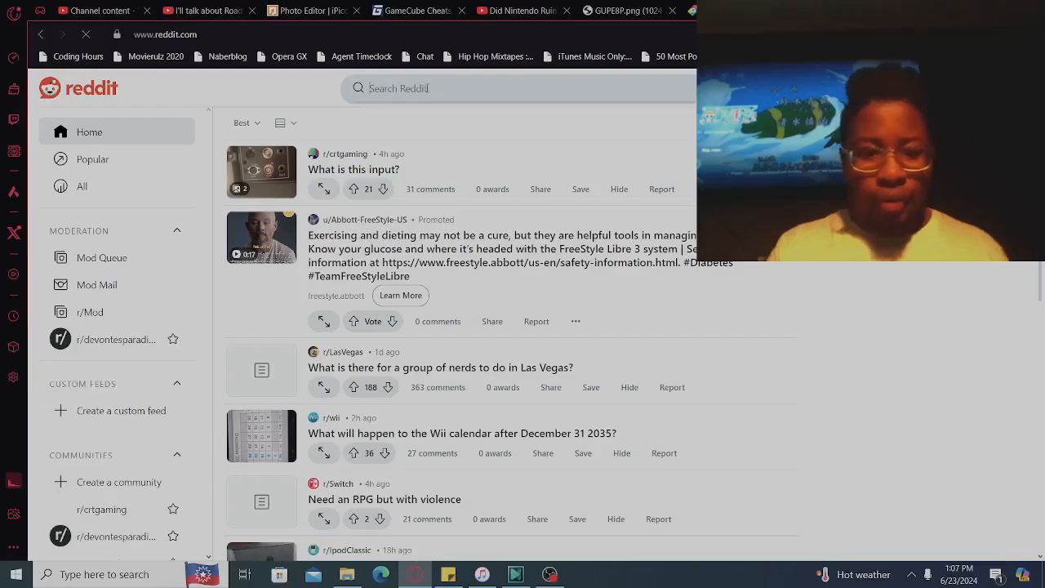
Search Reddit for 'Gamecube screwdriver' and open r/GamecubeHacks from Communities
text(G)
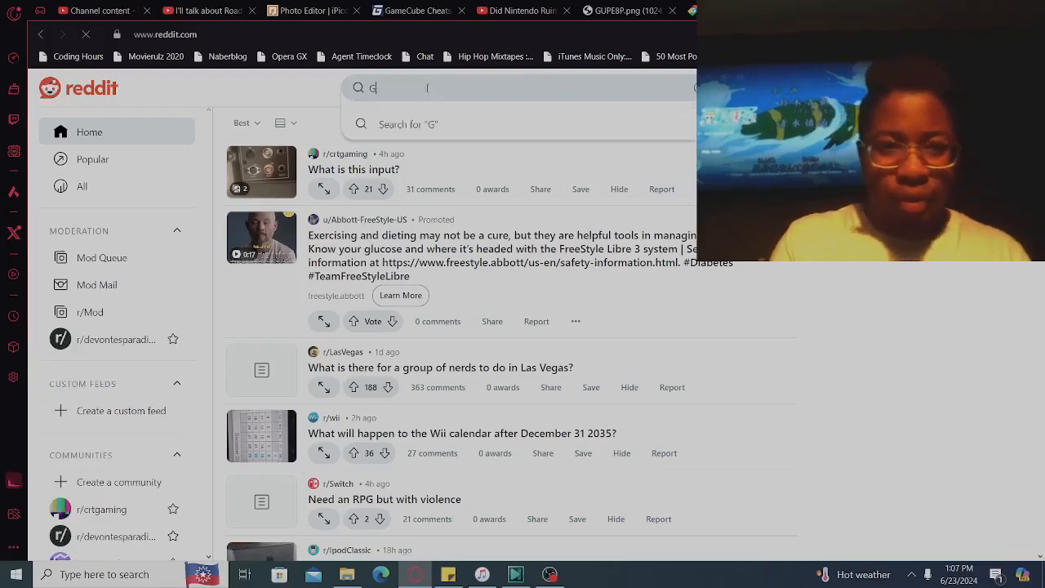
text(amecube screwdriver)
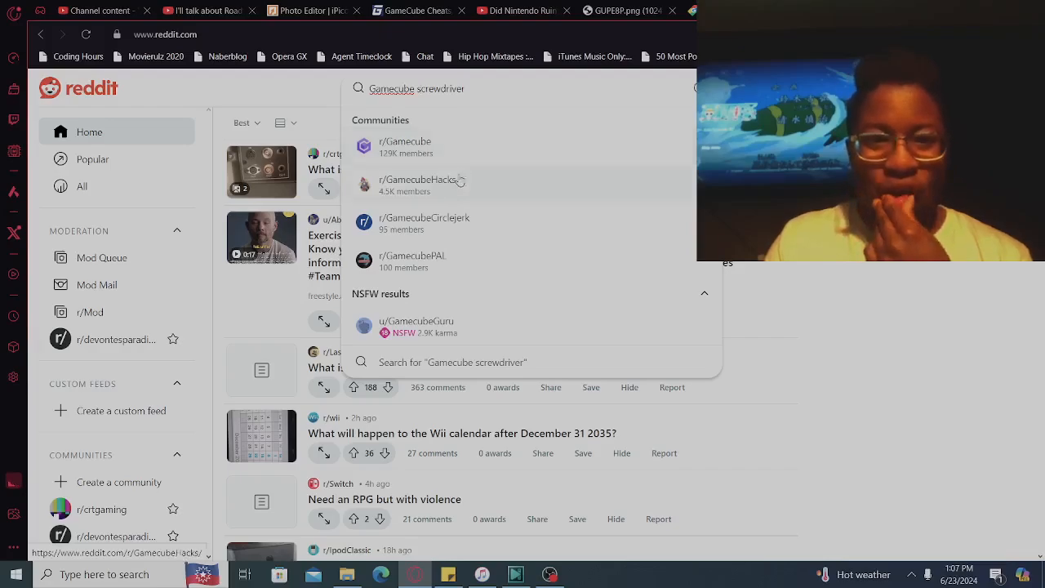
click(417, 185)
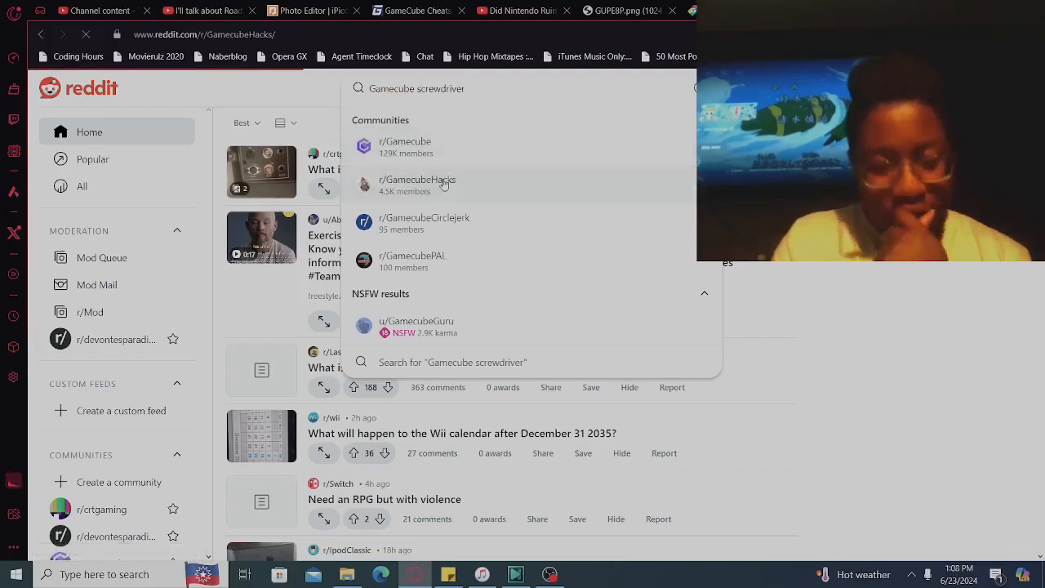
click(418, 184)
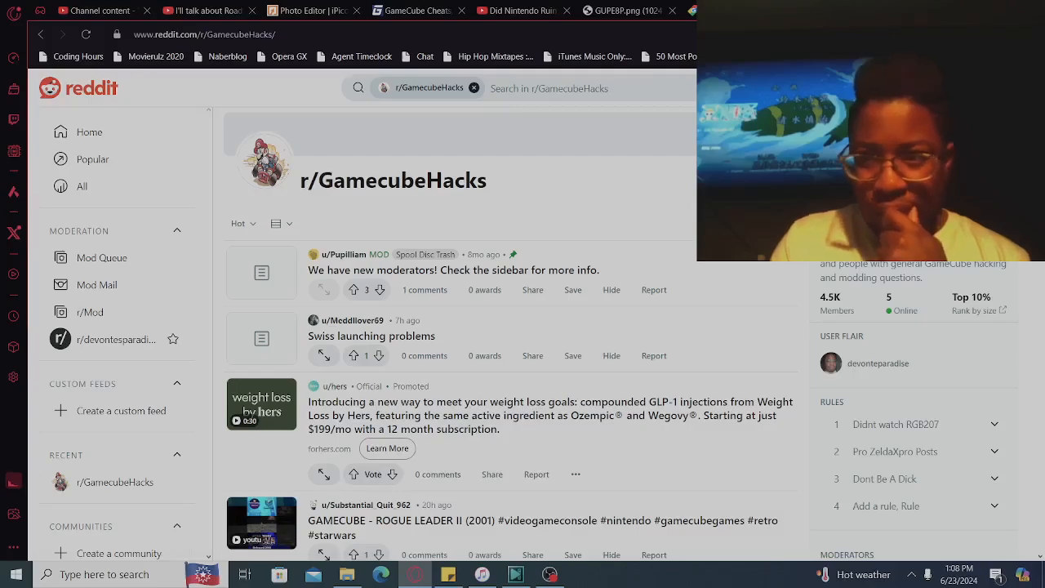
scroll(down, 3)
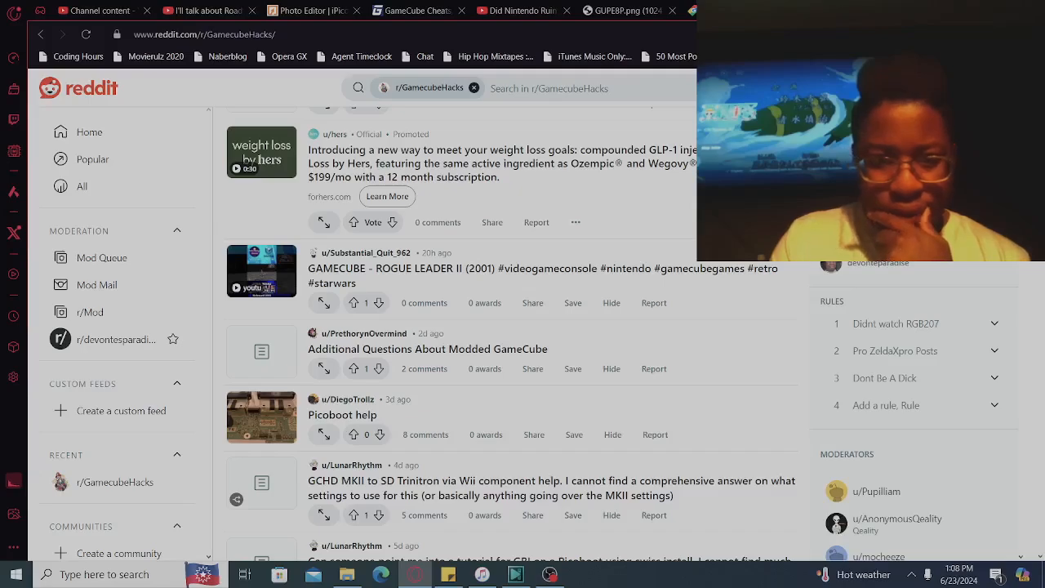
scroll(down, 3)
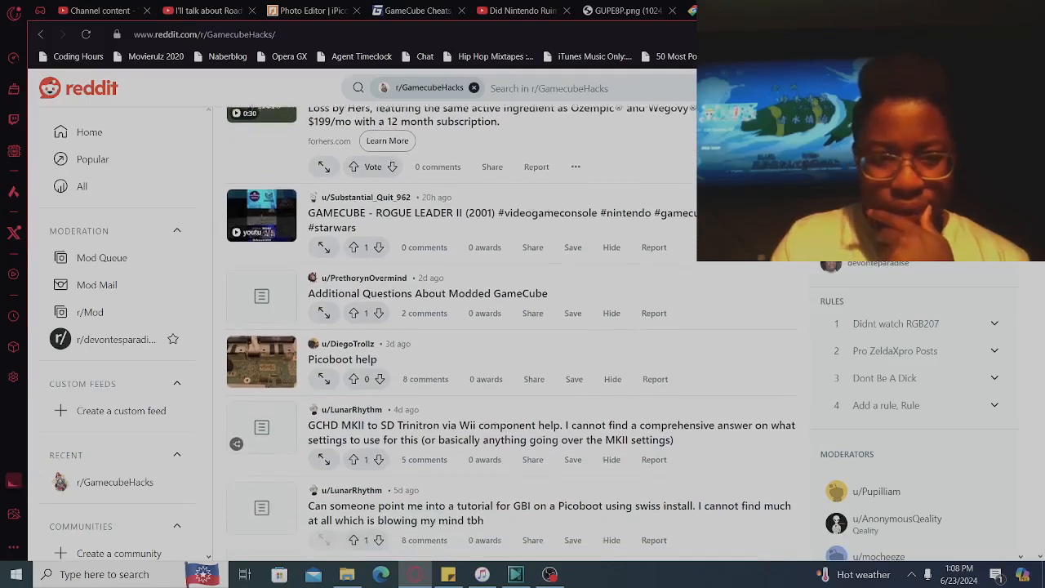
scroll(down, 3)
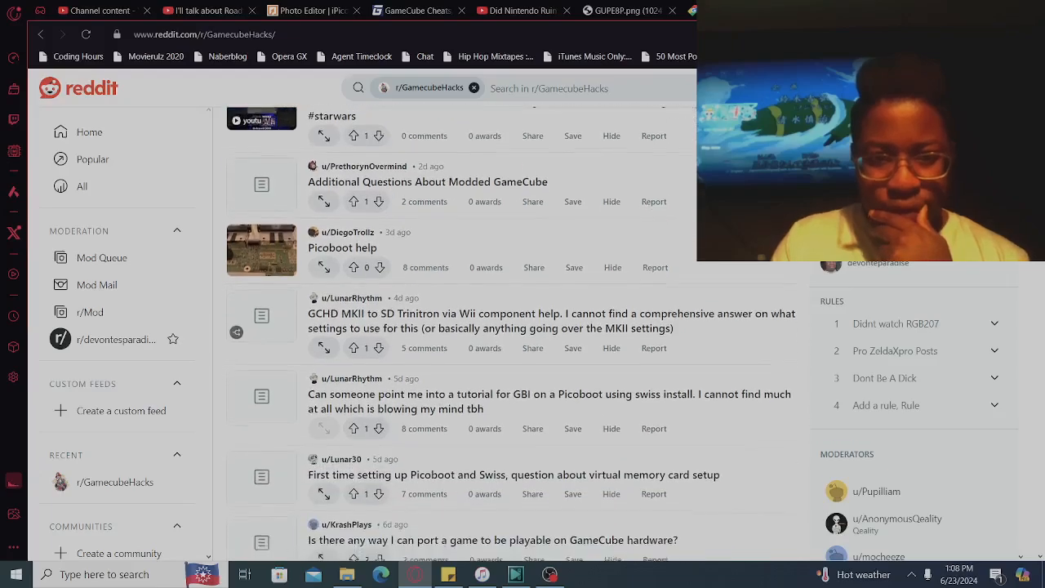
scroll(down, 3)
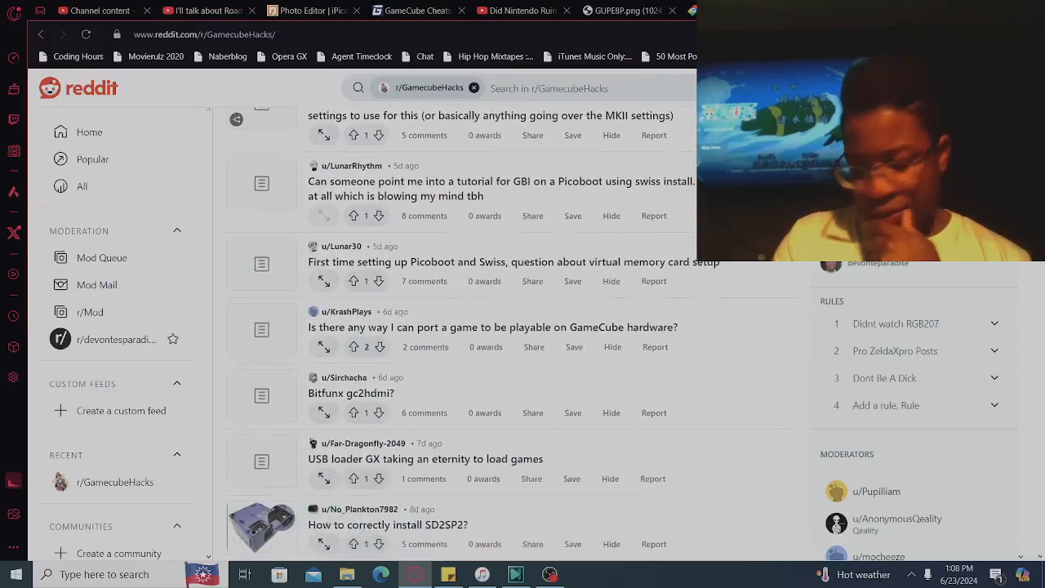
scroll(down, 3)
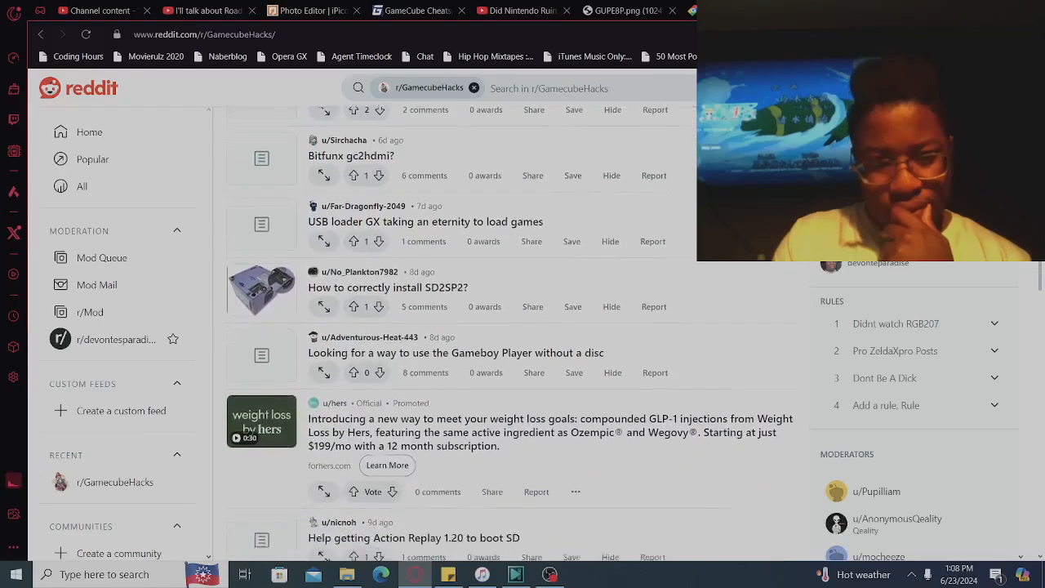
scroll(down, 3)
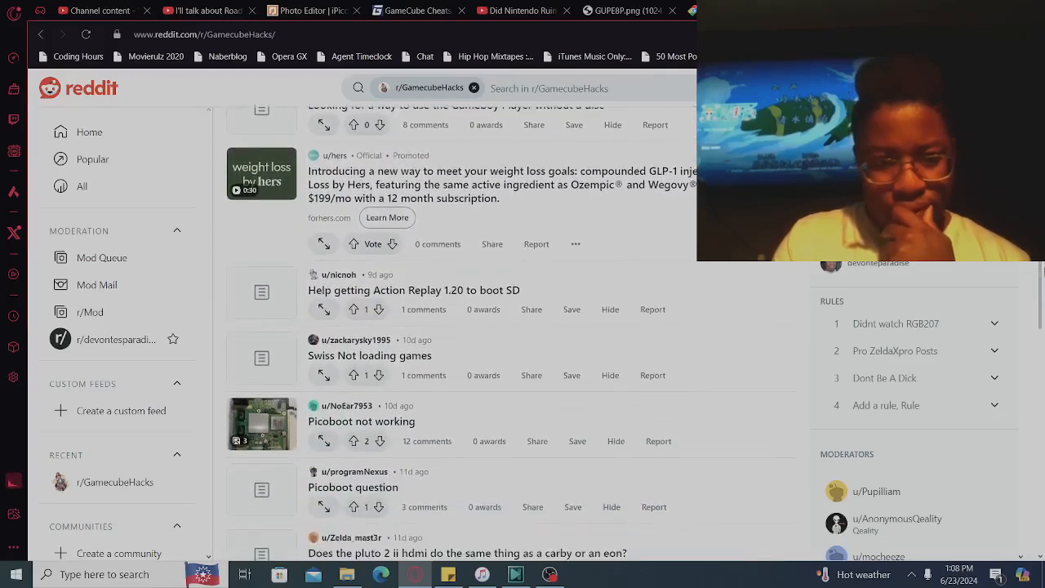
scroll(down, 3)
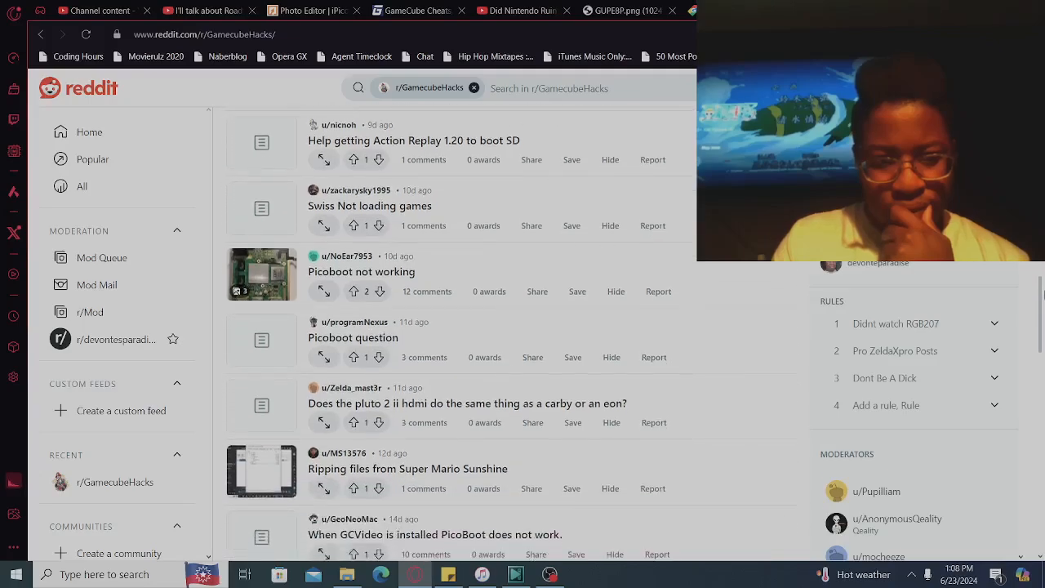
scroll(down, 3)
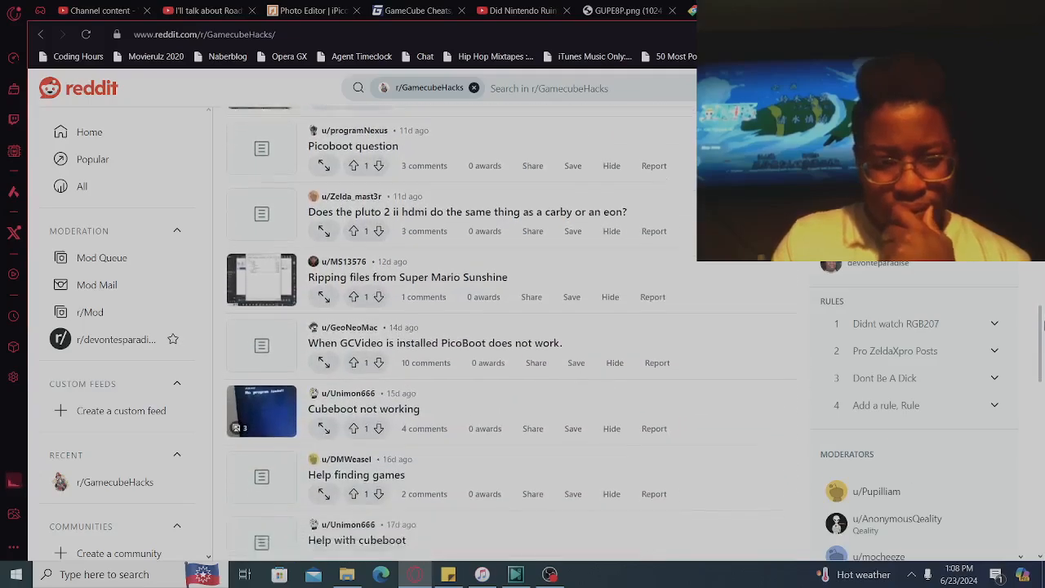
scroll(down, 3)
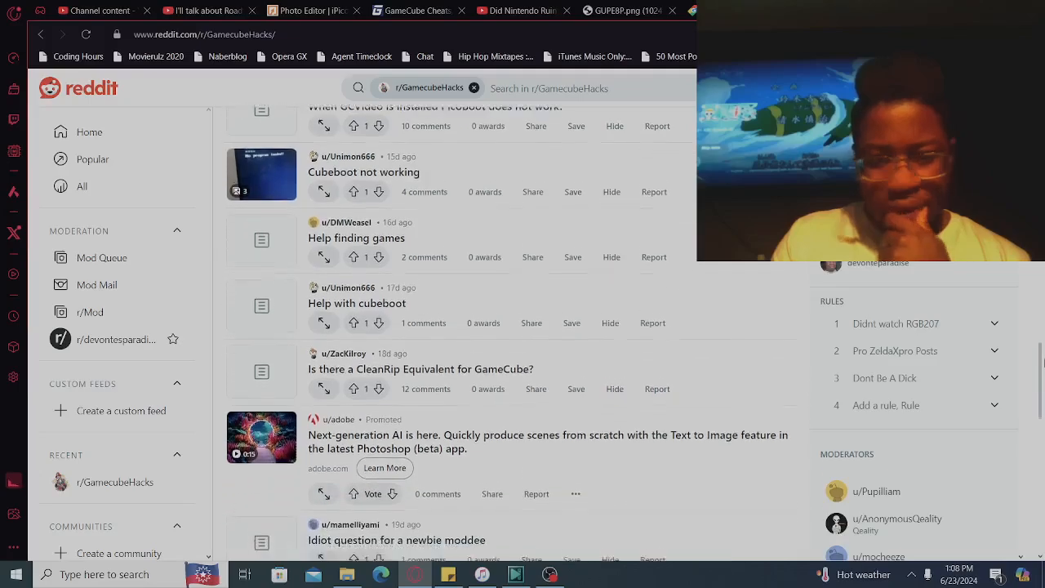
scroll(down, 3)
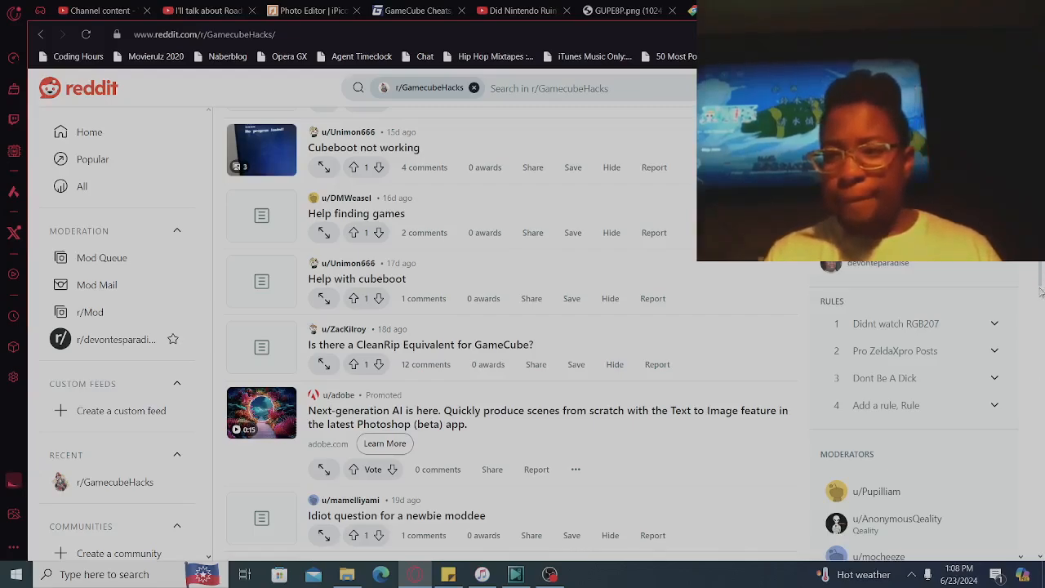
scroll(down, 3)
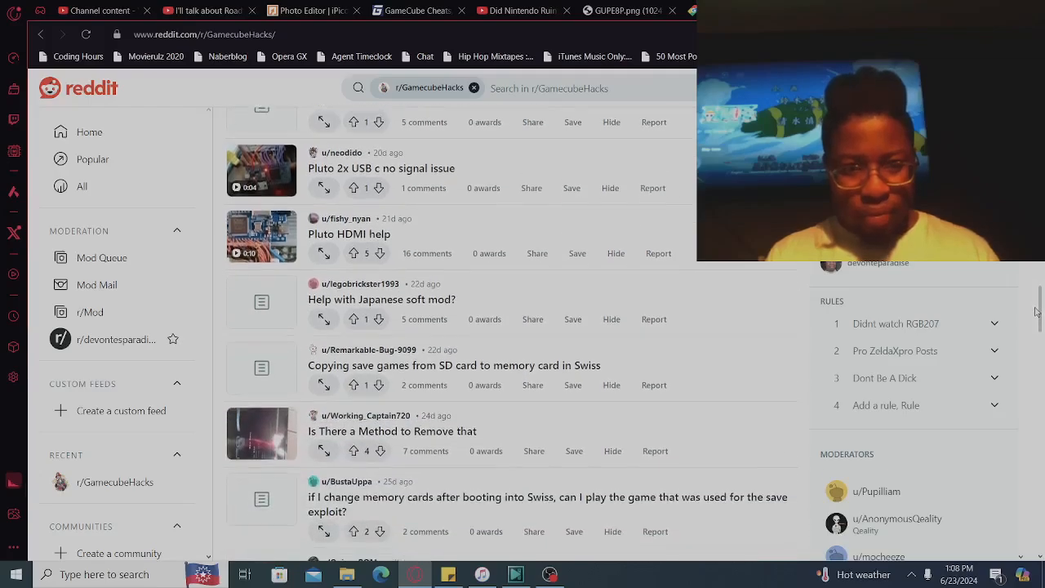
scroll(down, 3)
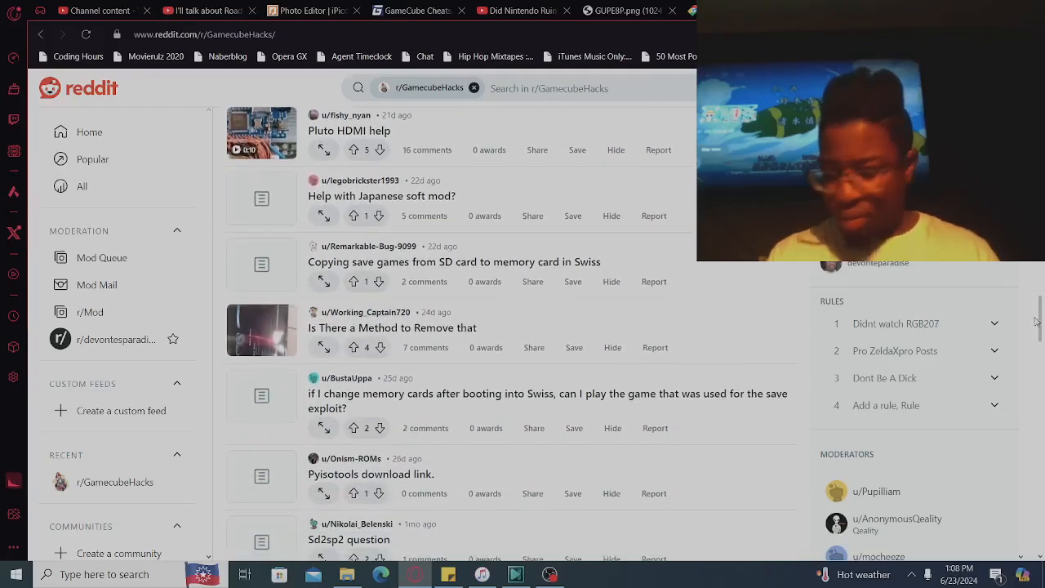
scroll(down, 3)
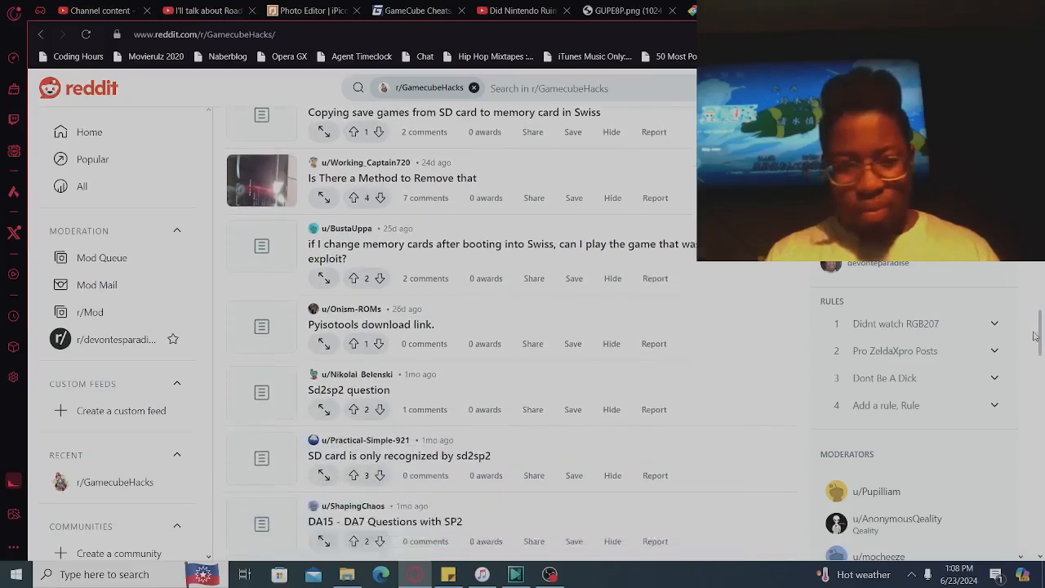
scroll(down, 3)
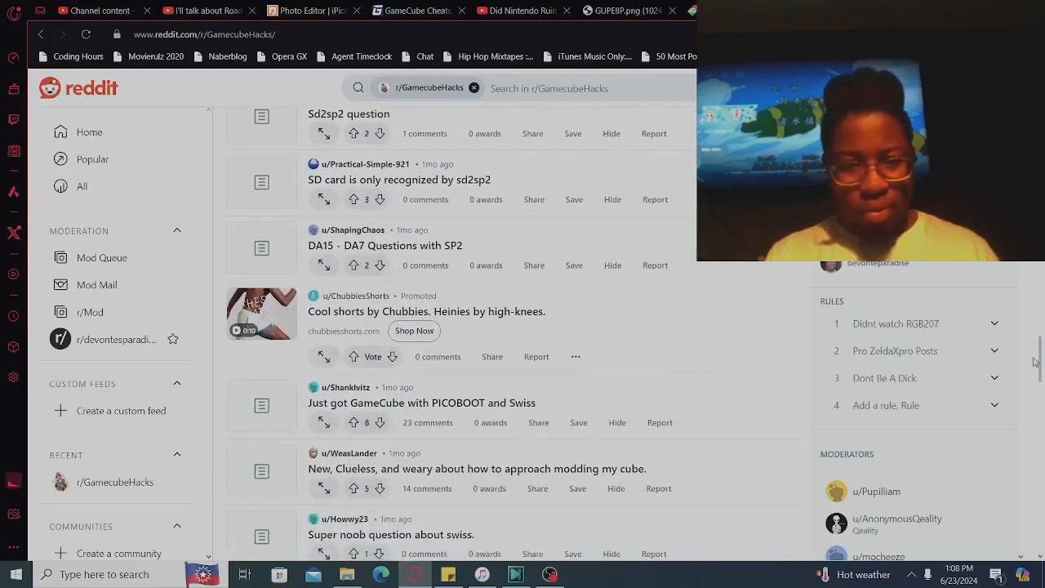
scroll(down, 3)
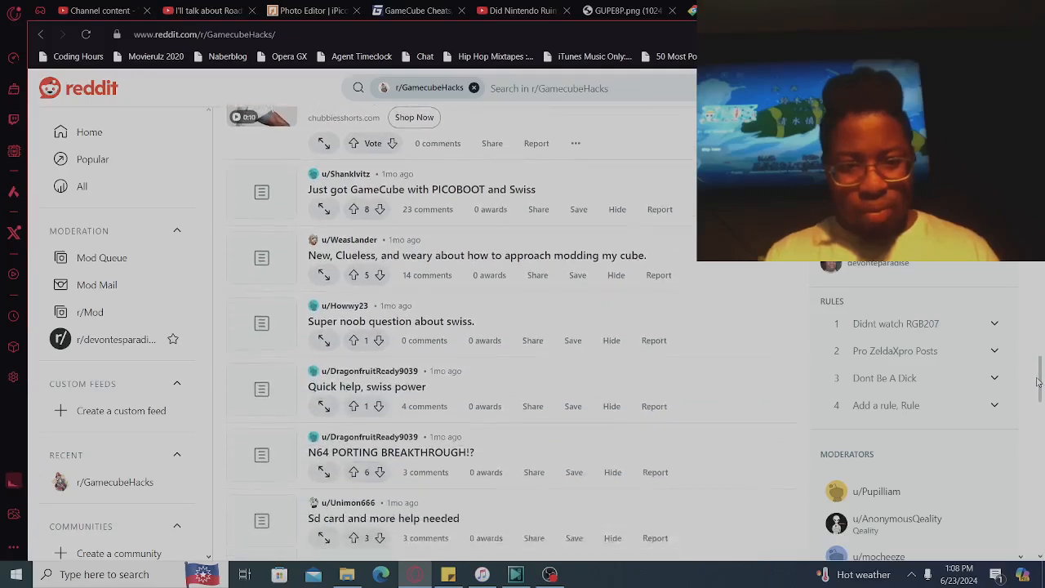
scroll(down, 3)
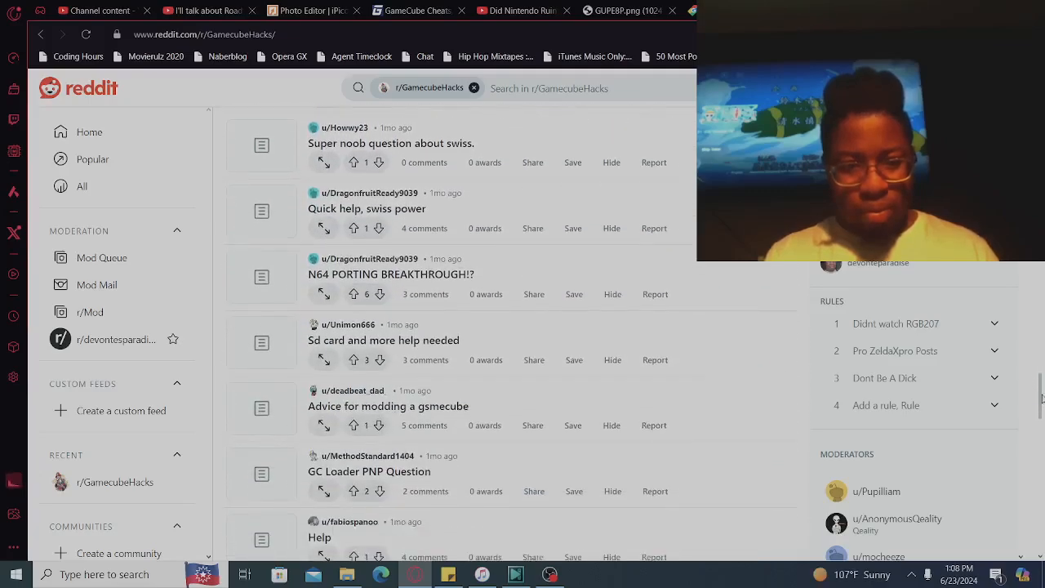
scroll(down, 3)
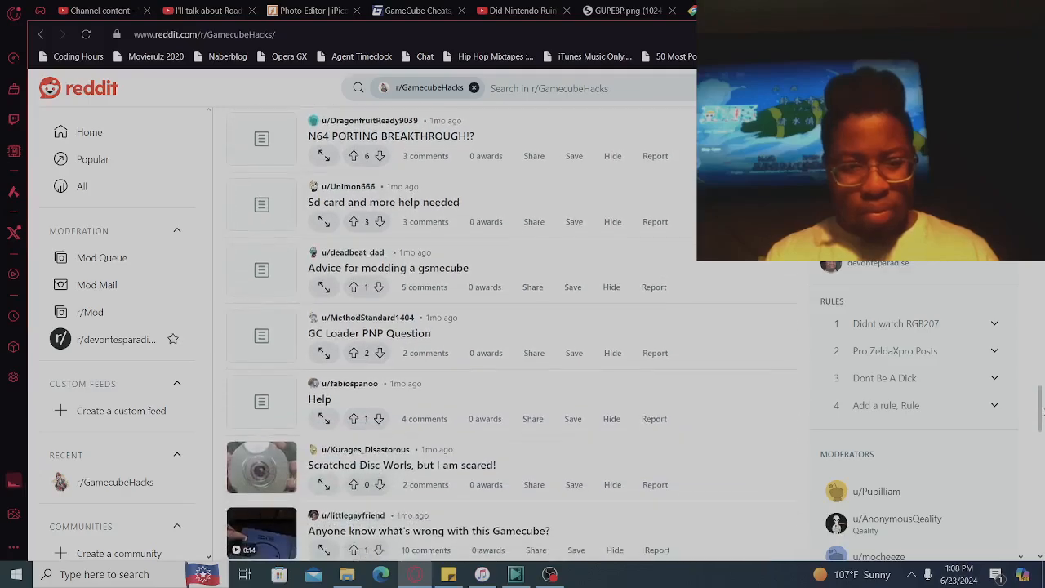
scroll(down, 3)
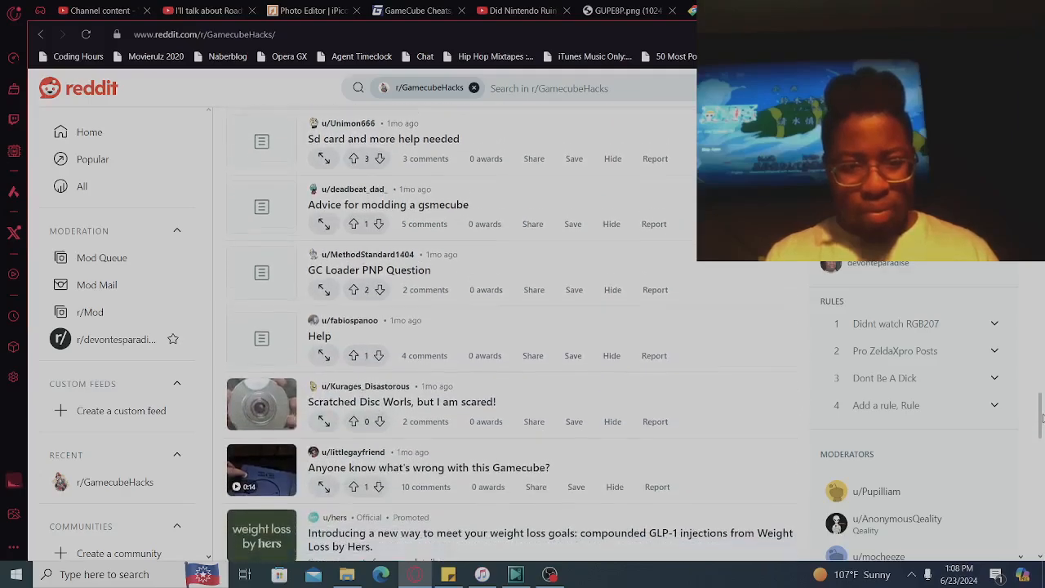
scroll(down, 3)
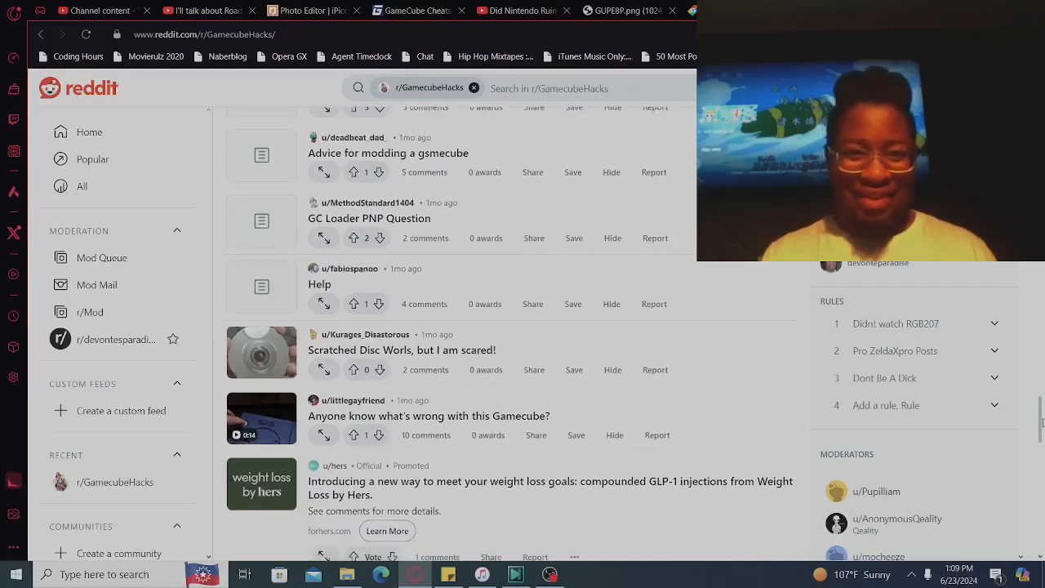
scroll(down, 3)
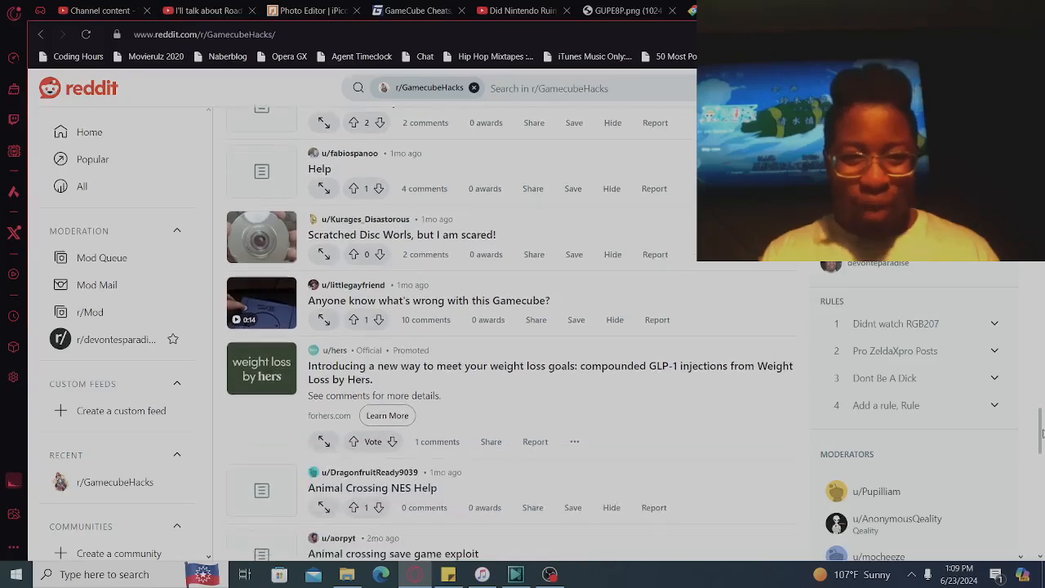
scroll(down, 3)
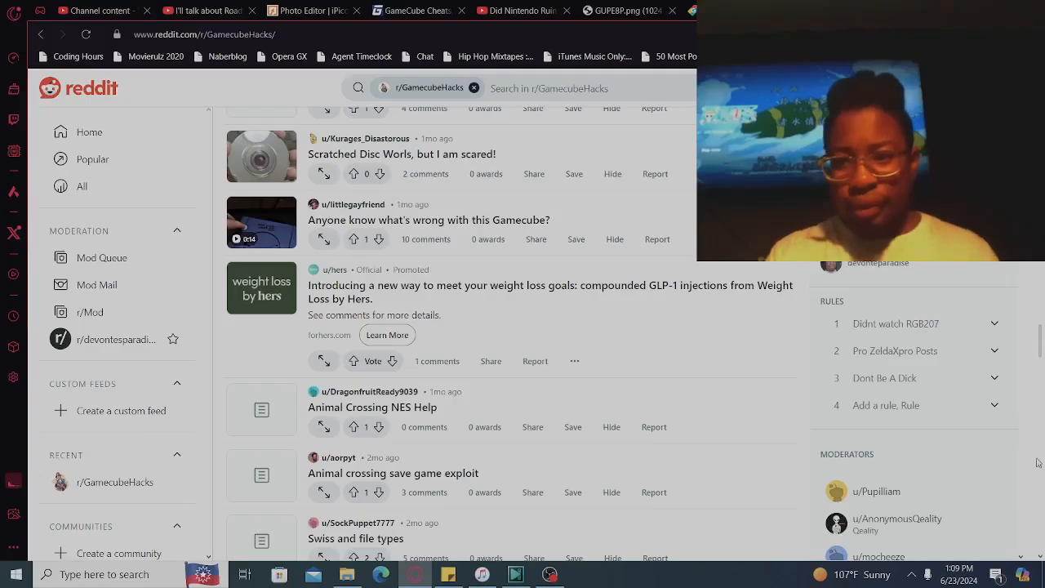
scroll(down, 3)
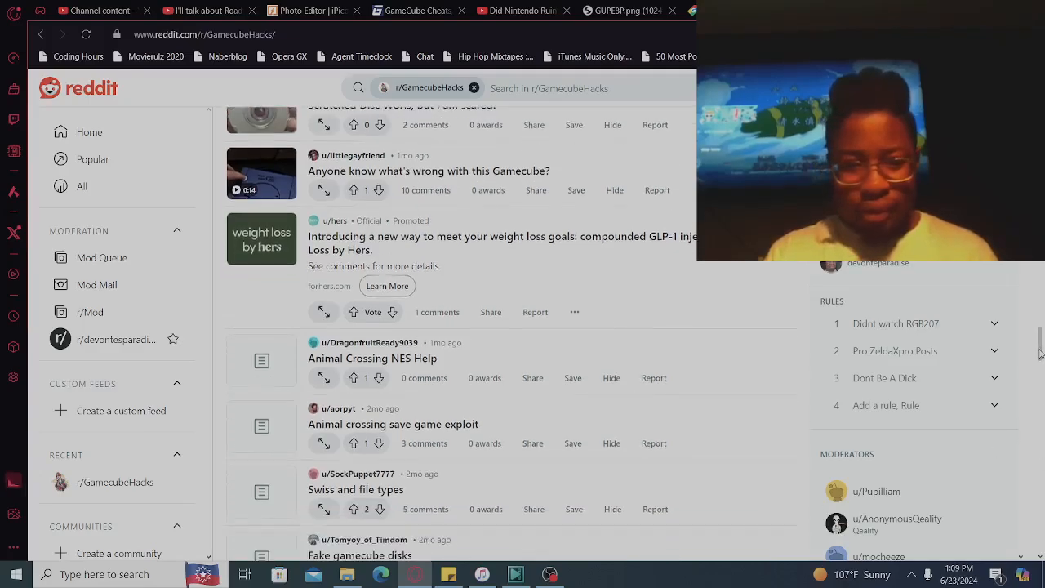
scroll(down, 3)
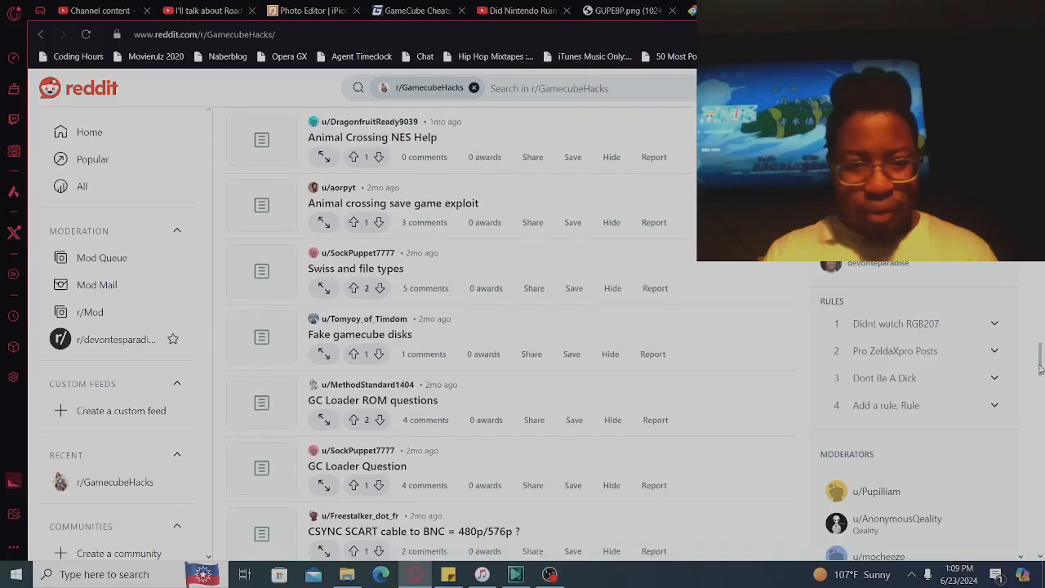
scroll(down, 3)
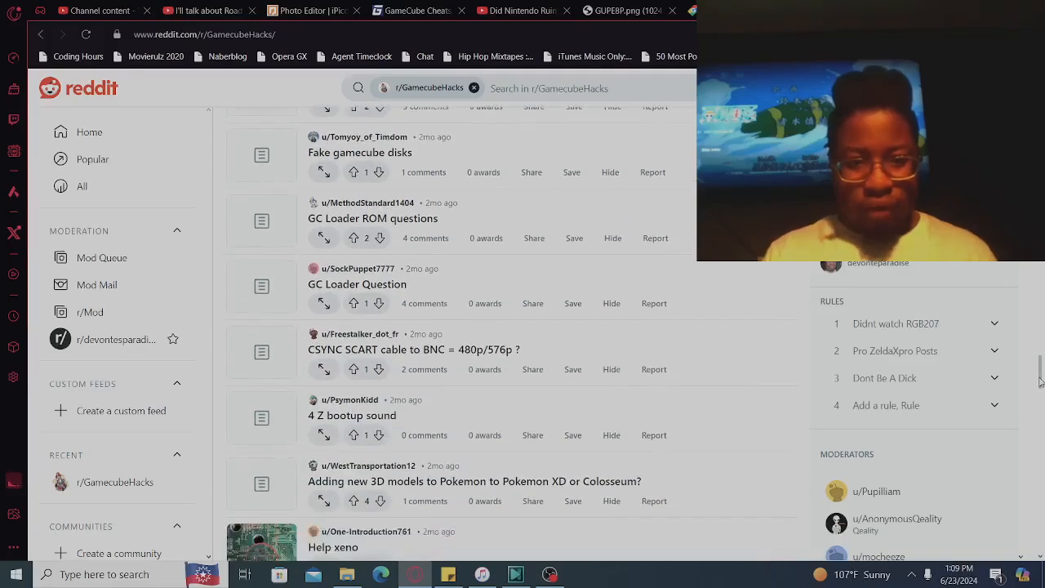
scroll(down, 3)
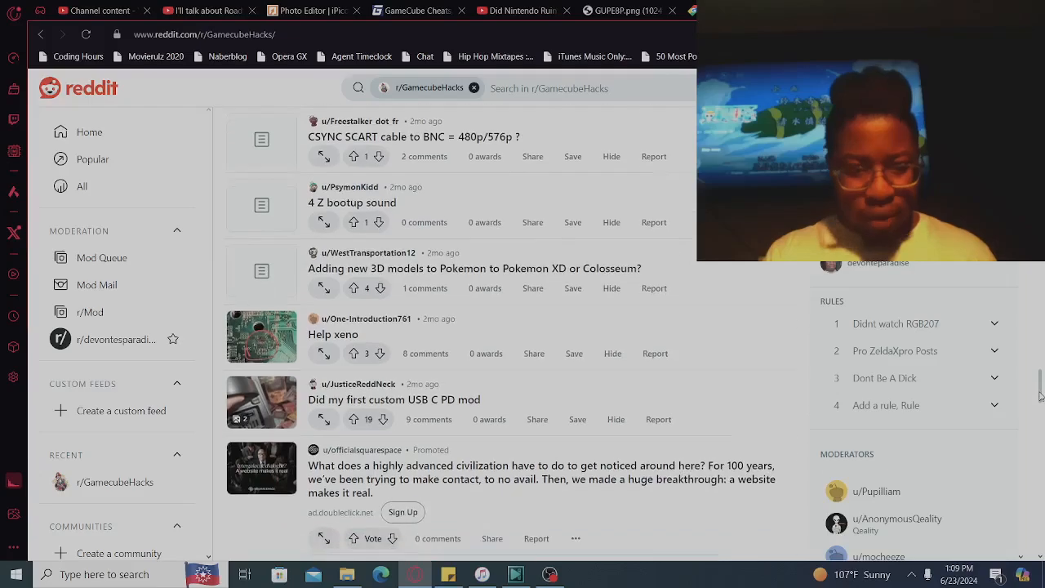
scroll(down, 3)
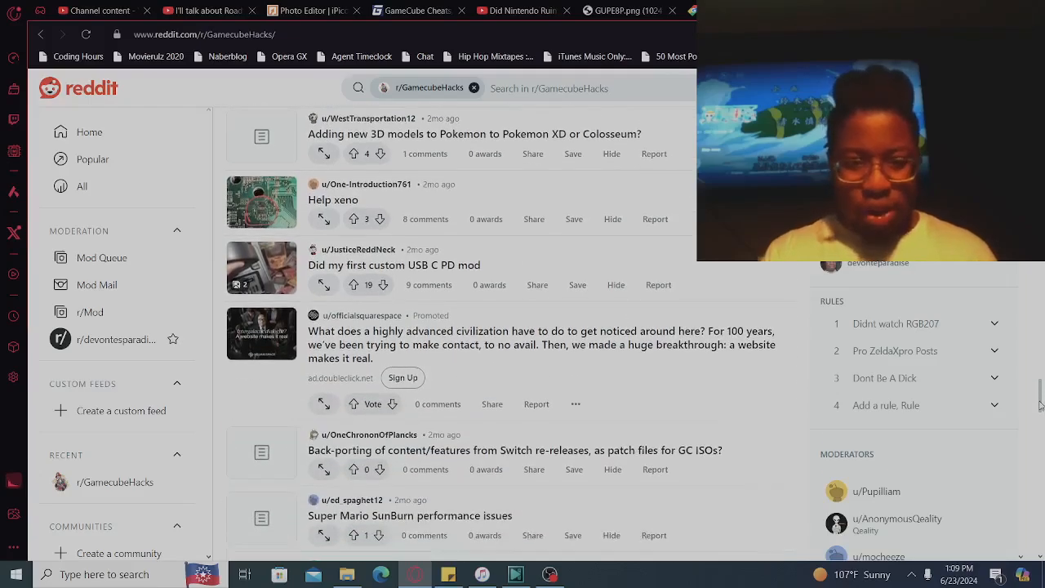
scroll(down, 3)
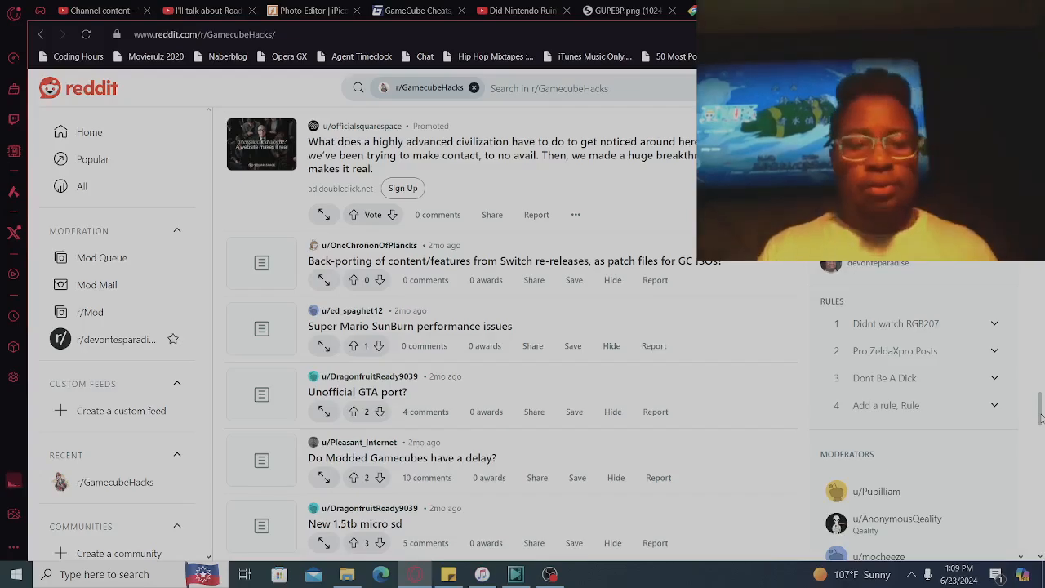
scroll(down, 3)
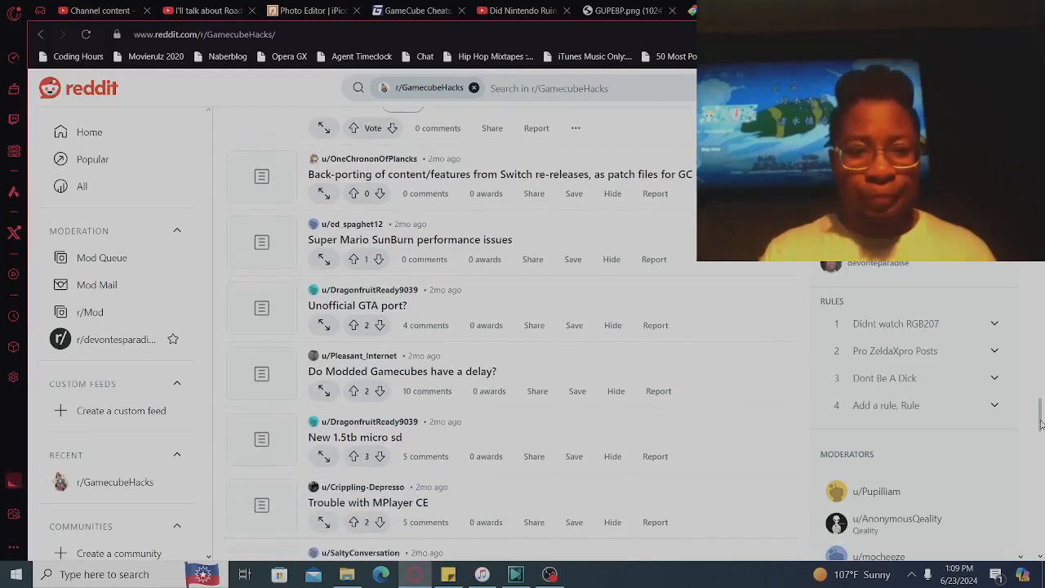
scroll(down, 3)
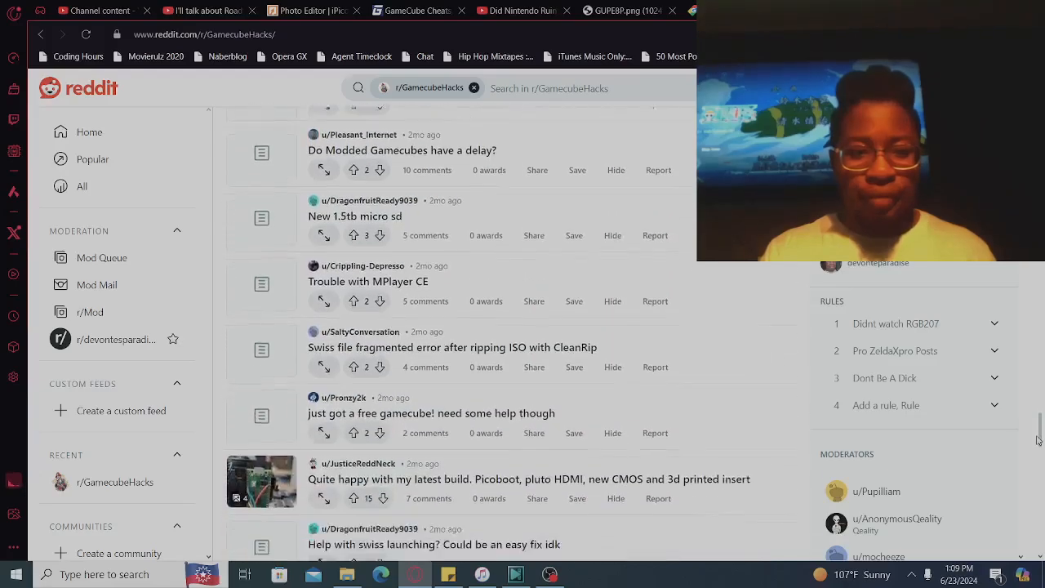
scroll(down, 3)
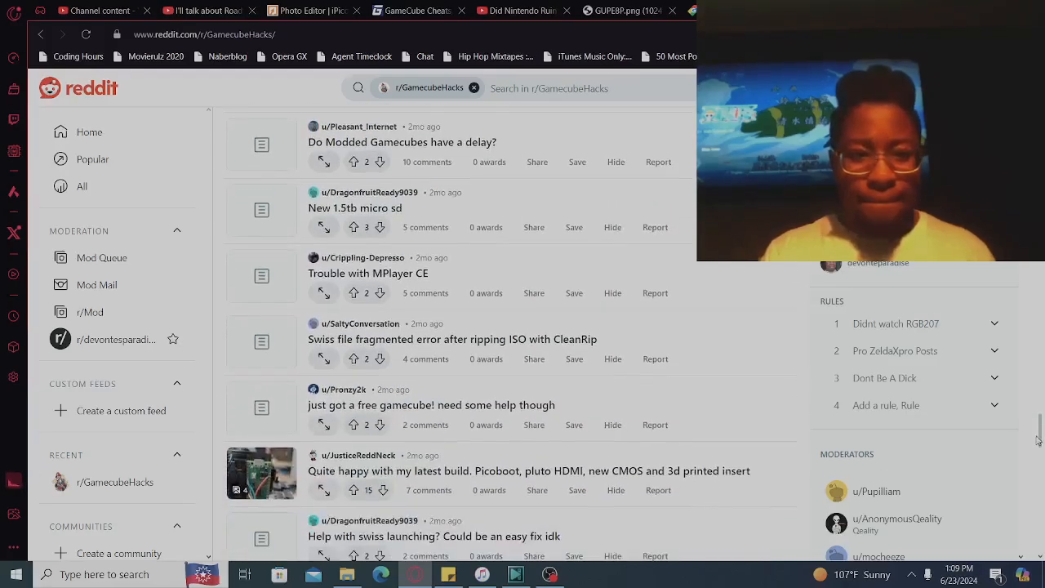
scroll(down, 3)
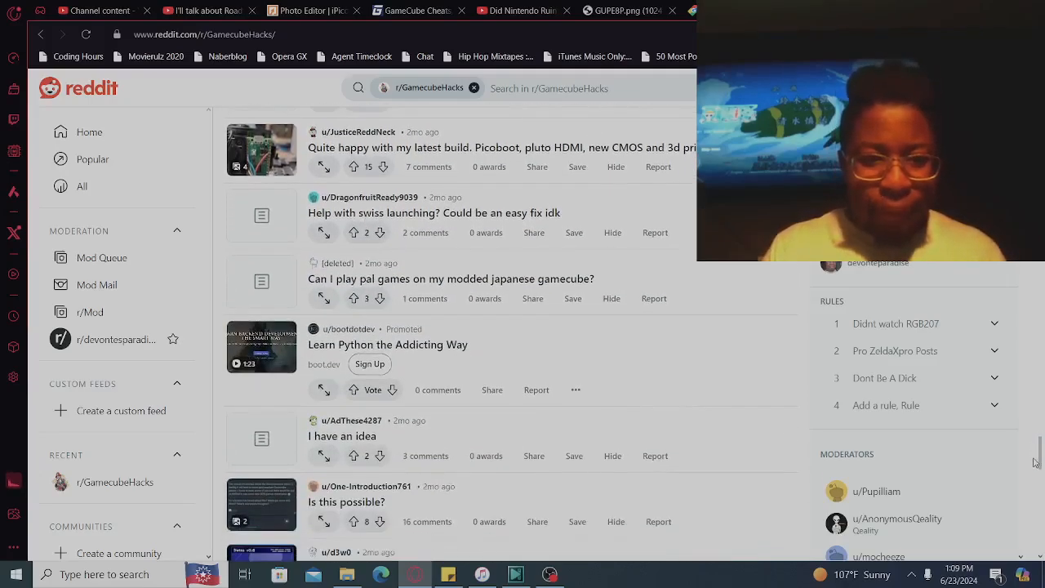
scroll(down, 3)
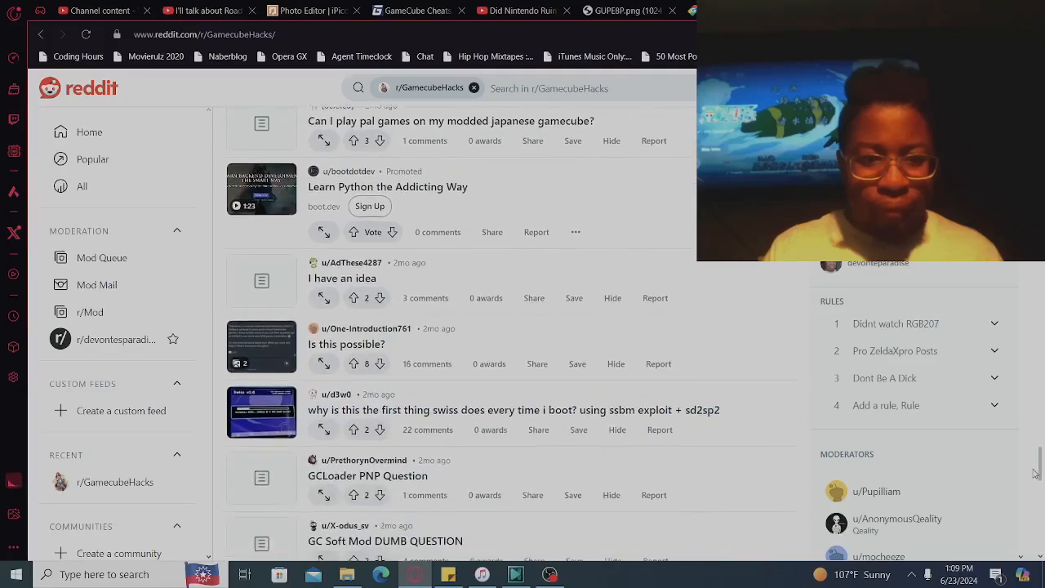
scroll(down, 3)
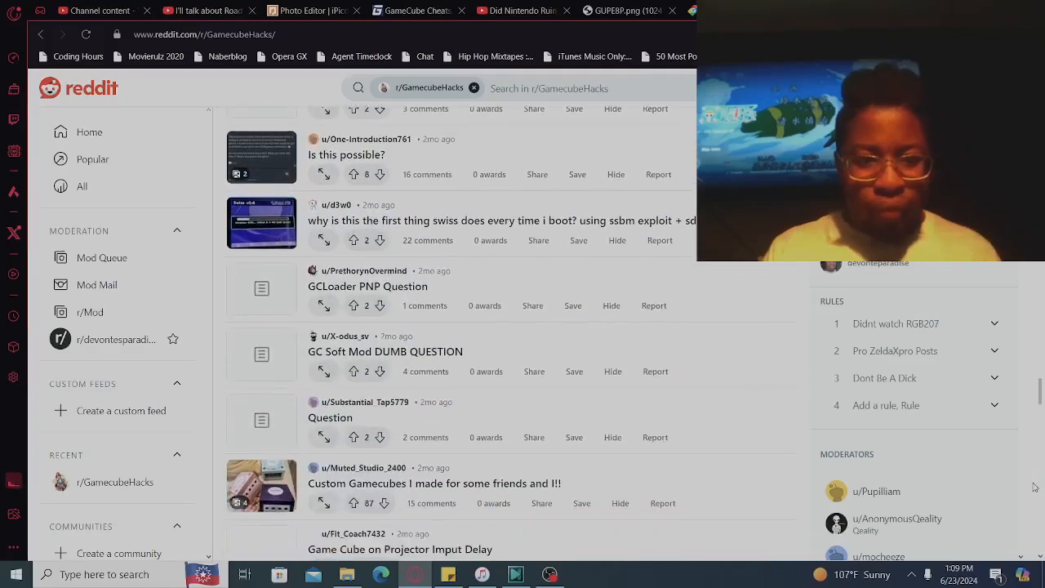
scroll(down, 3)
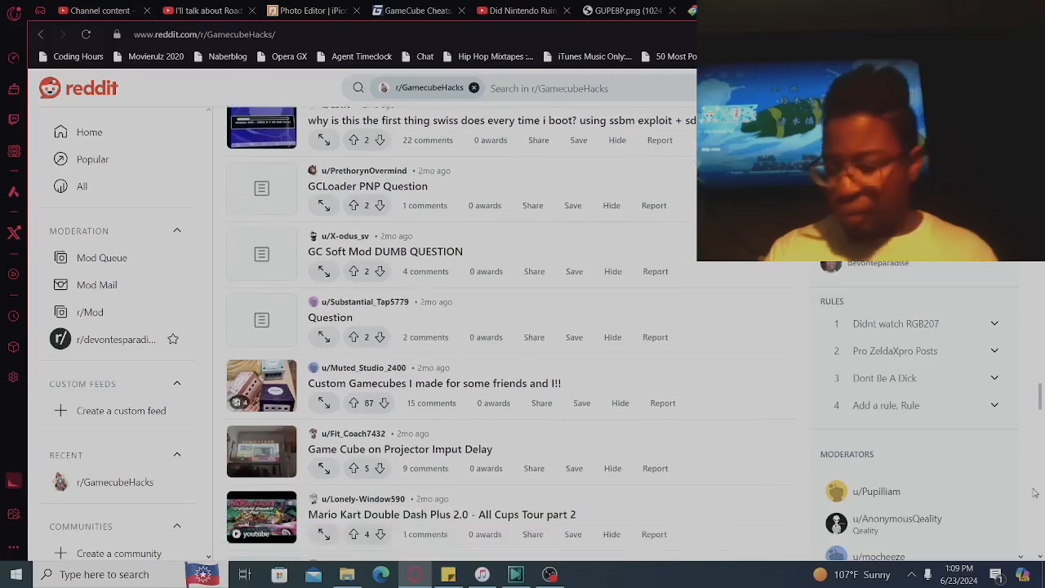
scroll(down, 3)
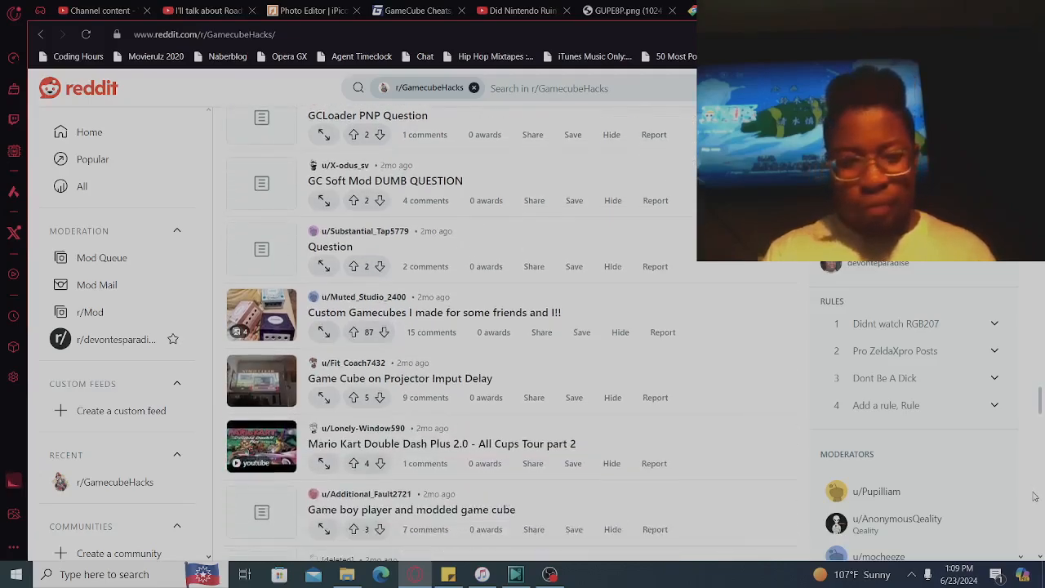
scroll(down, 3)
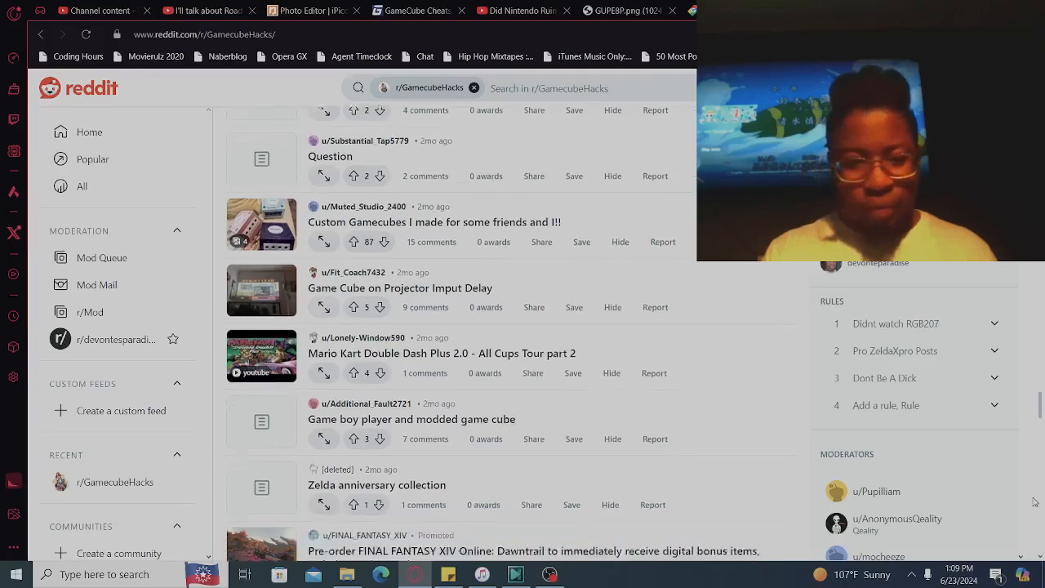
scroll(down, 3)
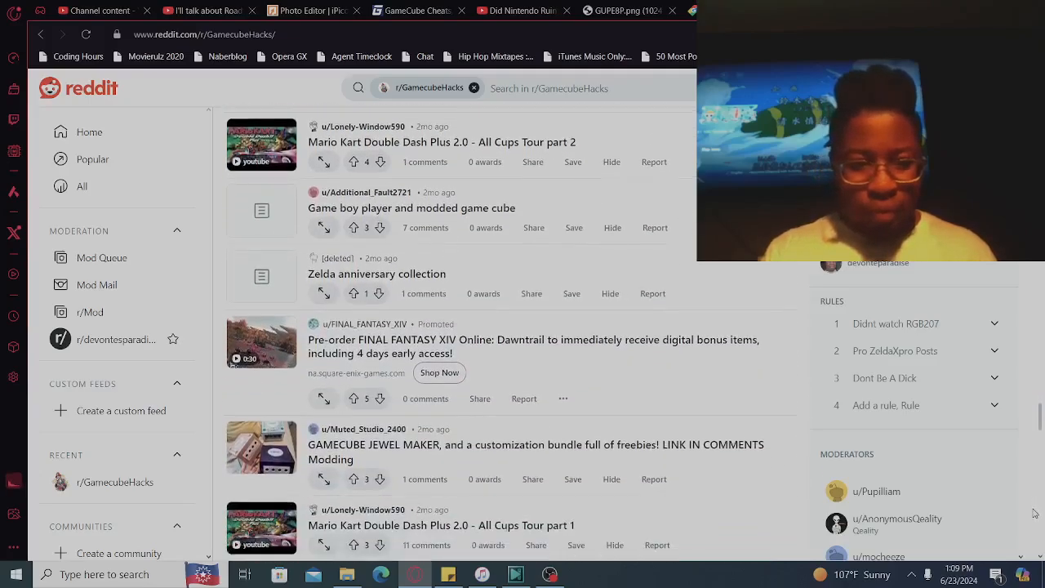
scroll(down, 3)
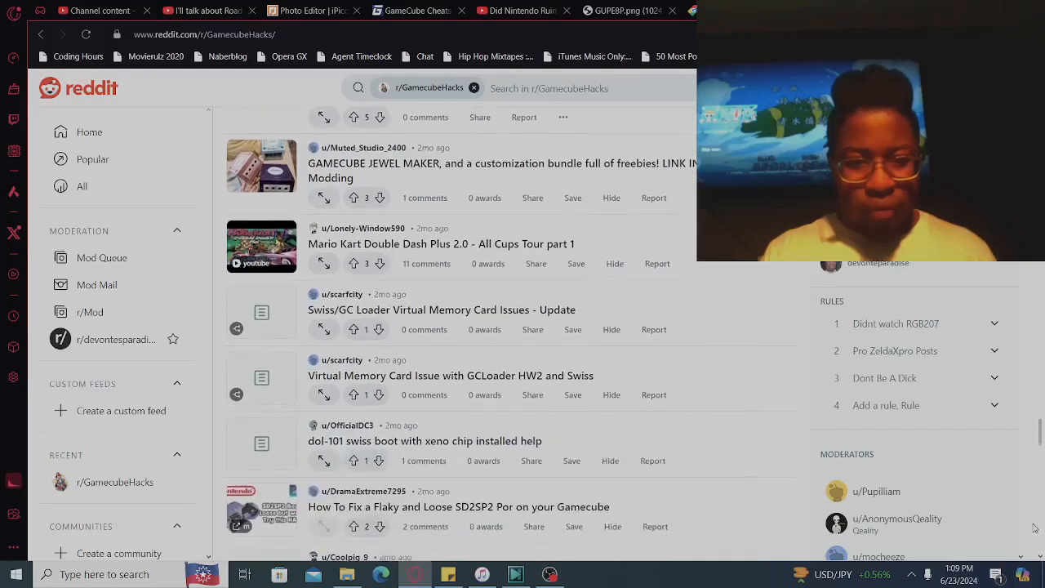
scroll(down, 3)
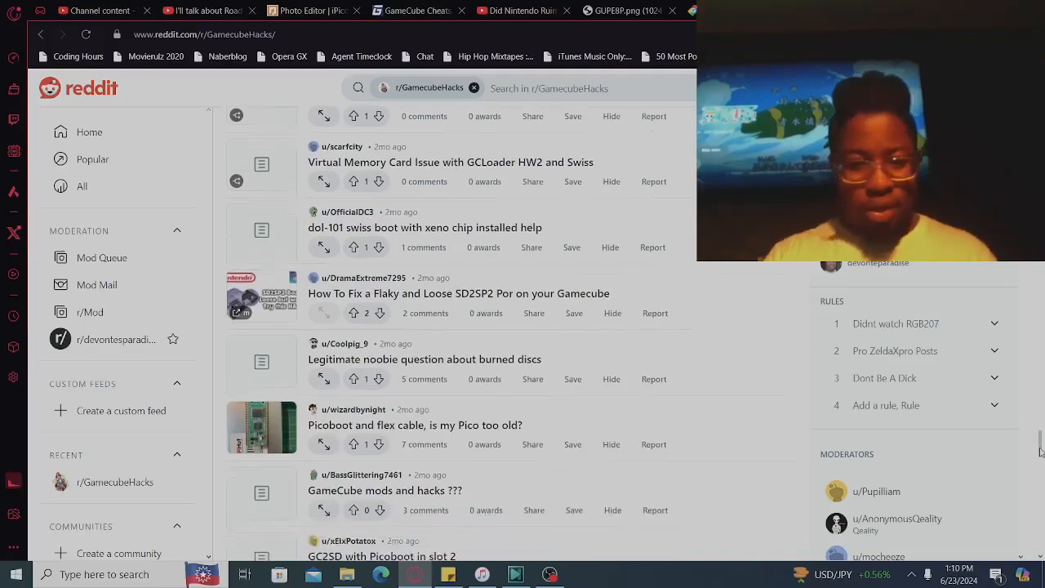
scroll(down, 3)
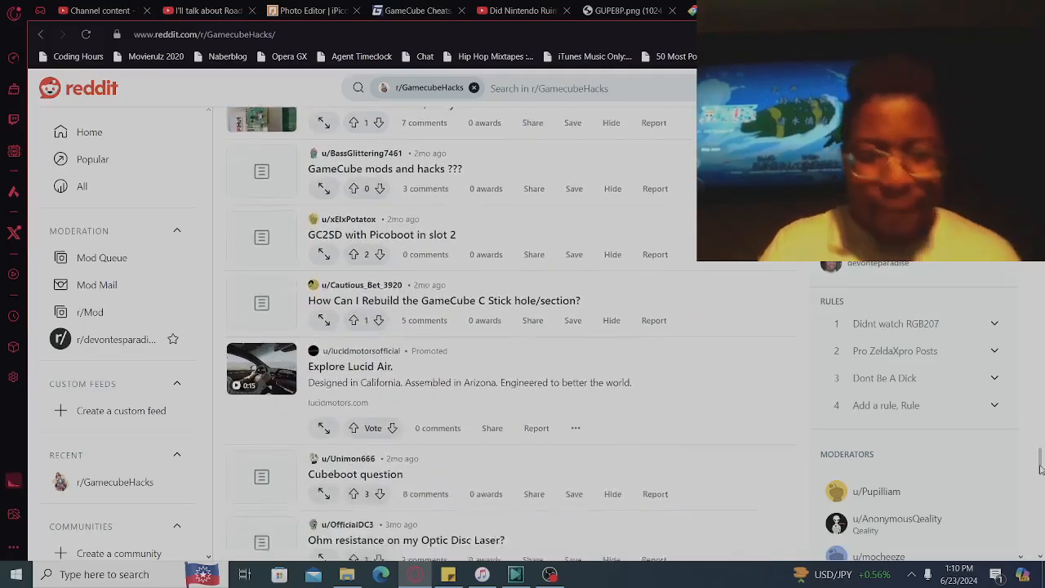
scroll(down, 3)
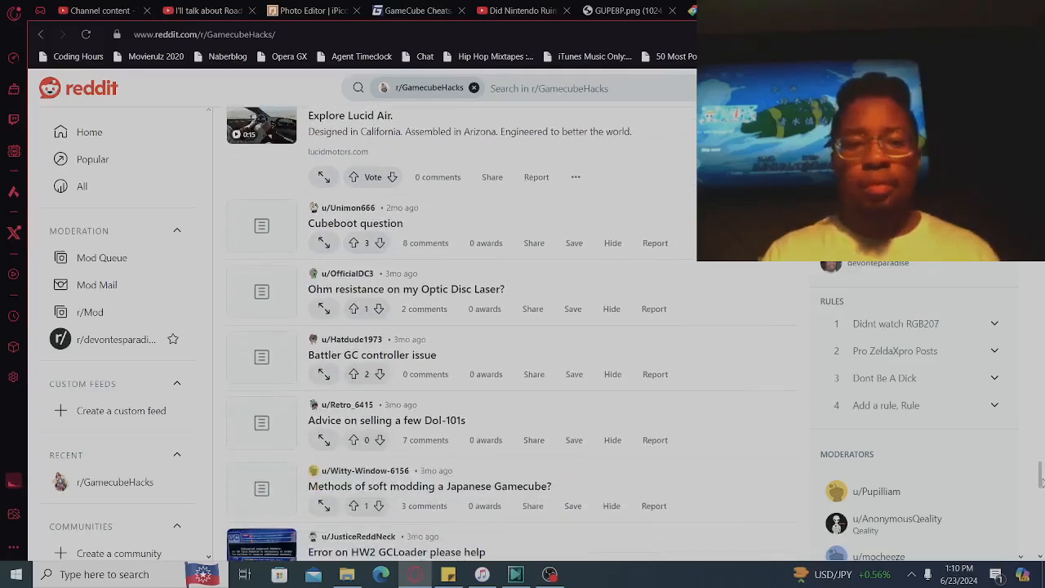
scroll(down, 3)
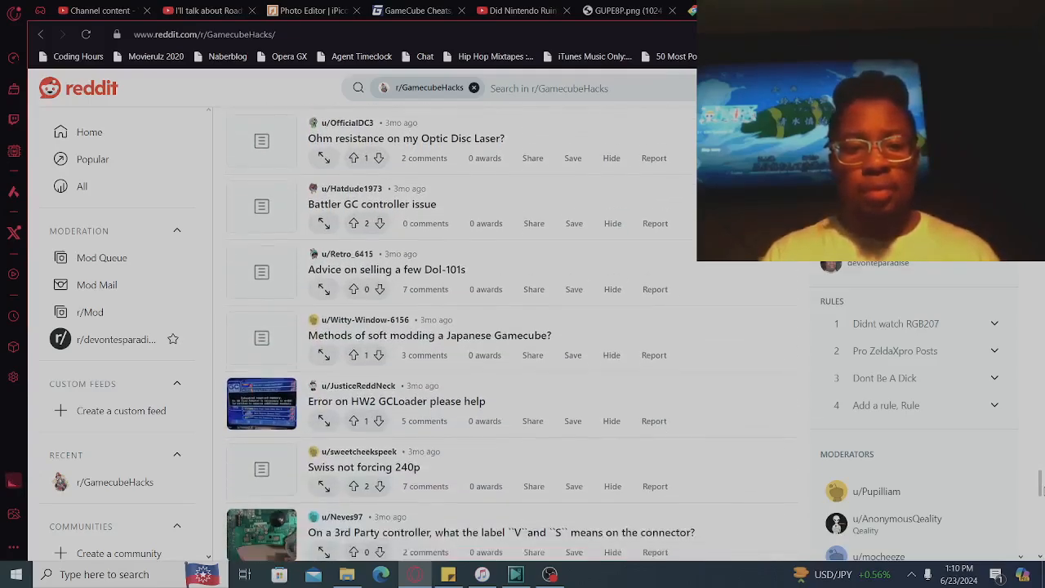
scroll(down, 3)
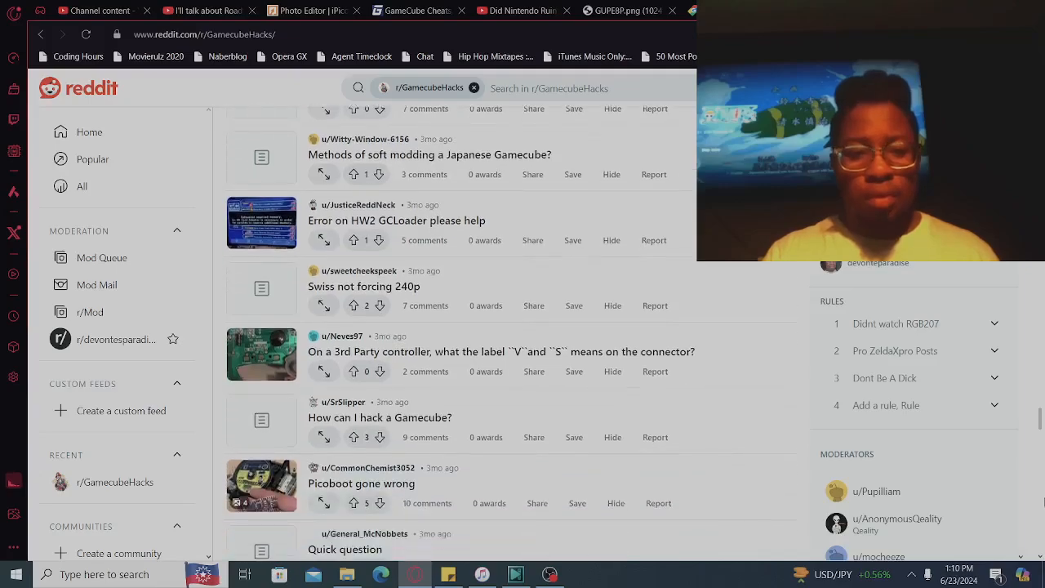
scroll(down, 3)
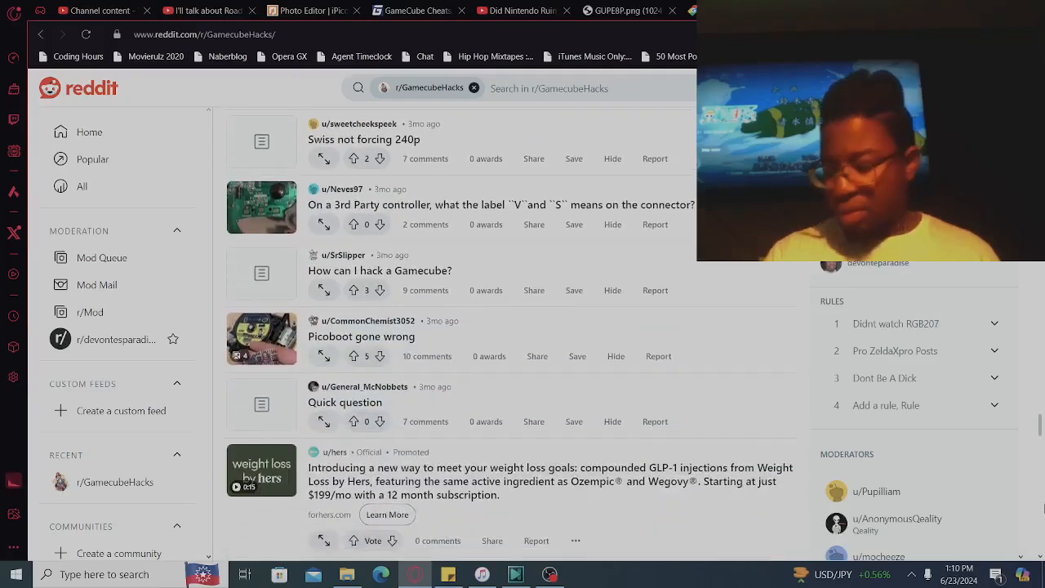
scroll(down, 3)
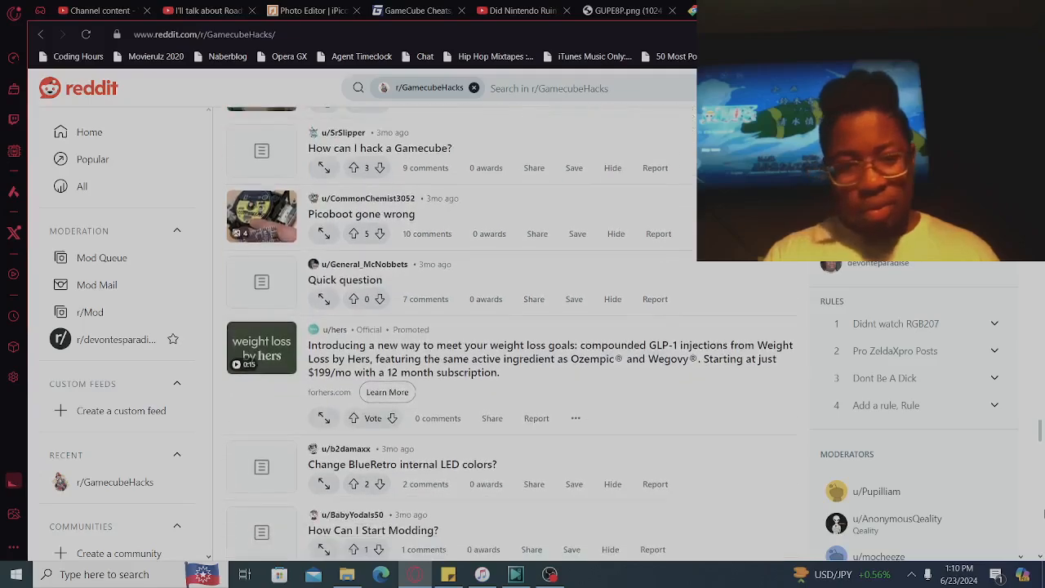
scroll(down, 3)
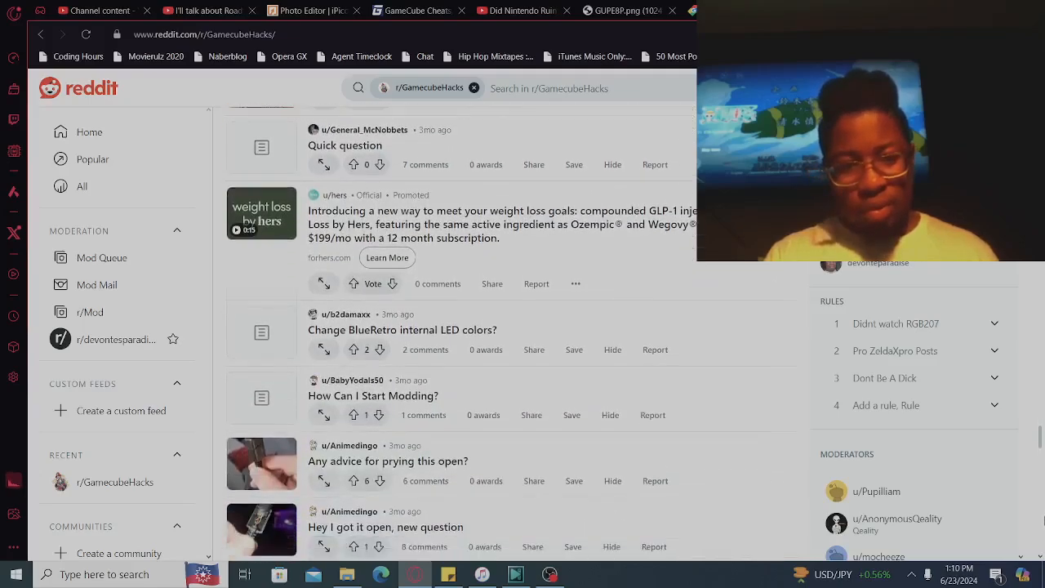
scroll(down, 3)
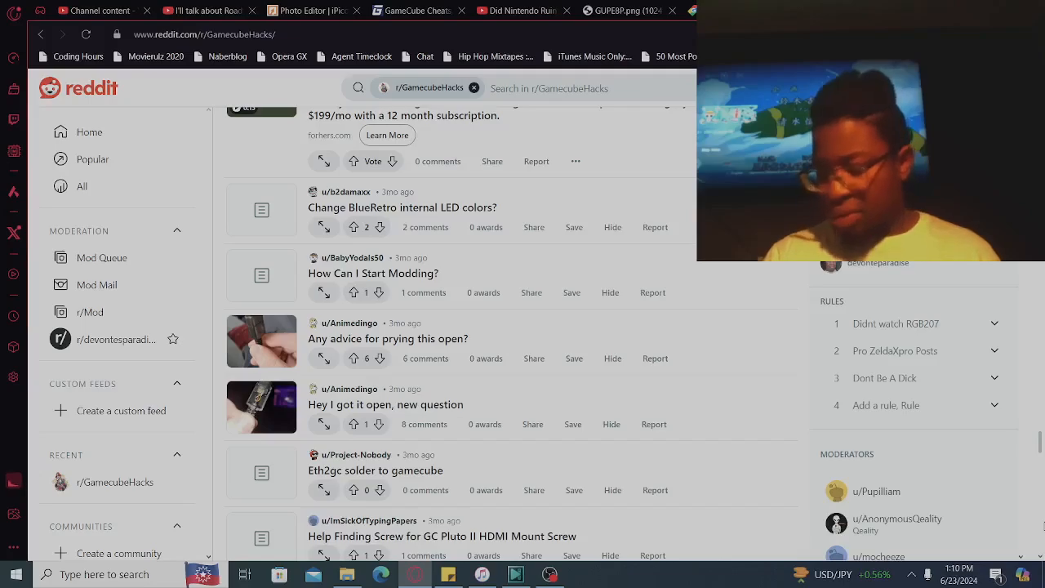
scroll(down, 3)
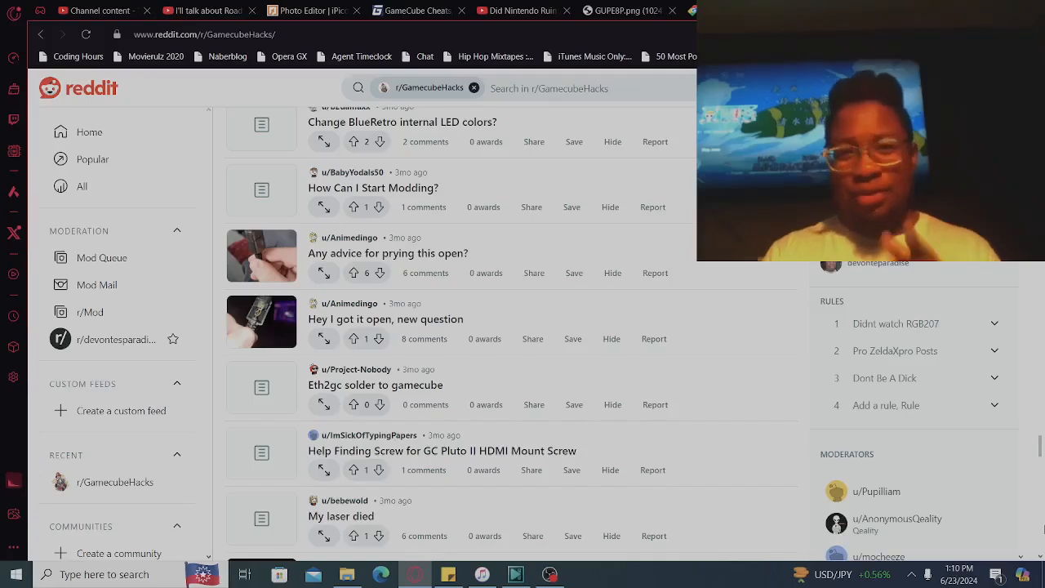
scroll(down, 3)
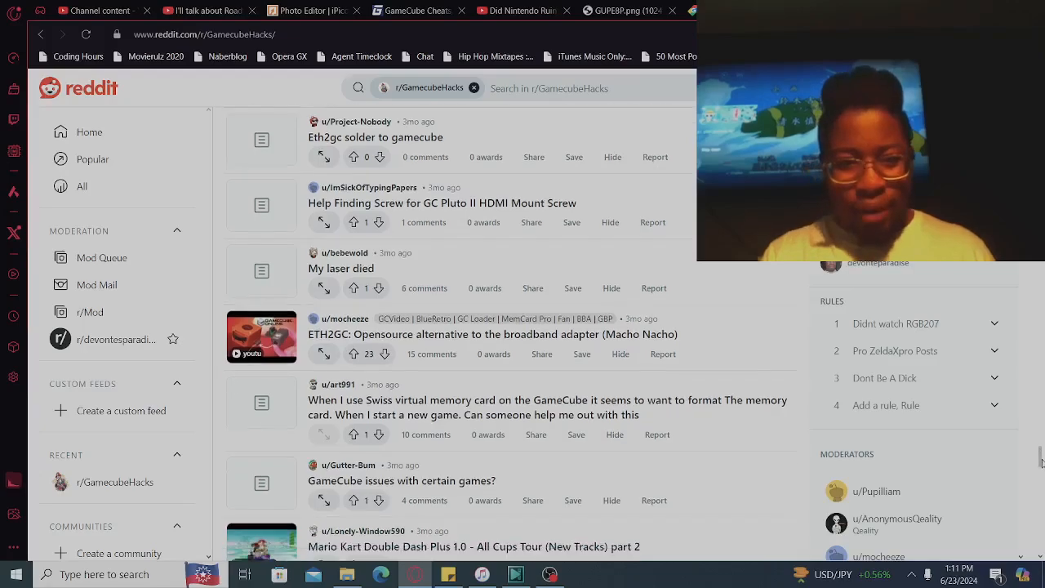
scroll(down, 3)
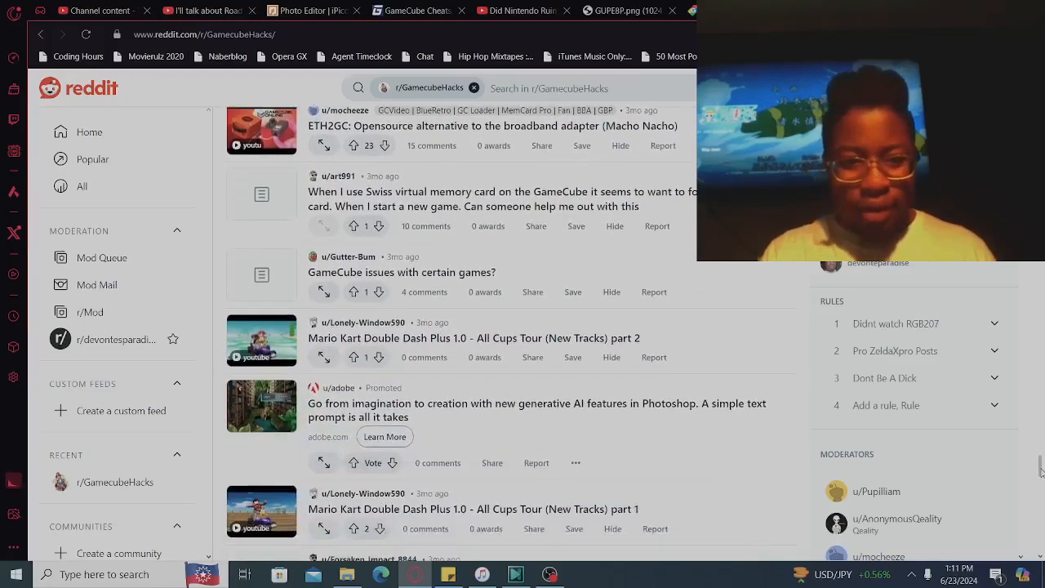
scroll(down, 3)
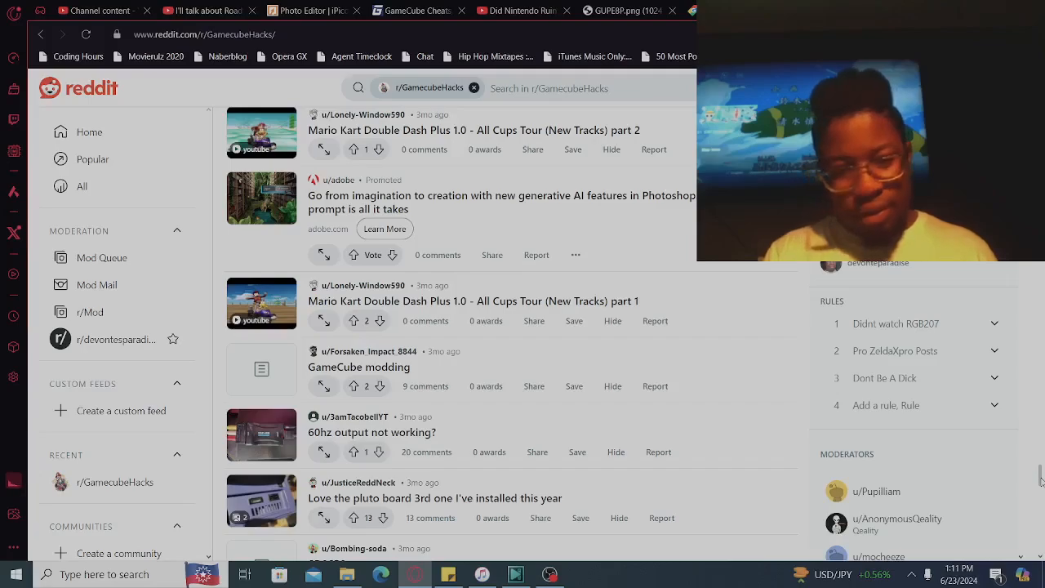
scroll(down, 3)
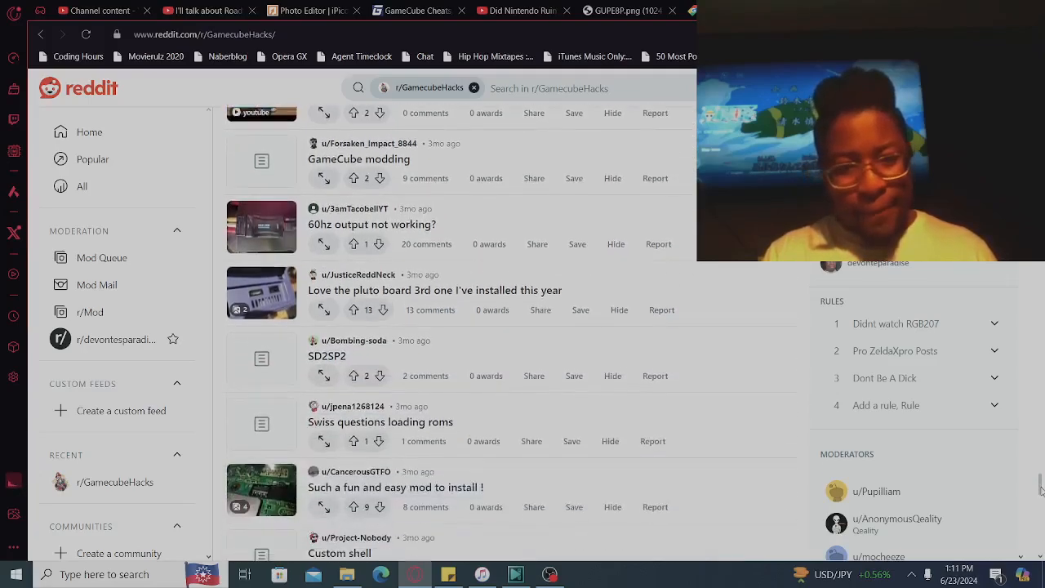
scroll(down, 3)
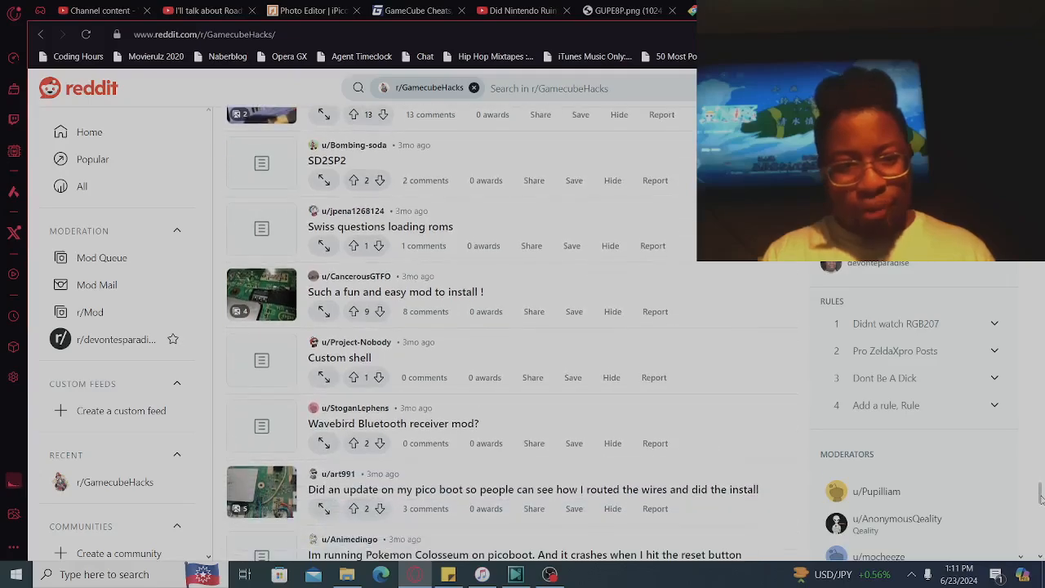
scroll(down, 3)
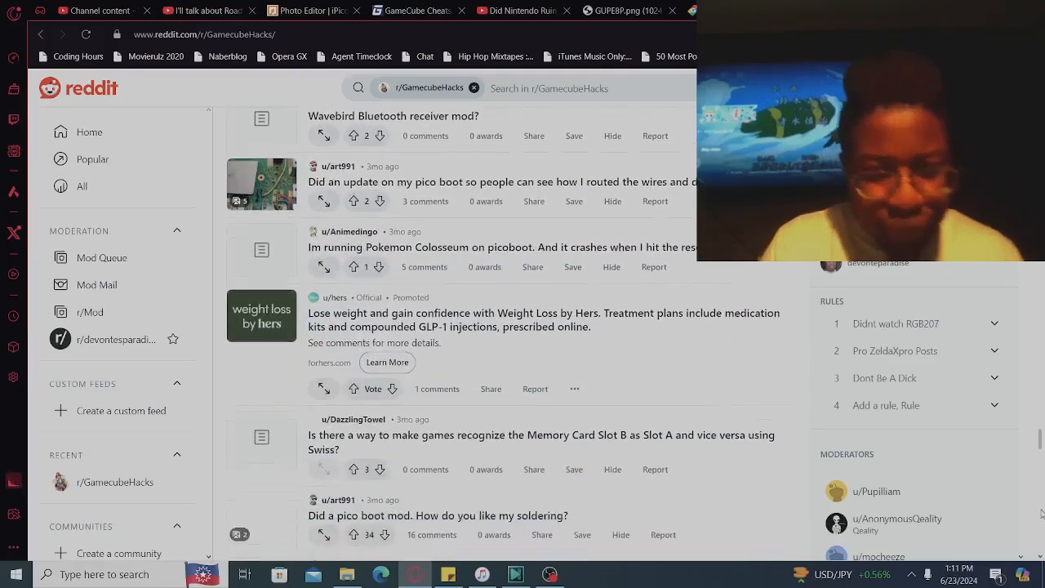
scroll(down, 3)
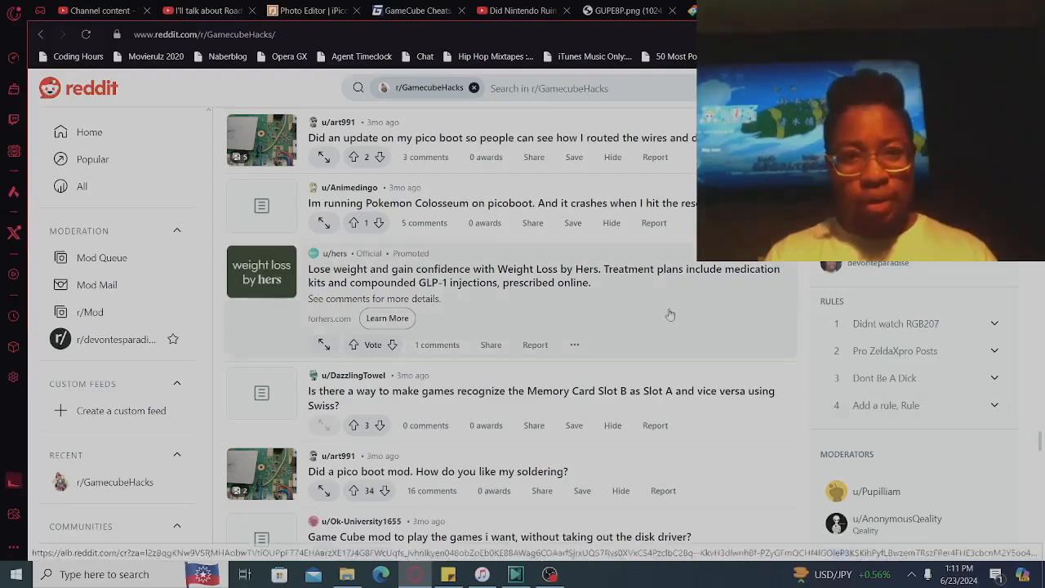
Search Reddit for 'Gamecubed' and choose r/GameCubeDude from the community suggestions
click(474, 88)
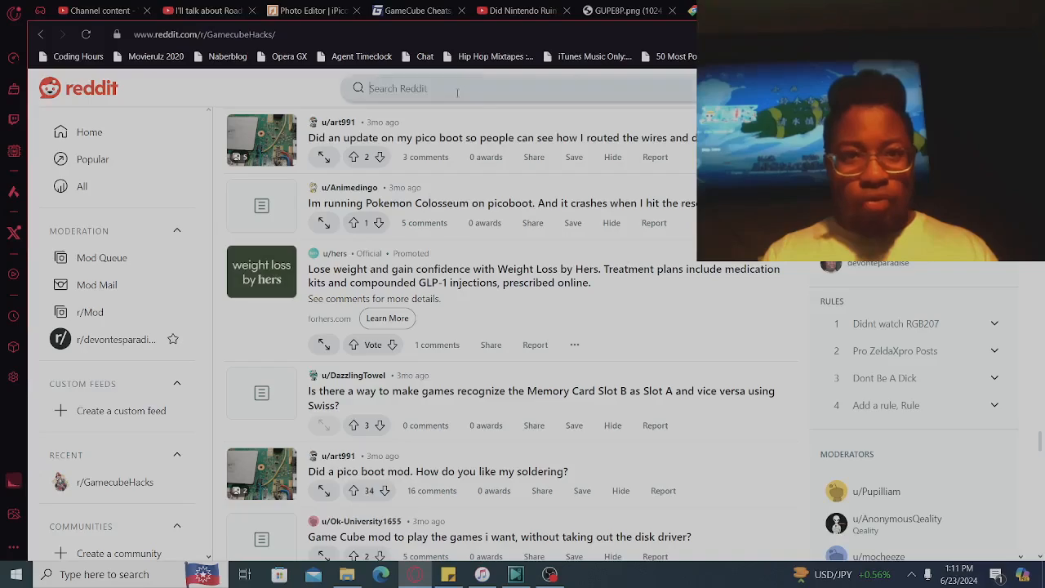
click(457, 89)
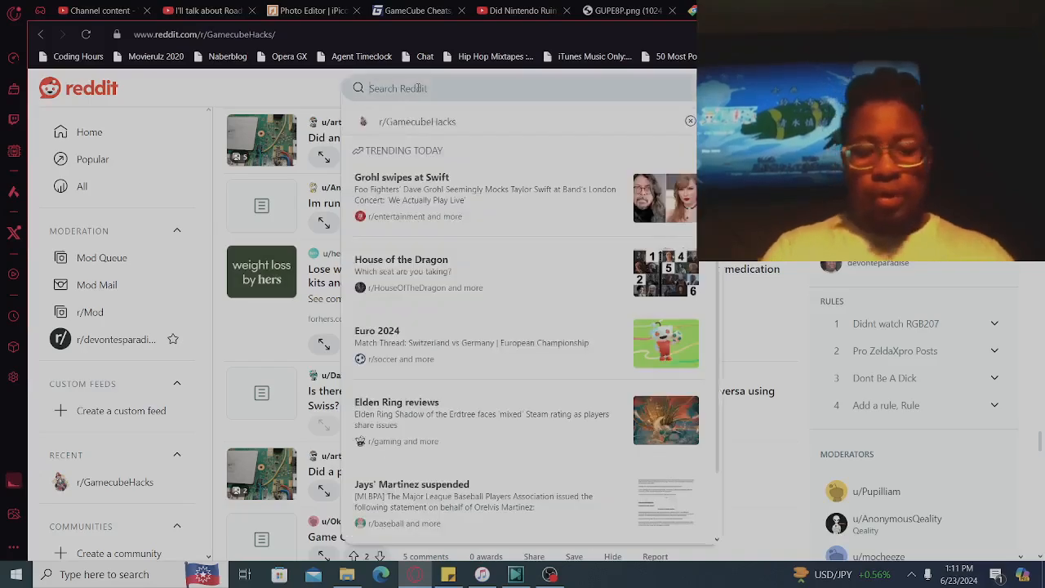
text(Gamecubed)
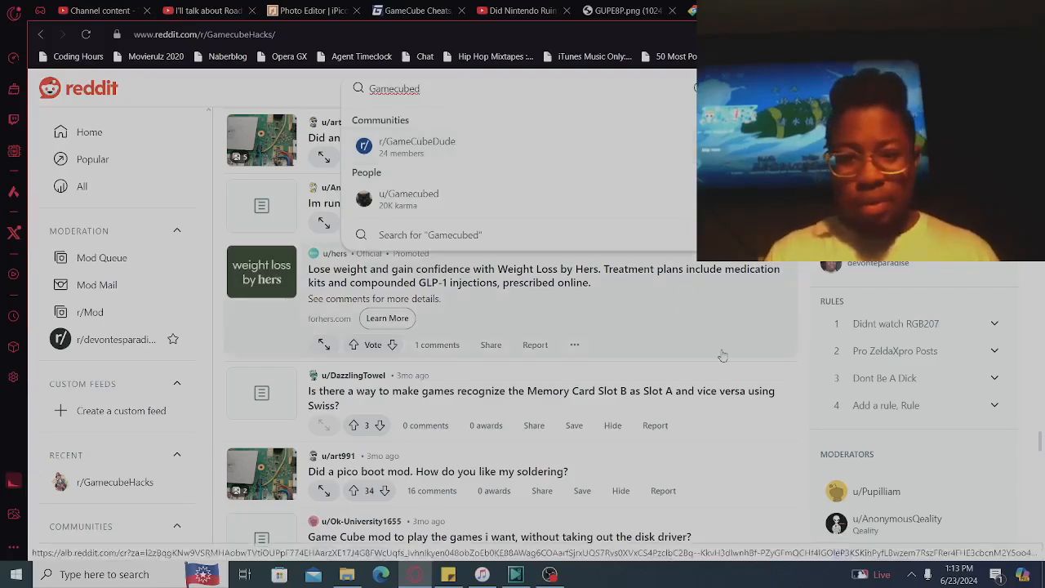
scroll(down, 3)
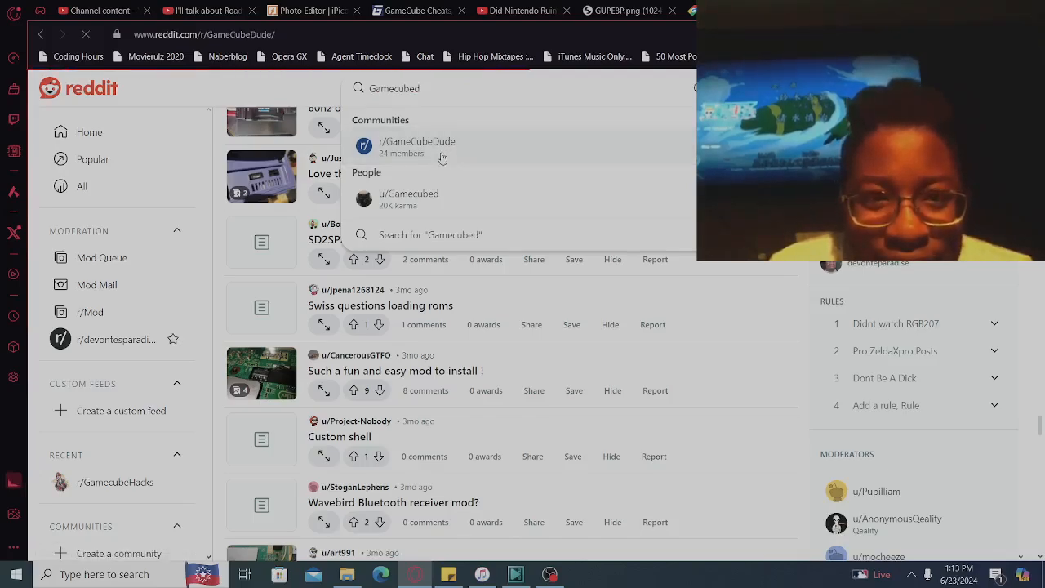
Open r/GameCubeDude and scroll through its older posts
click(416, 145)
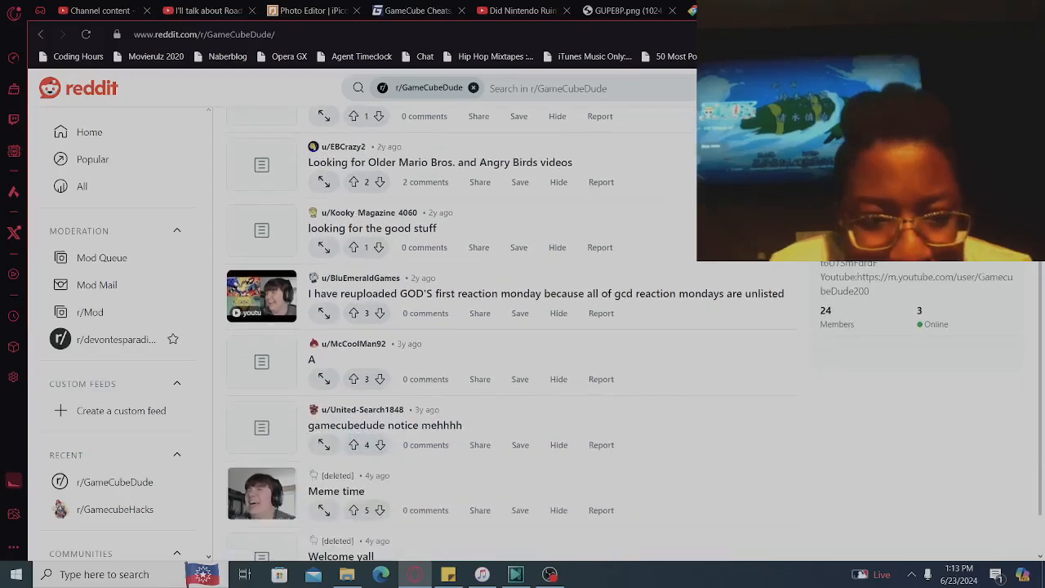
scroll(down, 3)
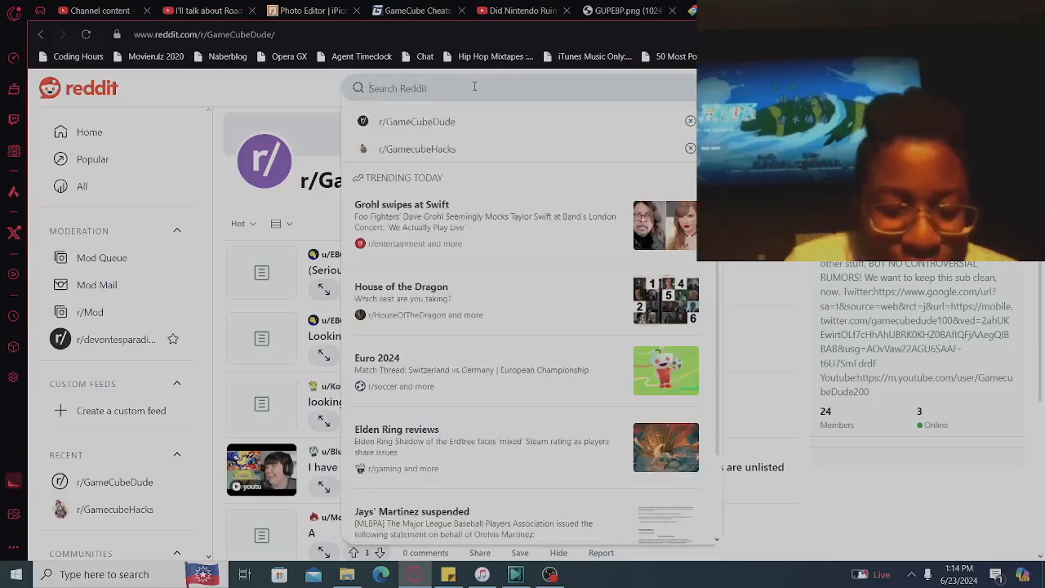
text(Gamecubef)
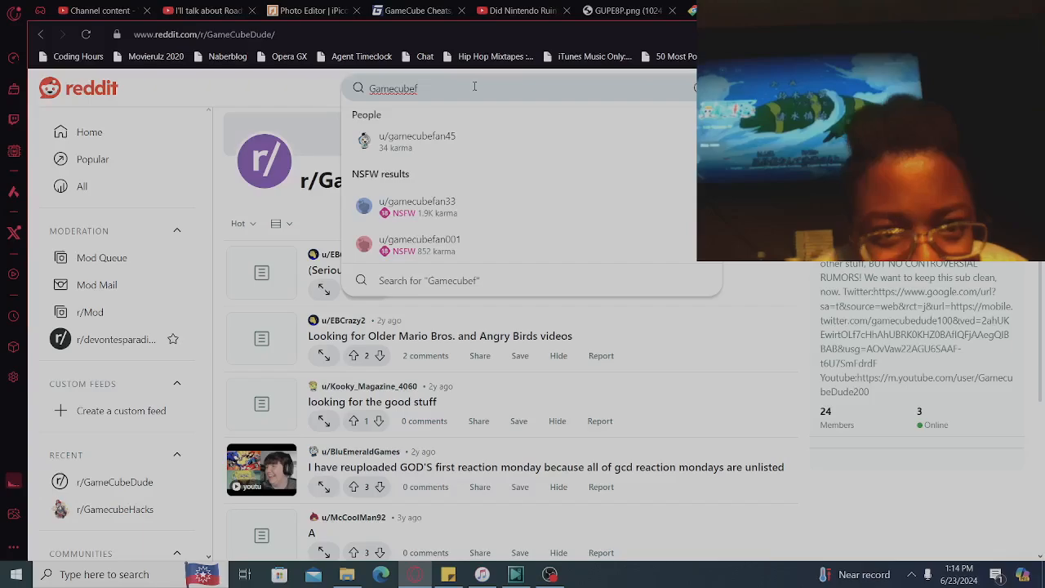
click(416, 140)
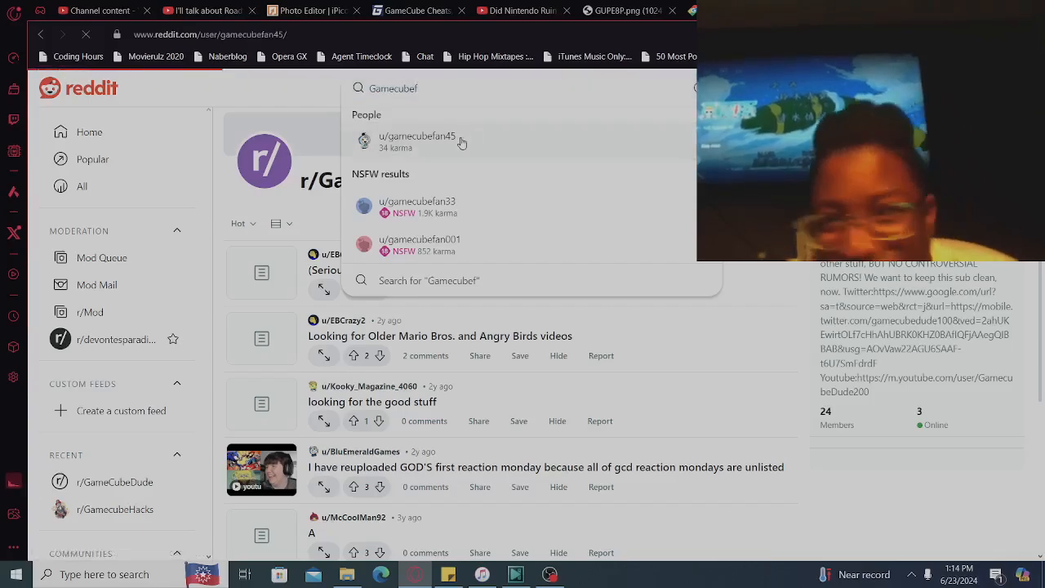
click(416, 136)
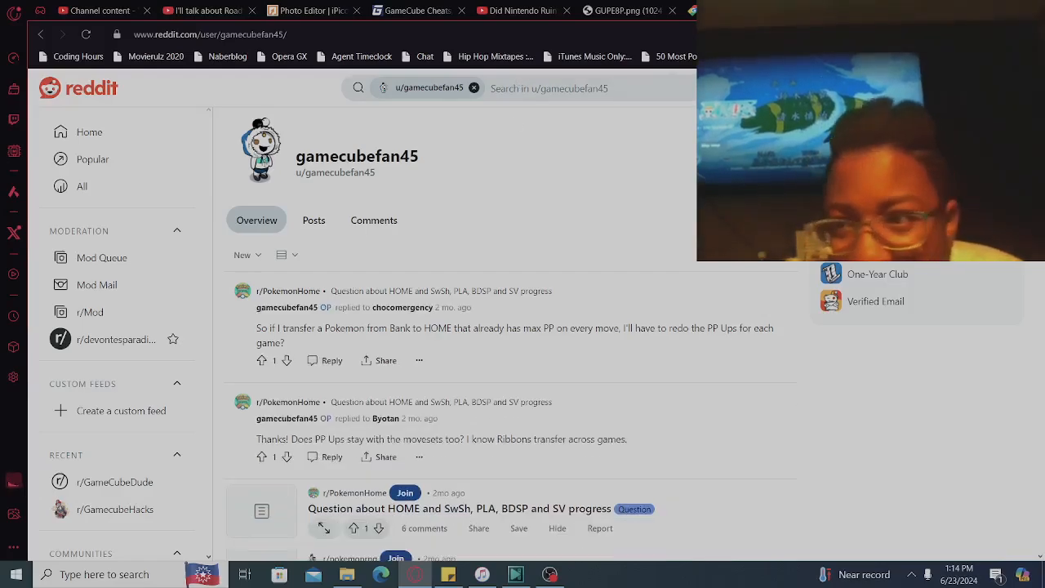
scroll(down, 3)
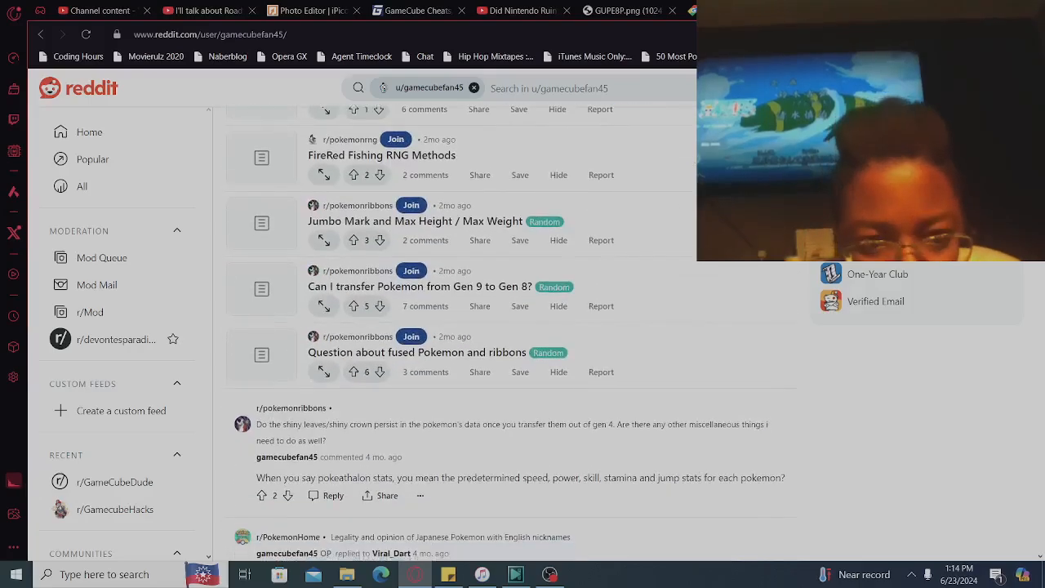
scroll(down, 3)
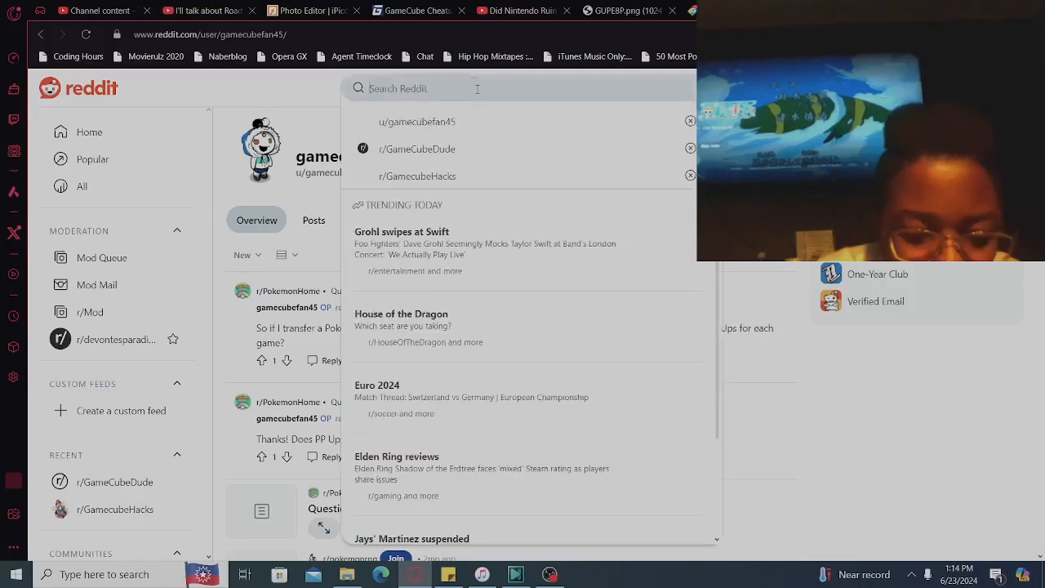
Search 'Gamecubem', correcting typos, and open the r/gamecubemasterrace suggestion
text(Gamecubeg)
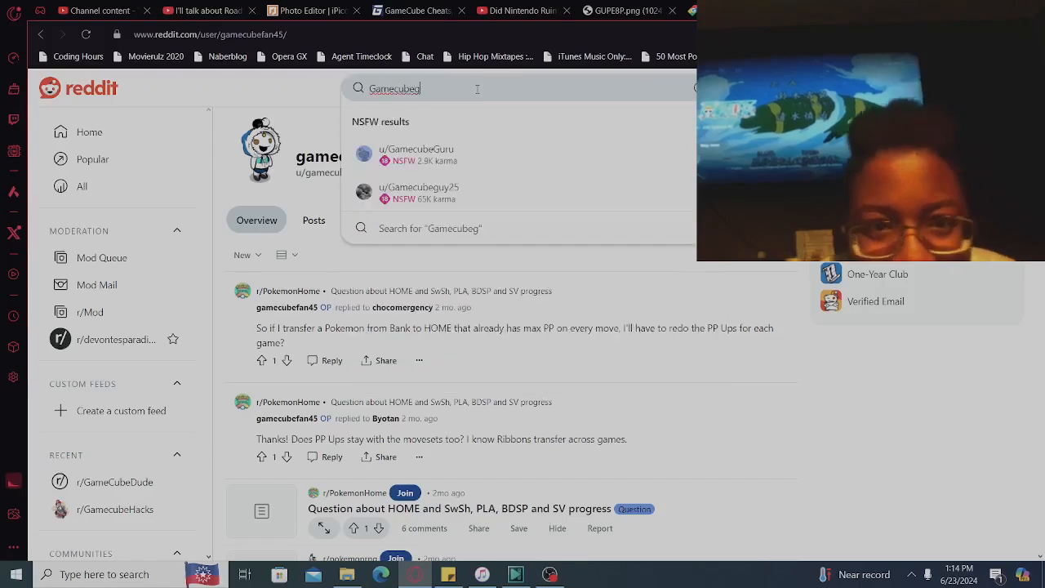
key(Backspace)
text(h)
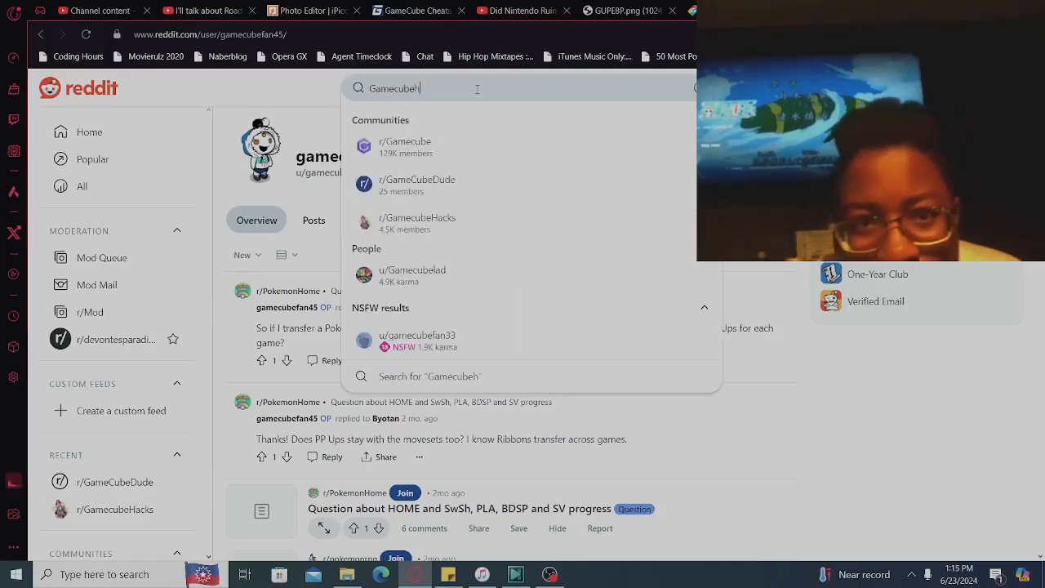
key(backspace)
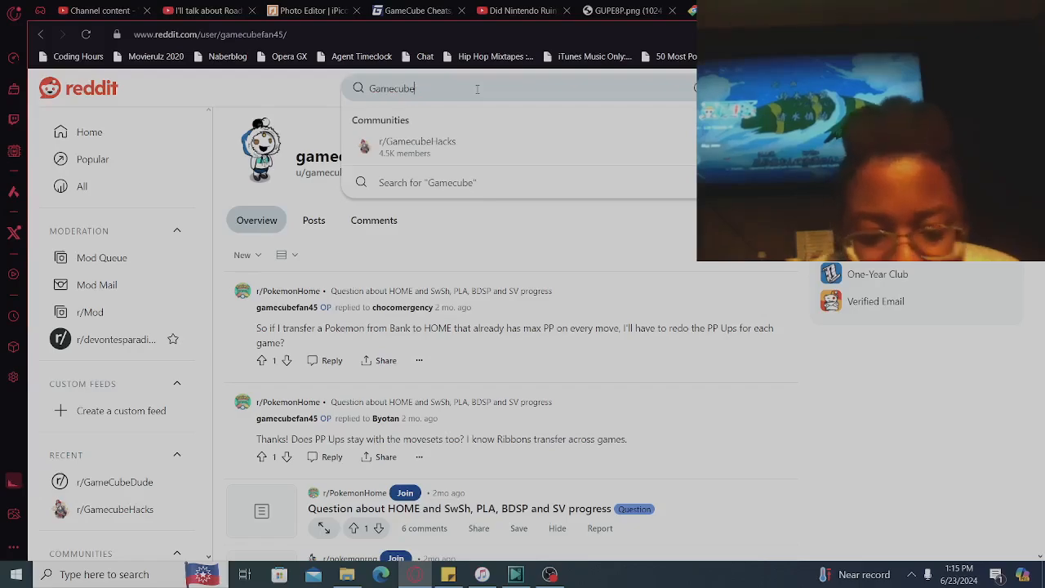
text(i)
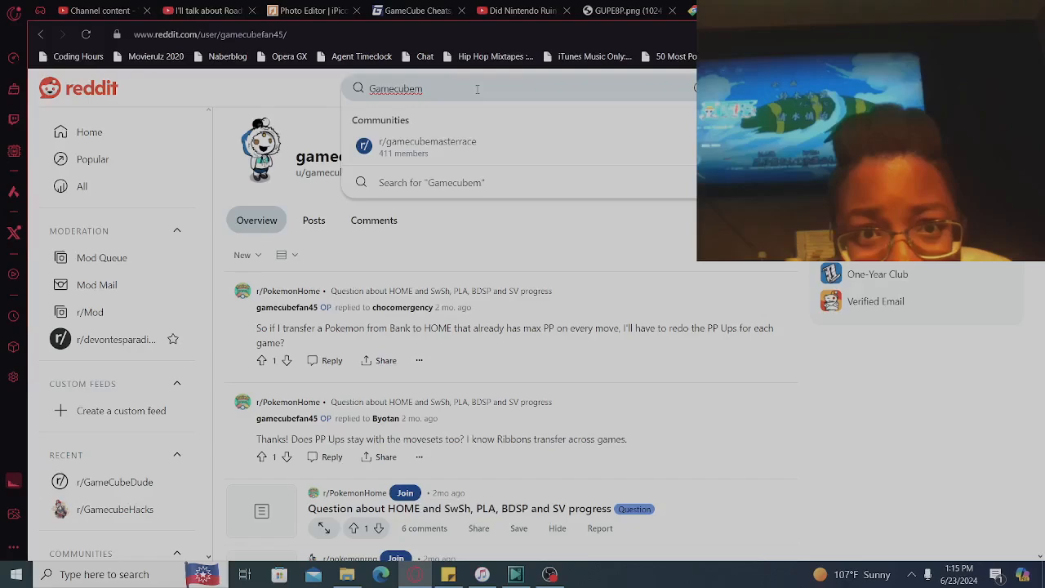
click(428, 145)
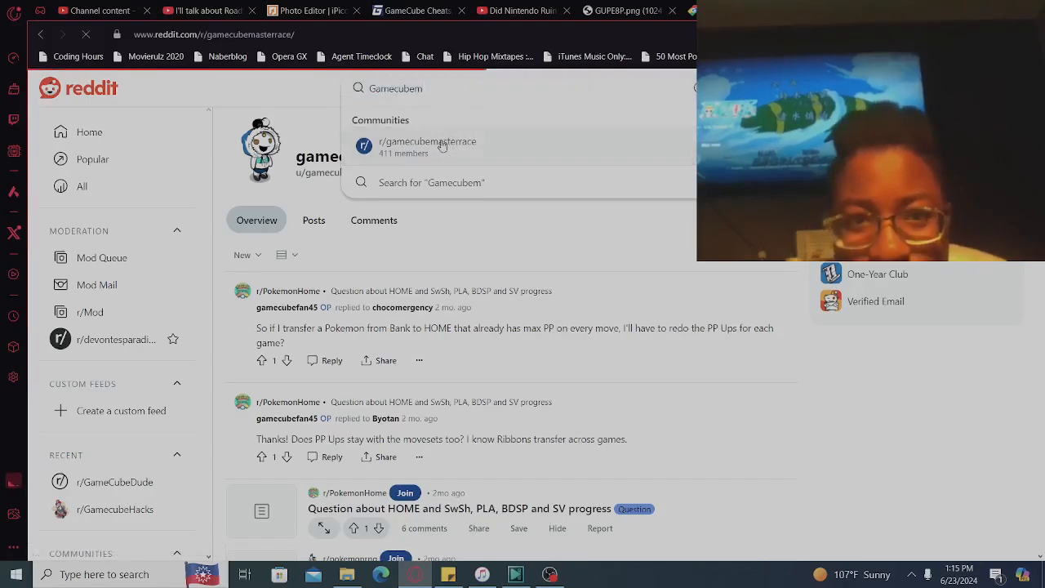
Scroll through the 411-member r/gamecubemasterrace video feed and back to the top
click(428, 141)
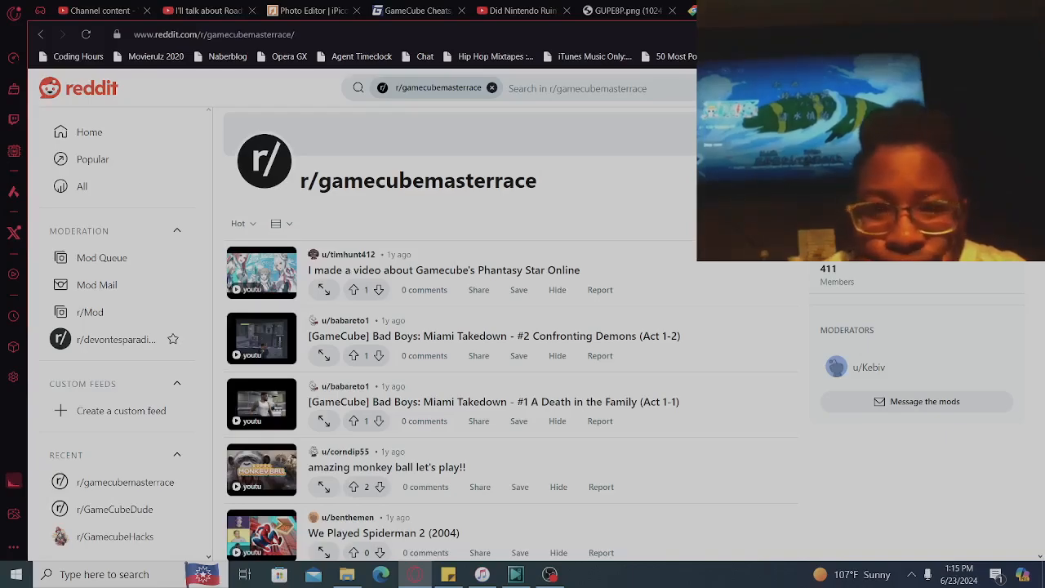
scroll(down, 3)
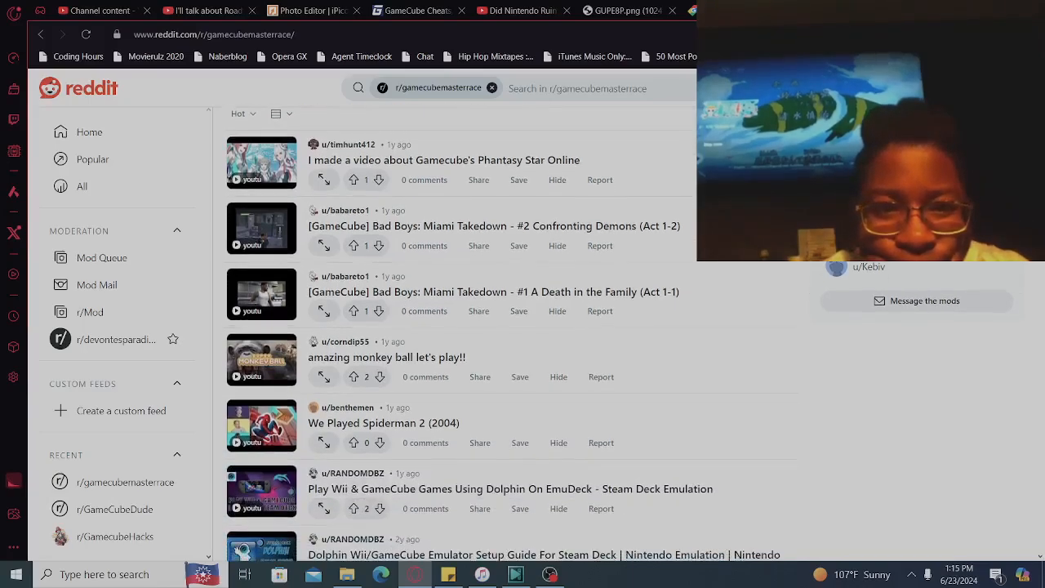
scroll(down, 3)
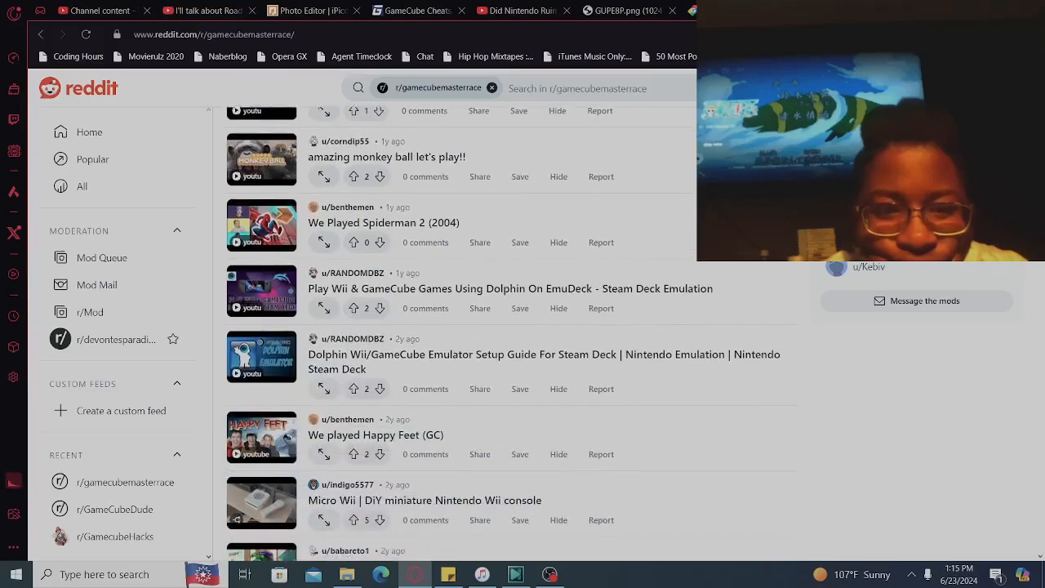
scroll(down, 3)
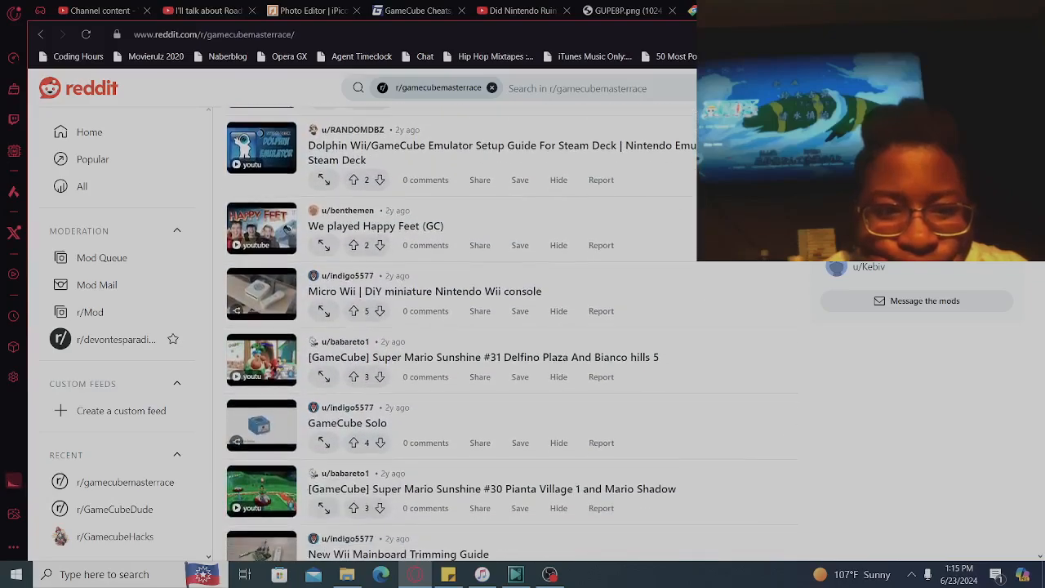
scroll(down, 3)
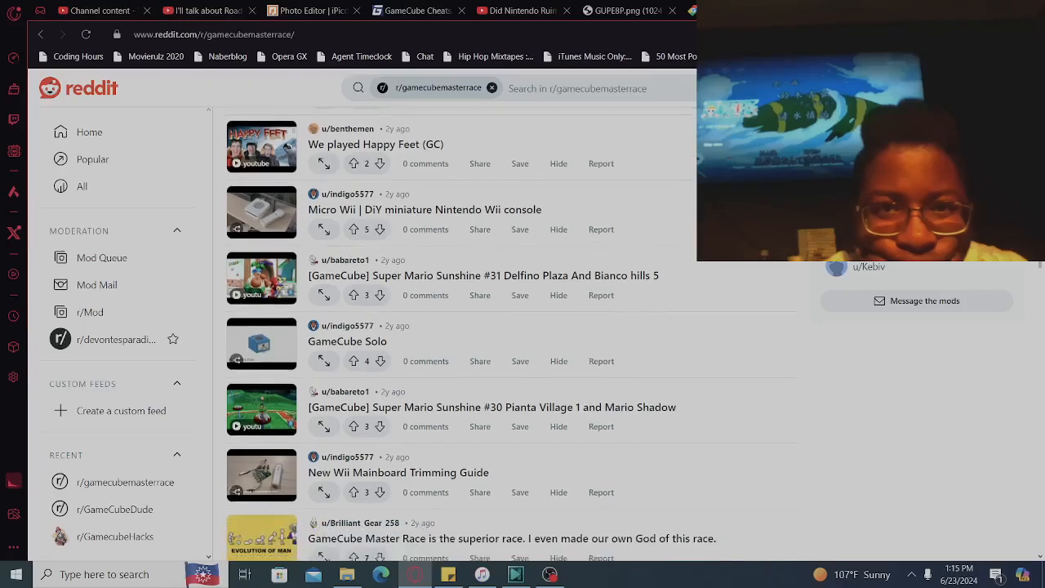
scroll(down, 3)
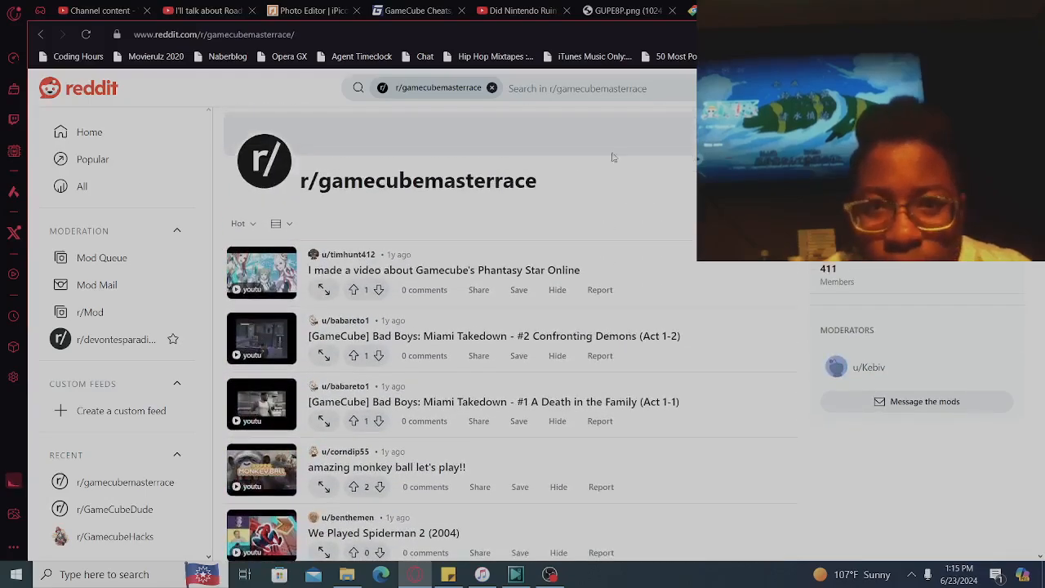
click(490, 88)
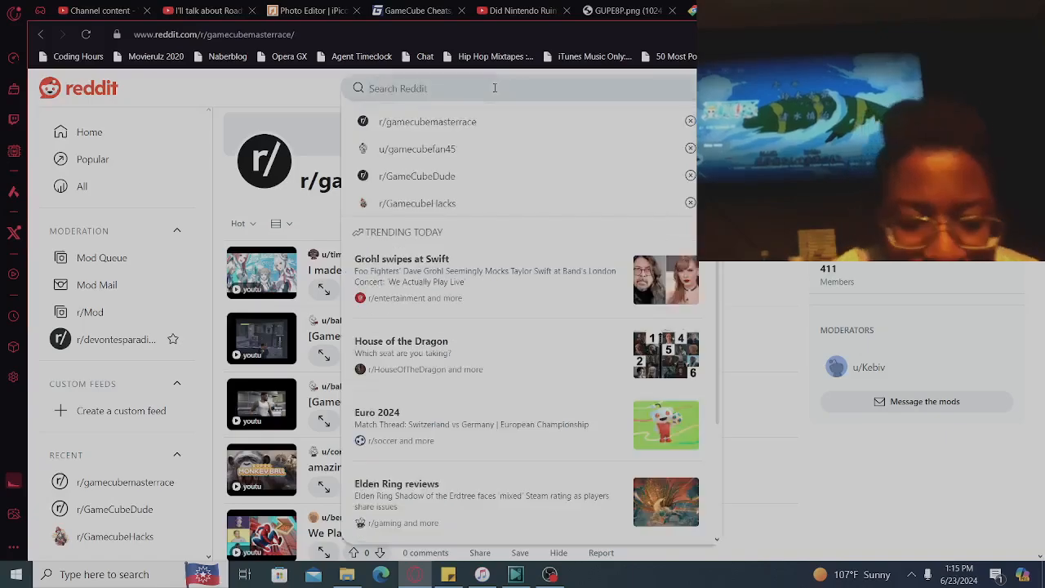
text(Gamecube)
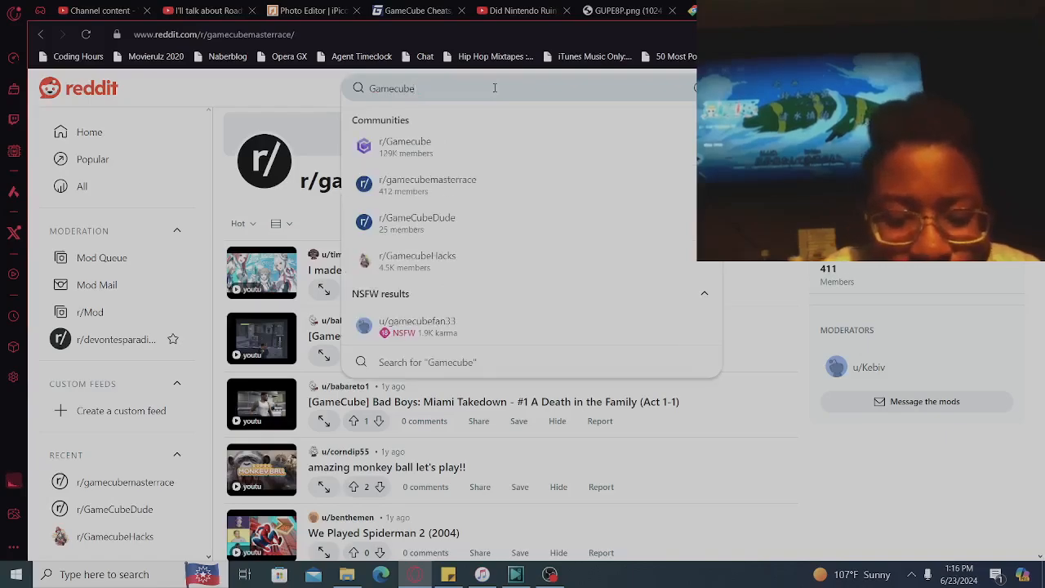
text(q)
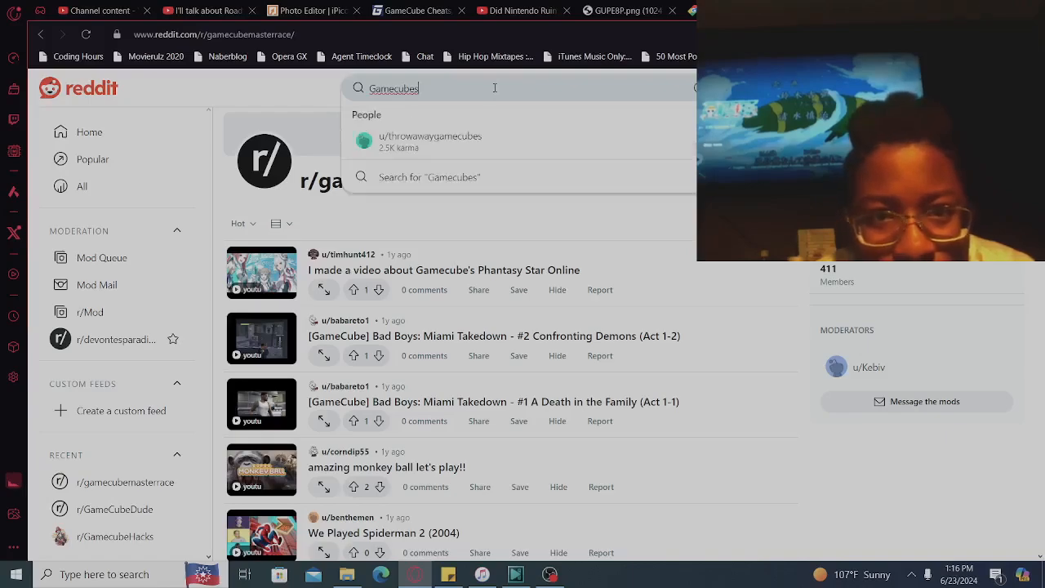
click(430, 141)
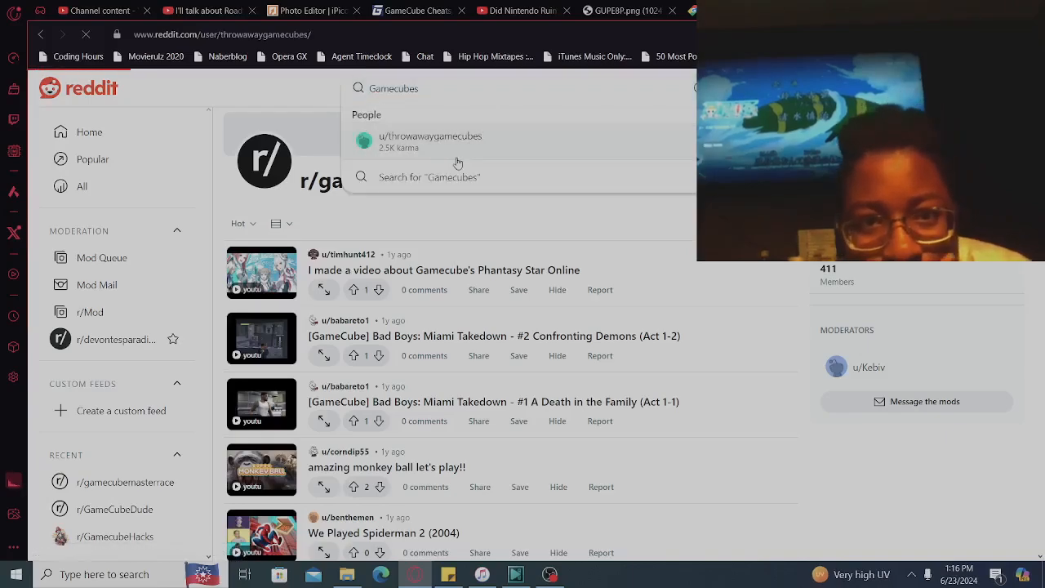
click(430, 141)
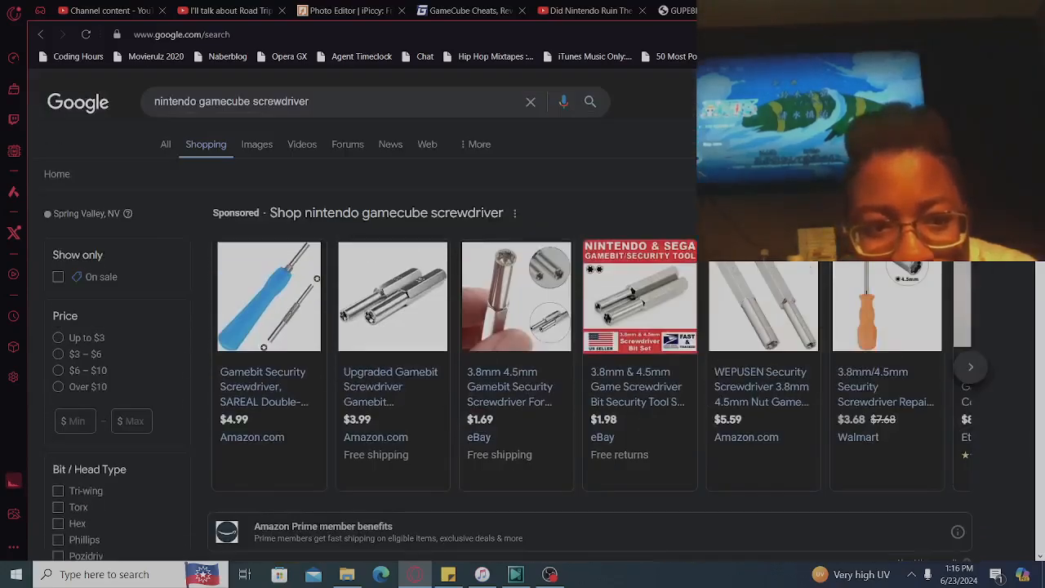
scroll(down, 3)
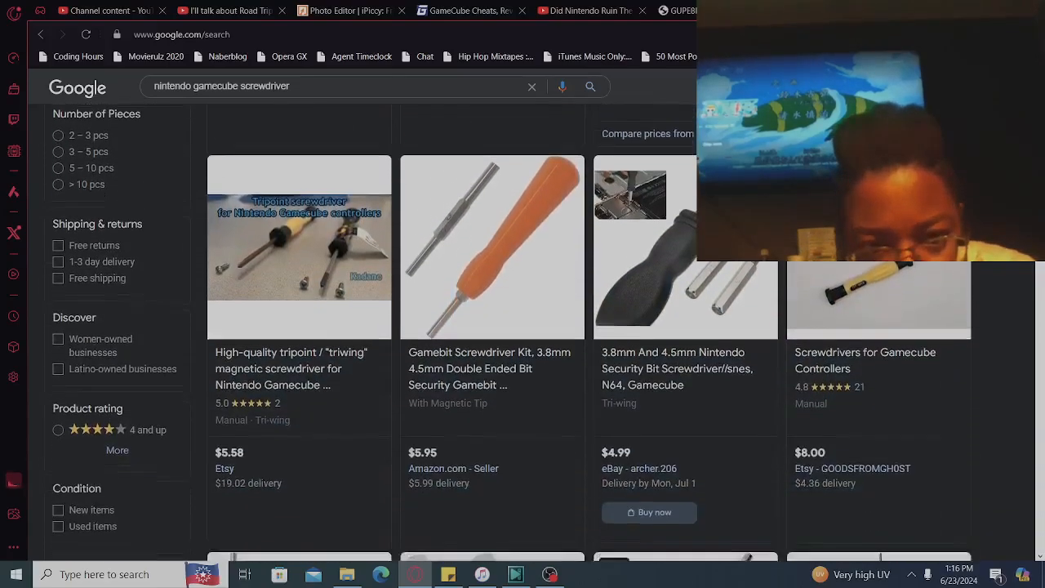
scroll(down, 3)
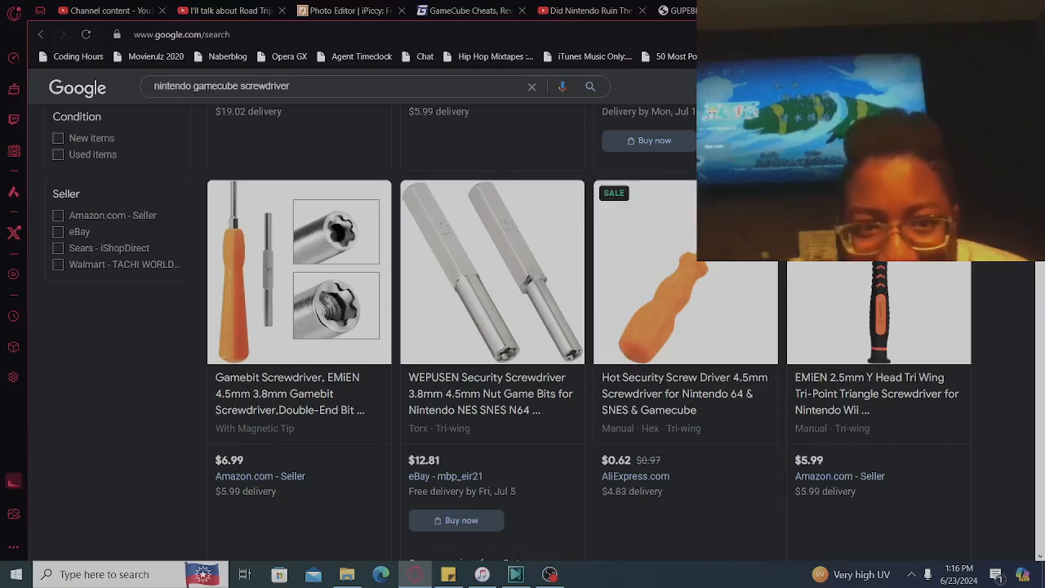
scroll(down, 3)
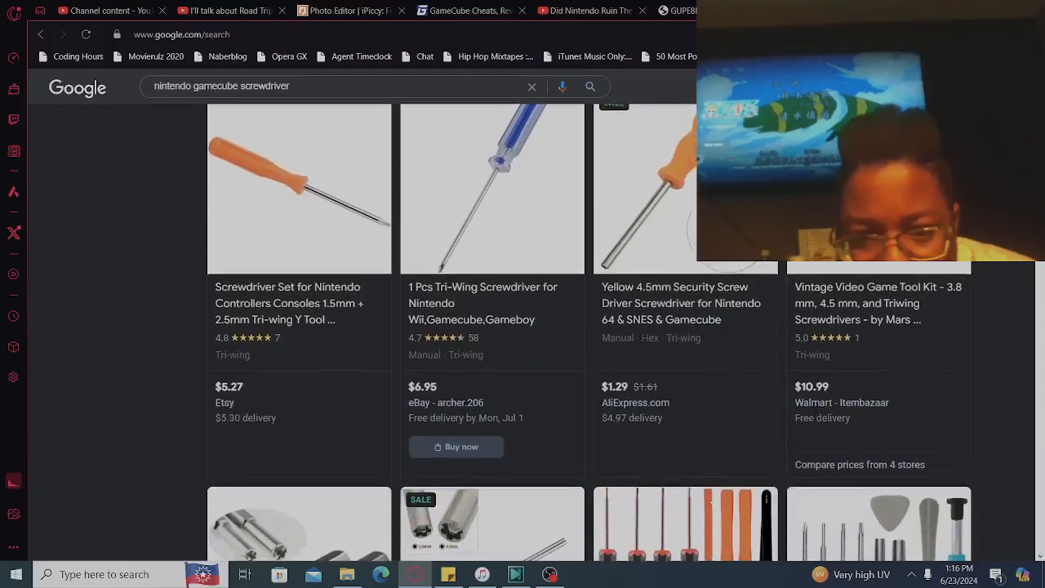
scroll(down, 3)
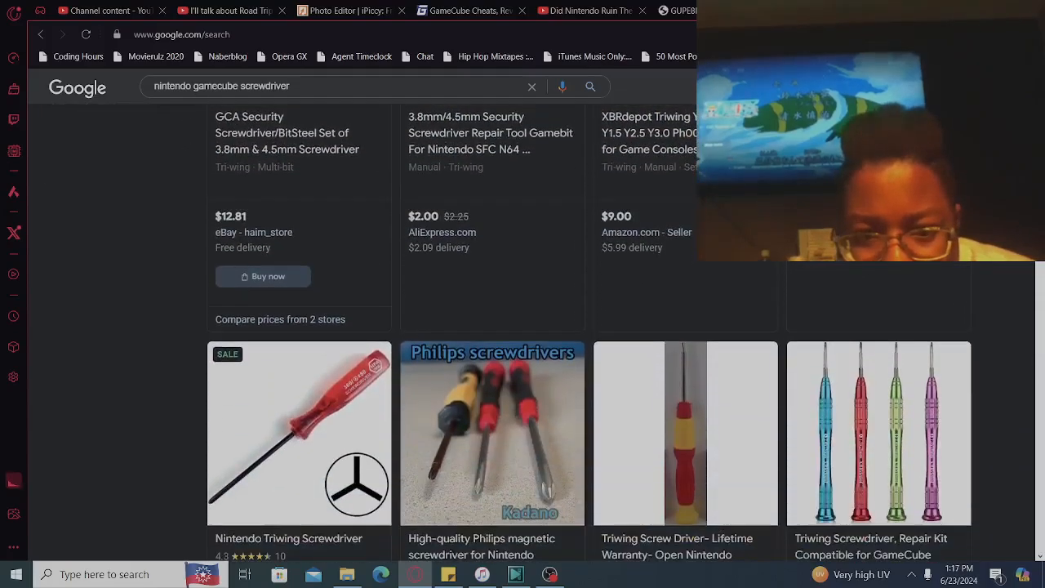
scroll(down, 3)
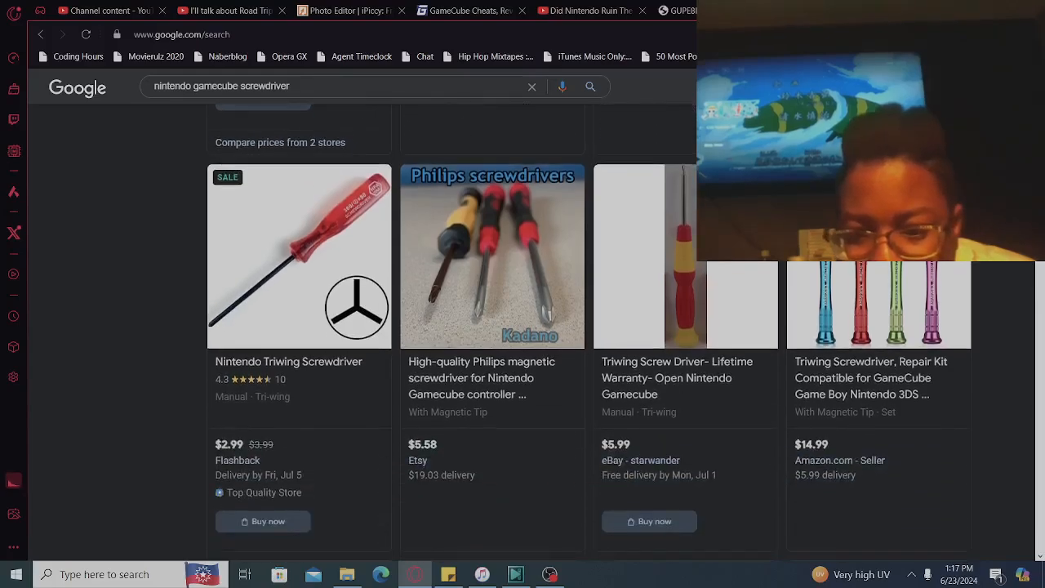